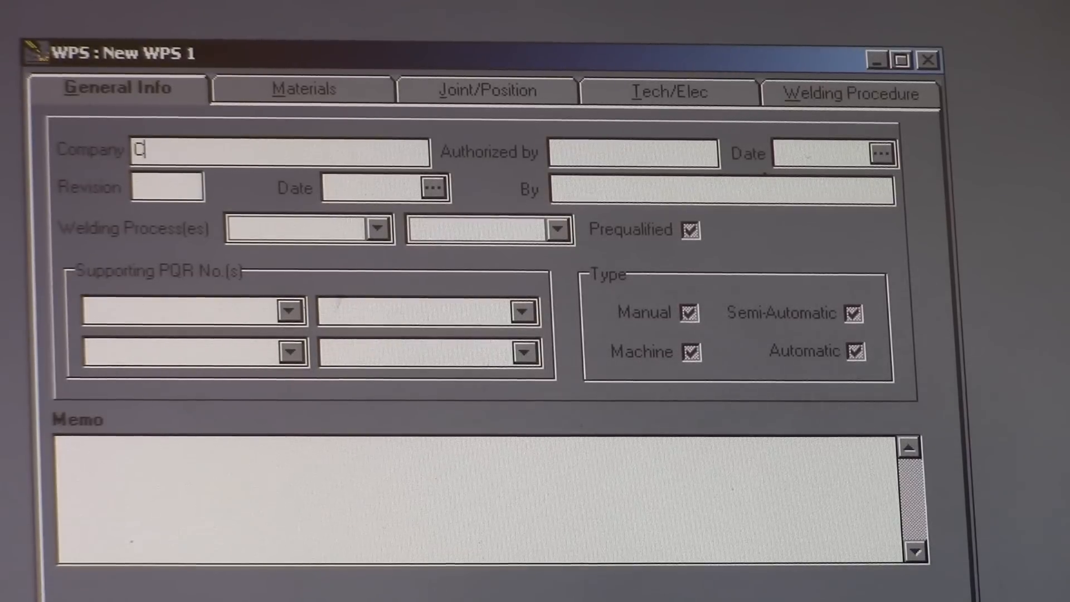
- Enter Company A, authorizer Boss and authorization date 12/9/2014
text(ompa)
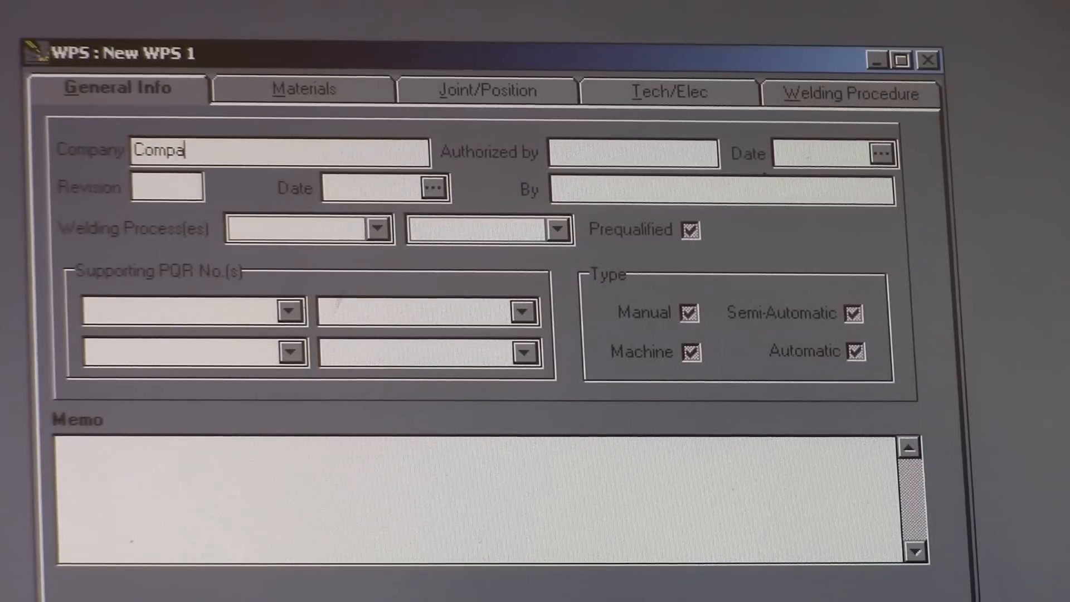
text(ny A)
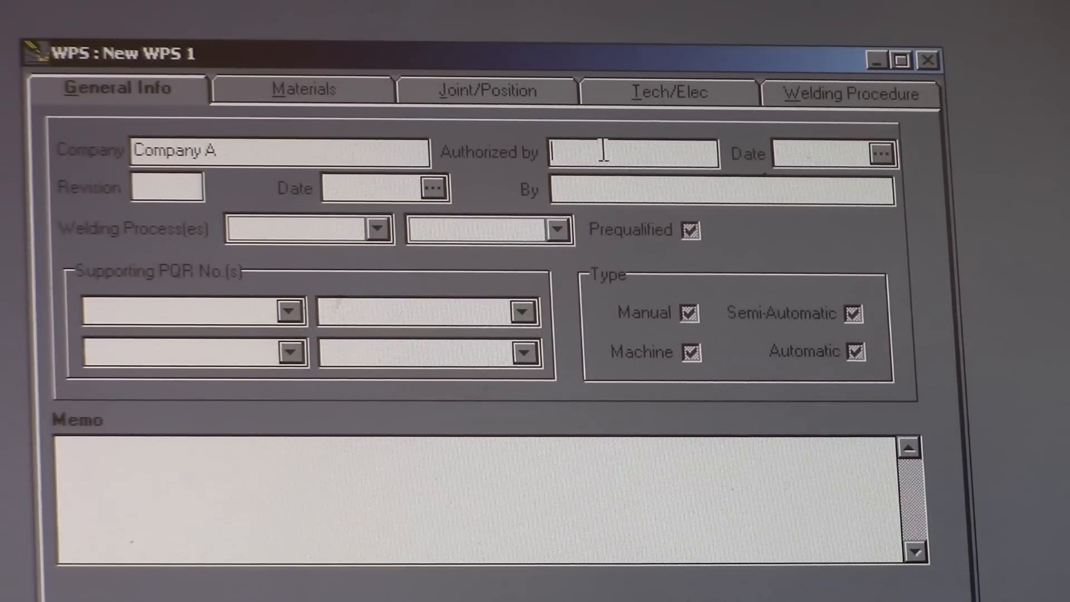
text(Boss)
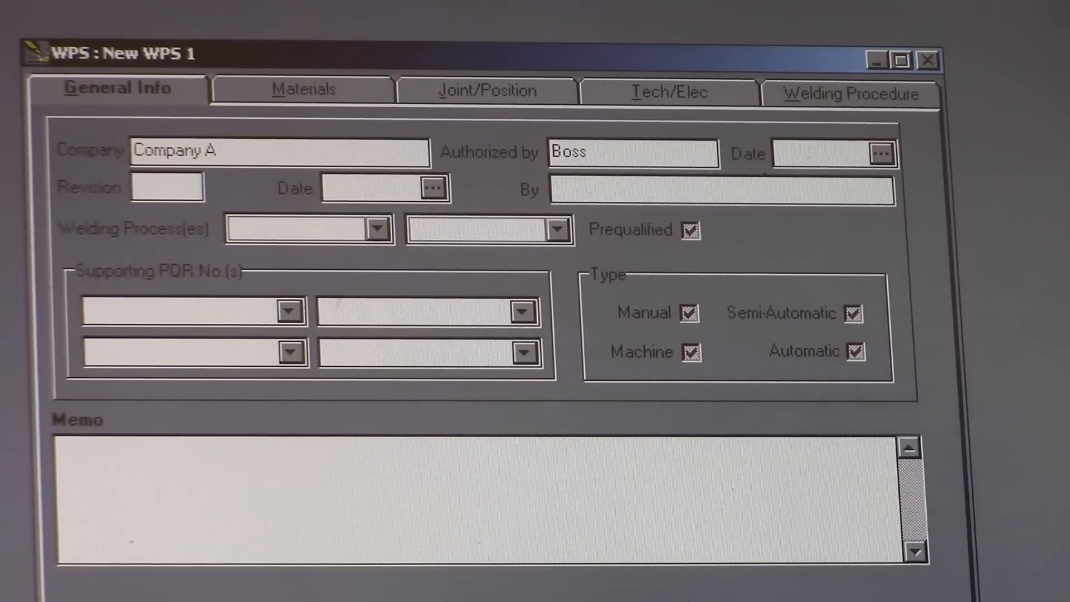
click(880, 153)
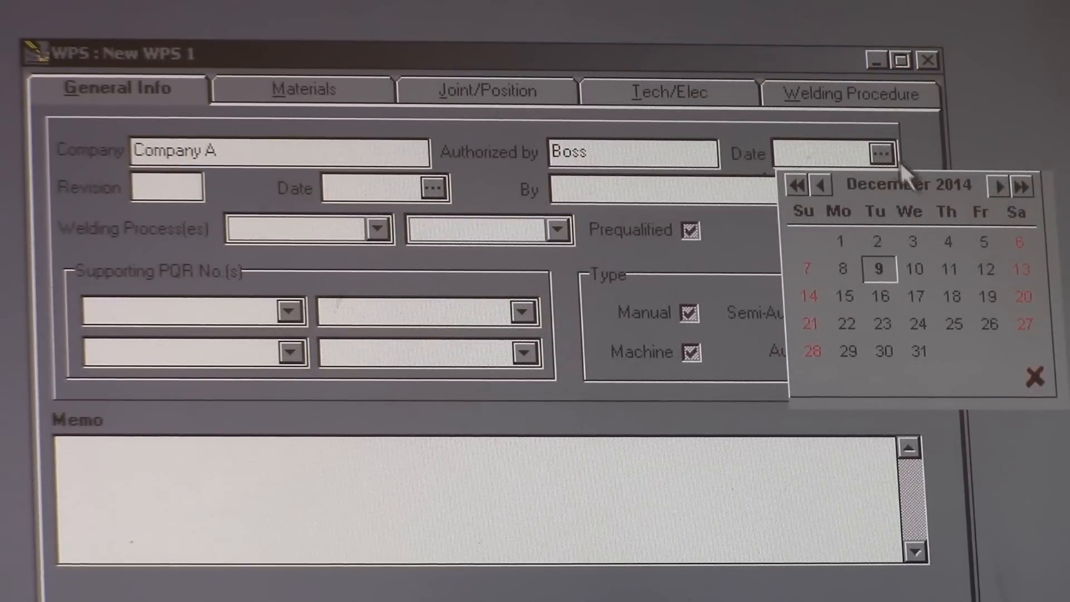
mouse_move(883, 283)
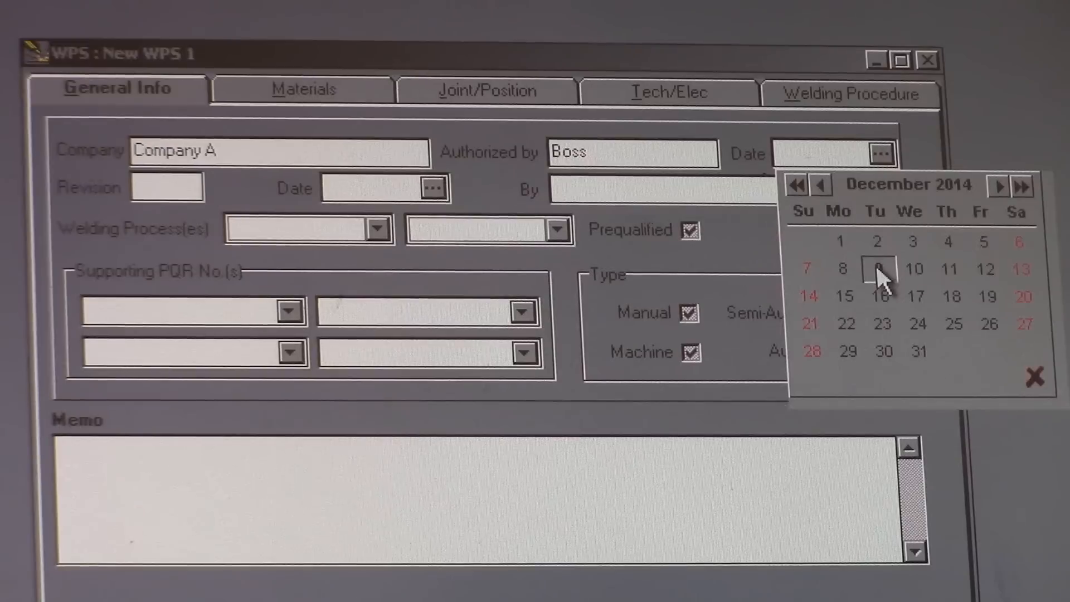
click(881, 269)
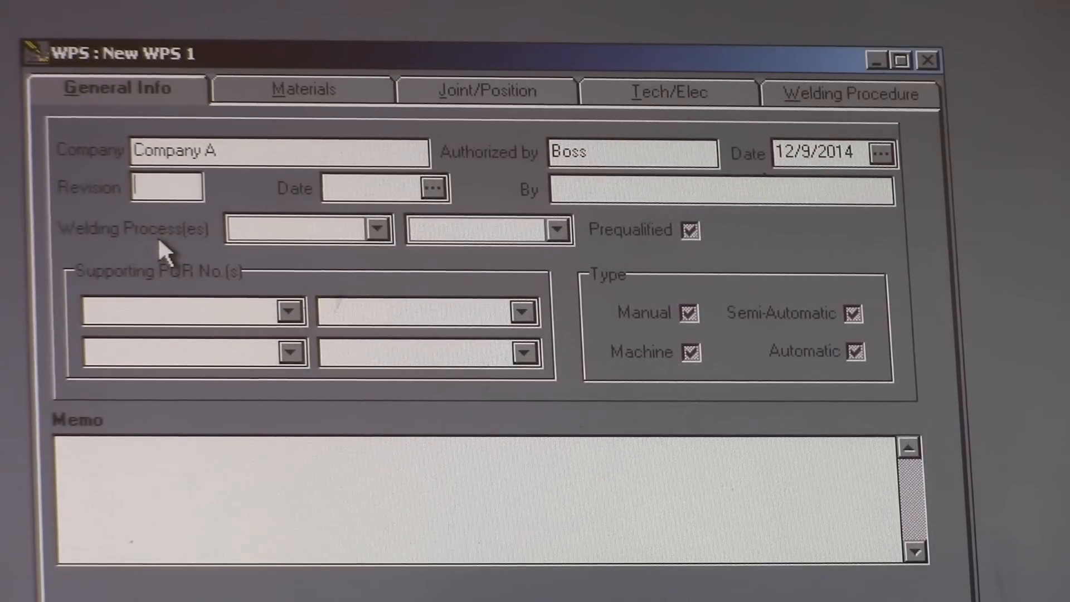
text(00)
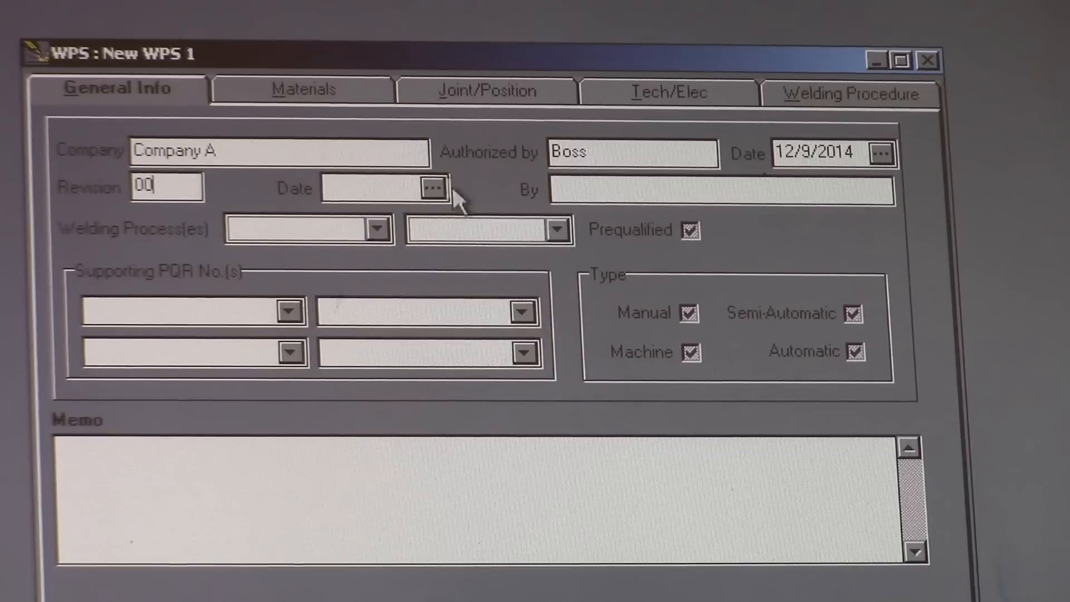
click(431, 188)
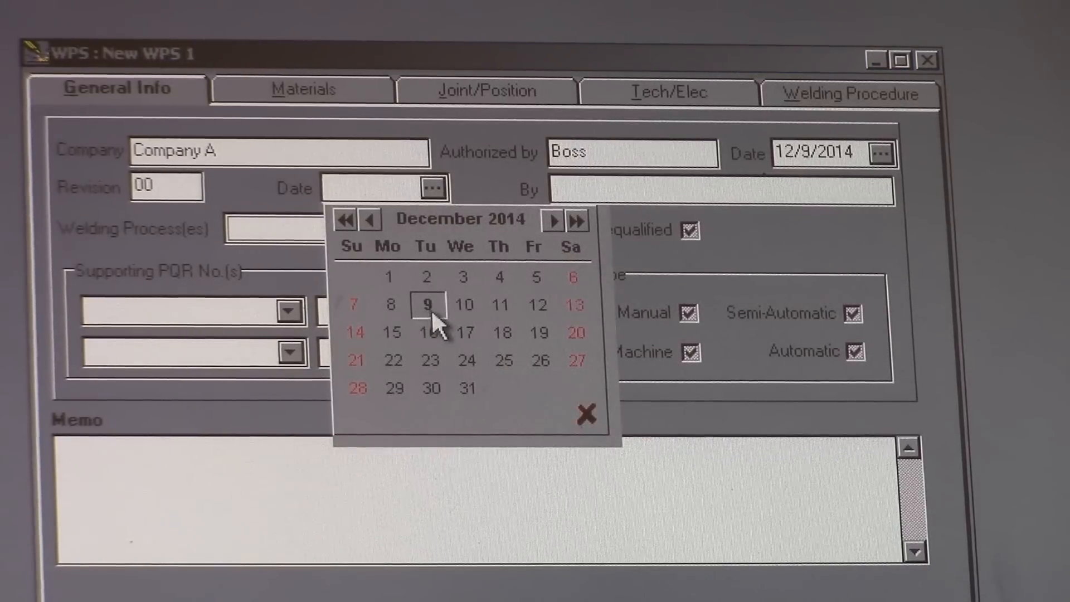
click(427, 303)
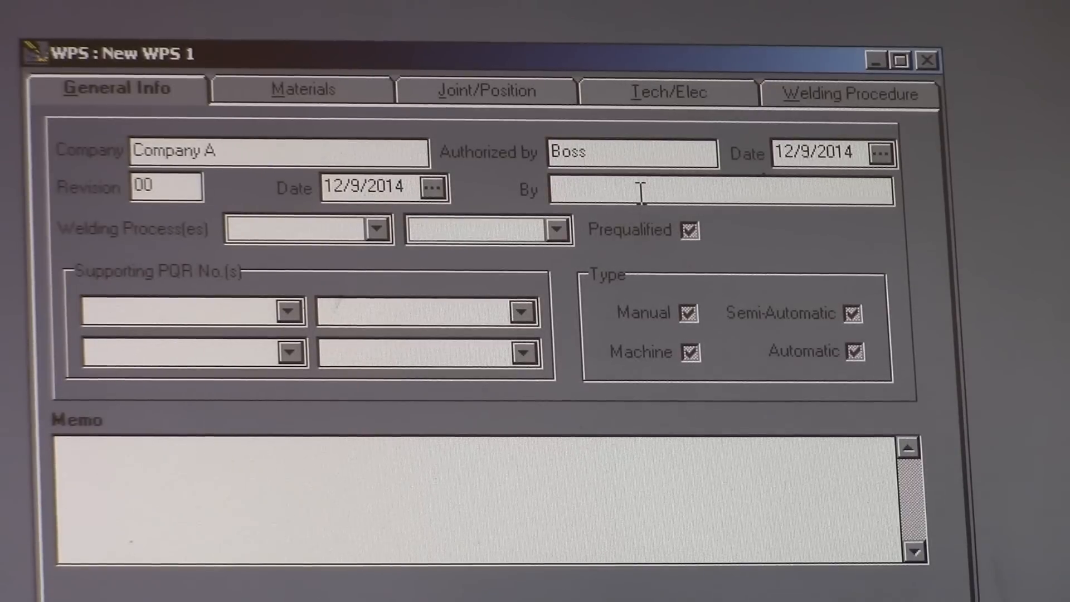
text(Bre)
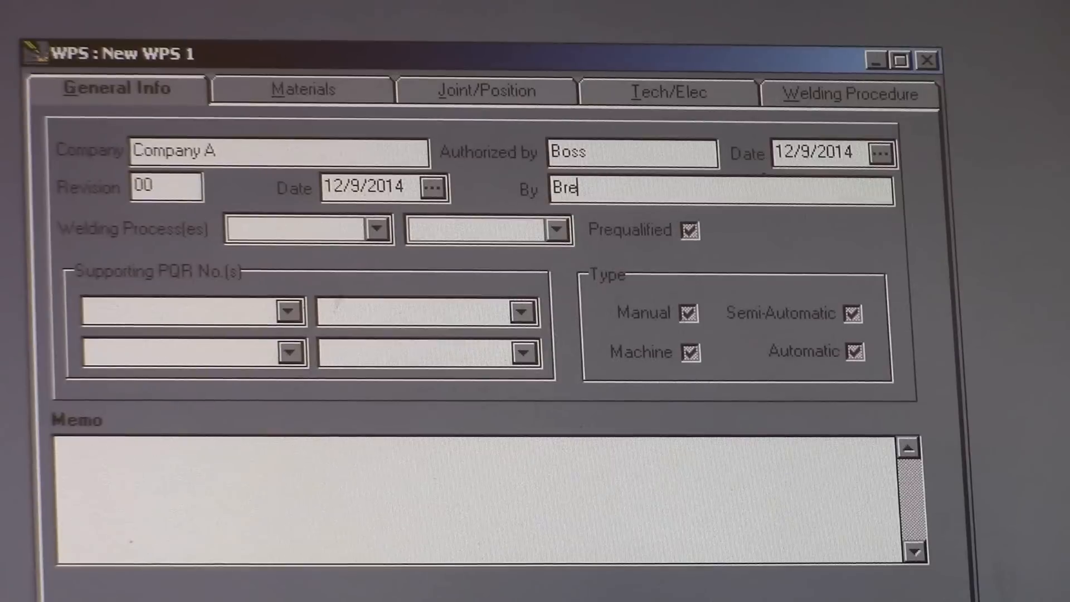
text(nt)
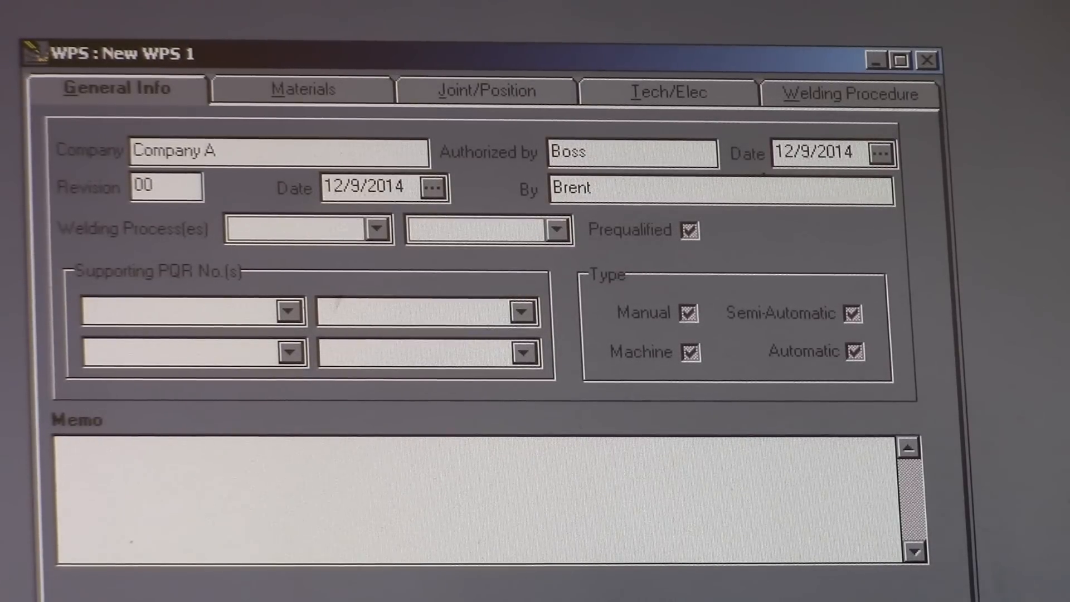
text(Hark)
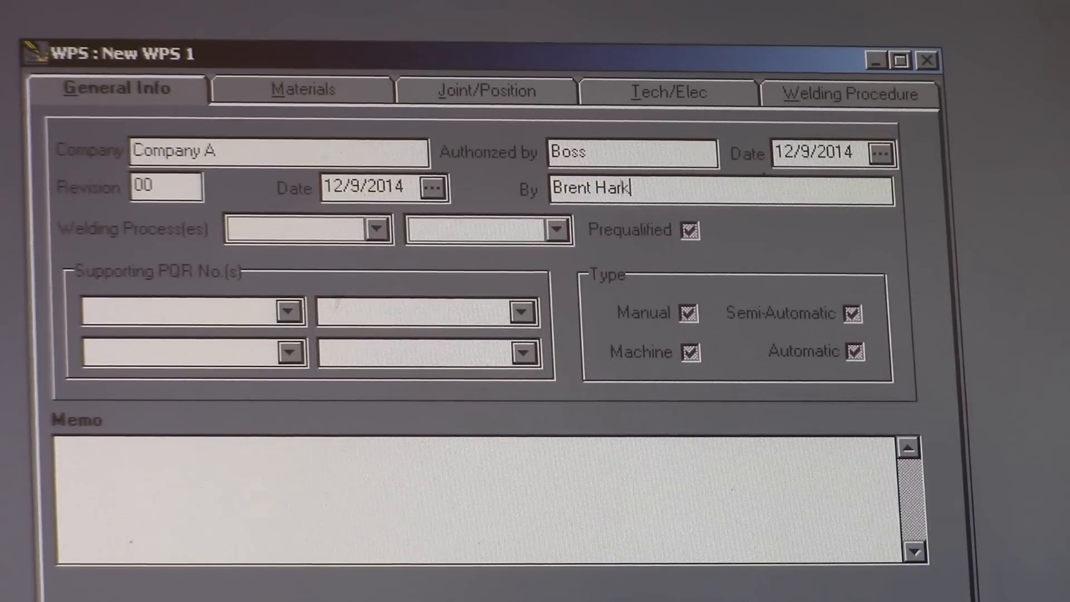
text(ness)
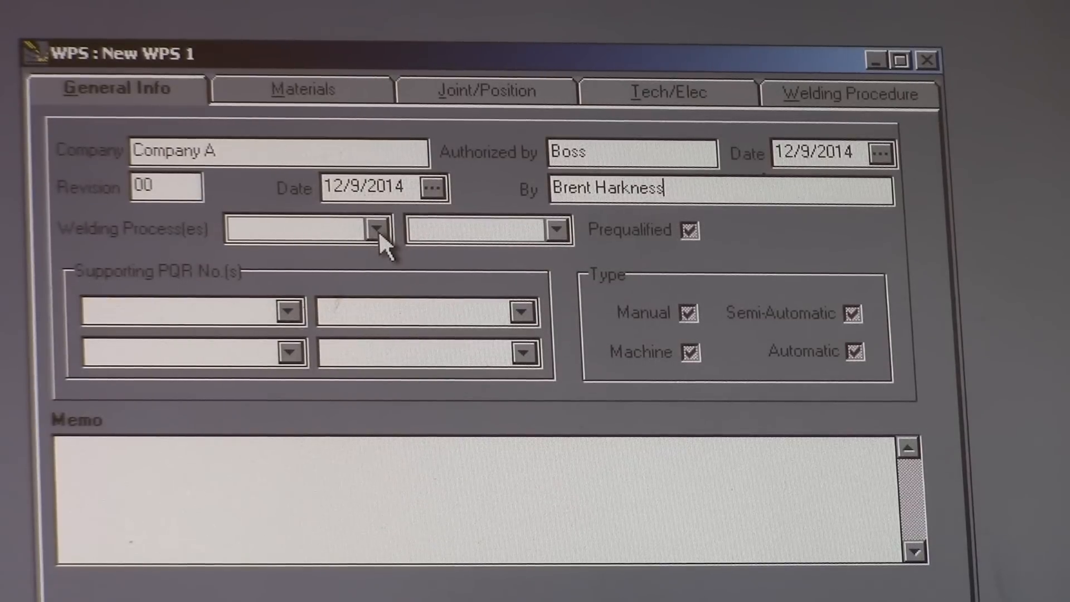
- Set welding process SMAW, second process N/A, and mark not prequalified
click(375, 229)
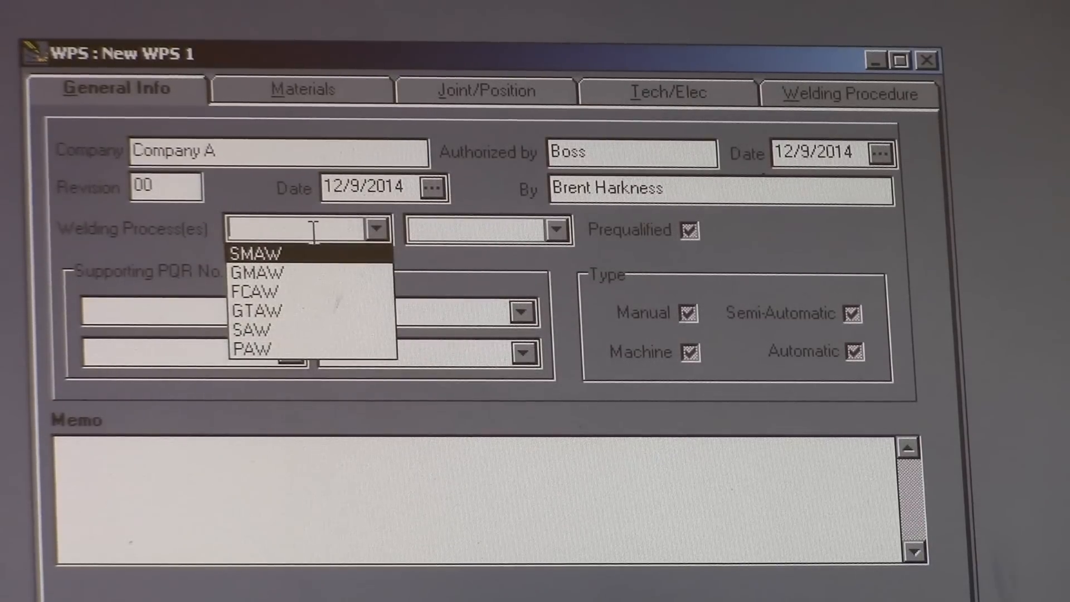
click(258, 254)
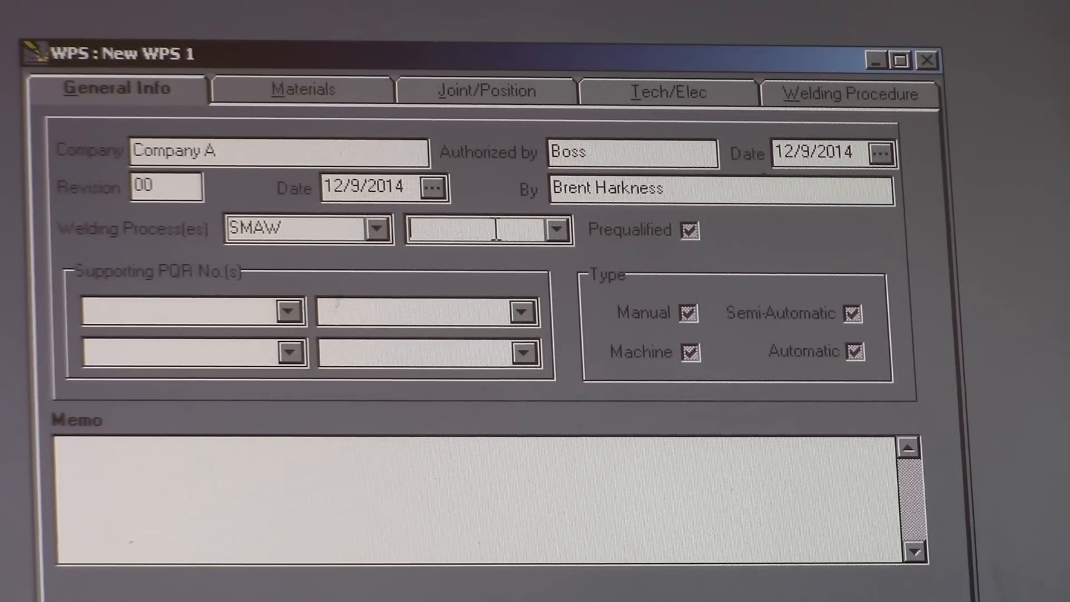
text(N.)
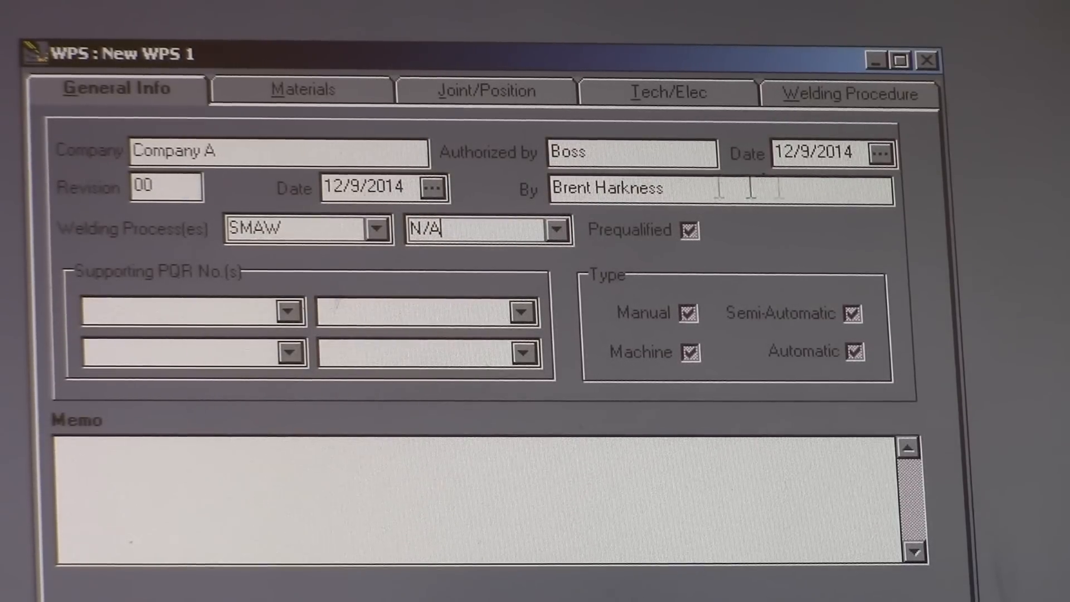
click(687, 236)
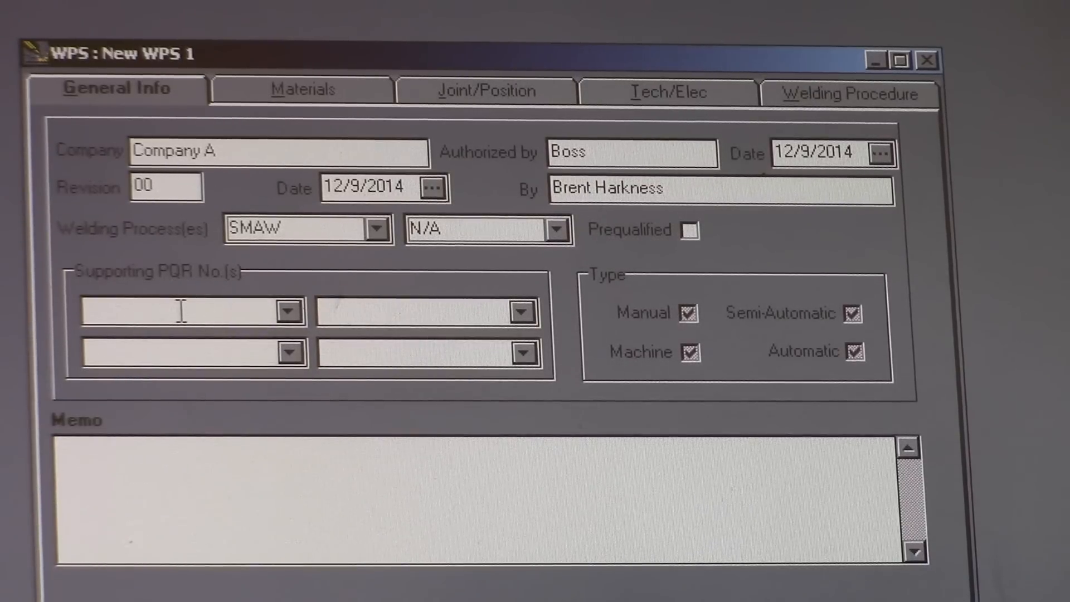
- Fill the PQR numbers and memo with N/A and keep only Manual type checked
text(N/A)
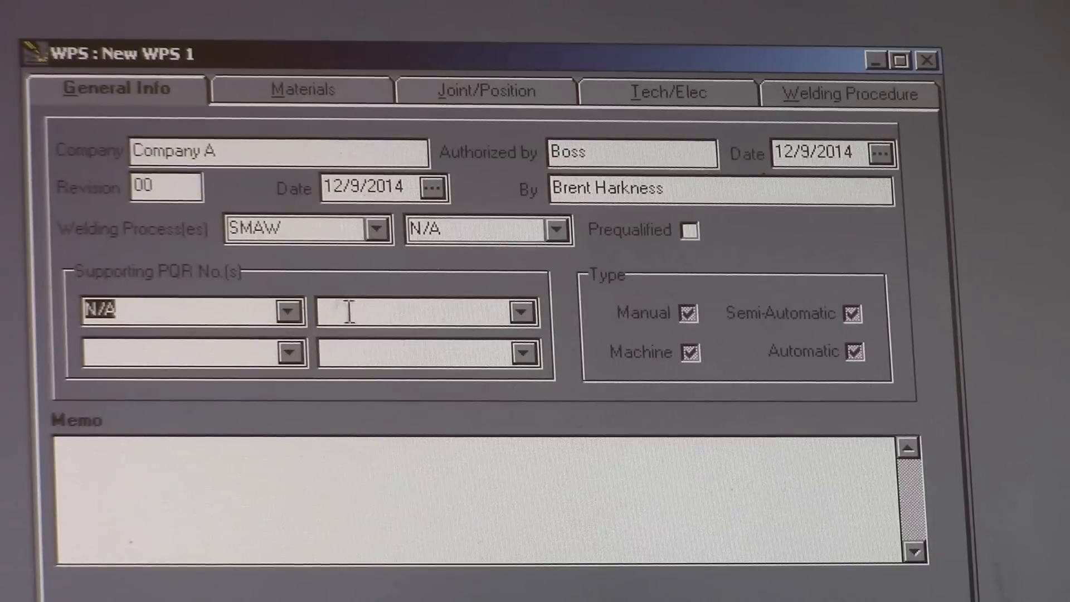
text(N/A)
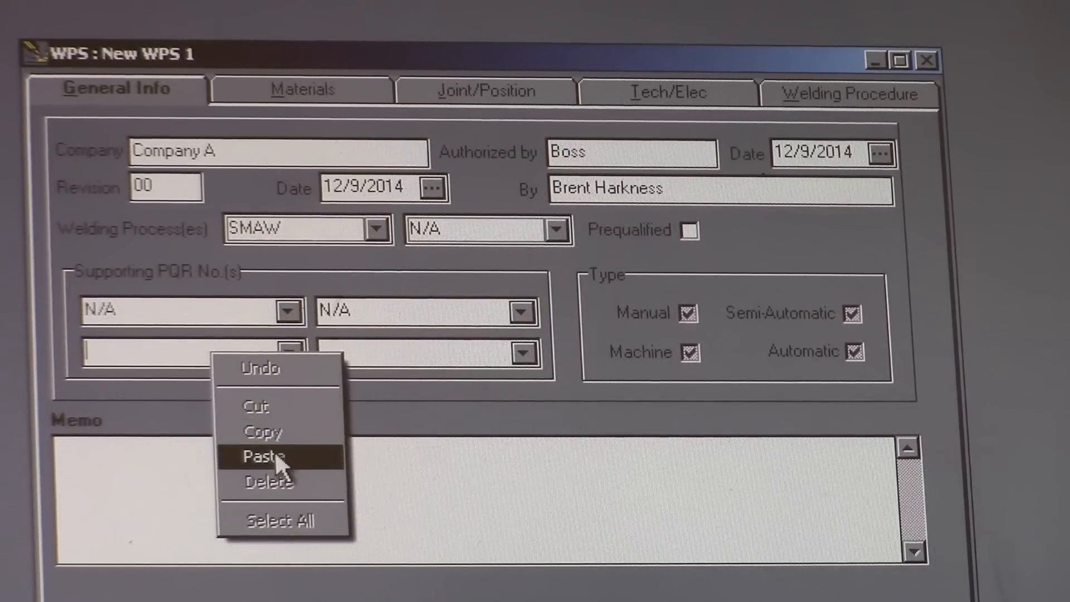
click(263, 457)
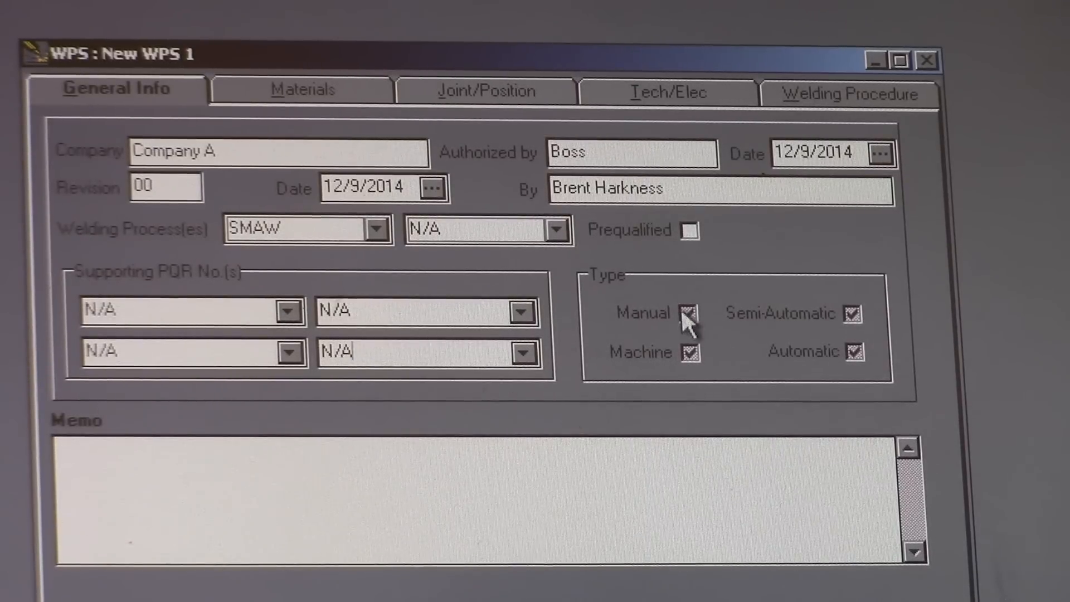
click(686, 352)
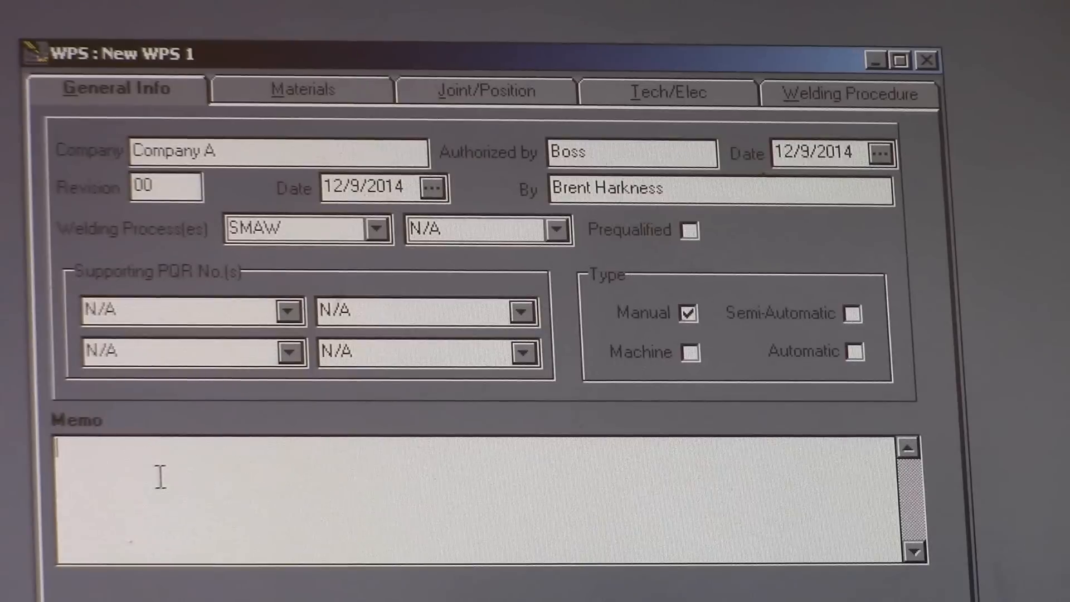
right_click(161, 477)
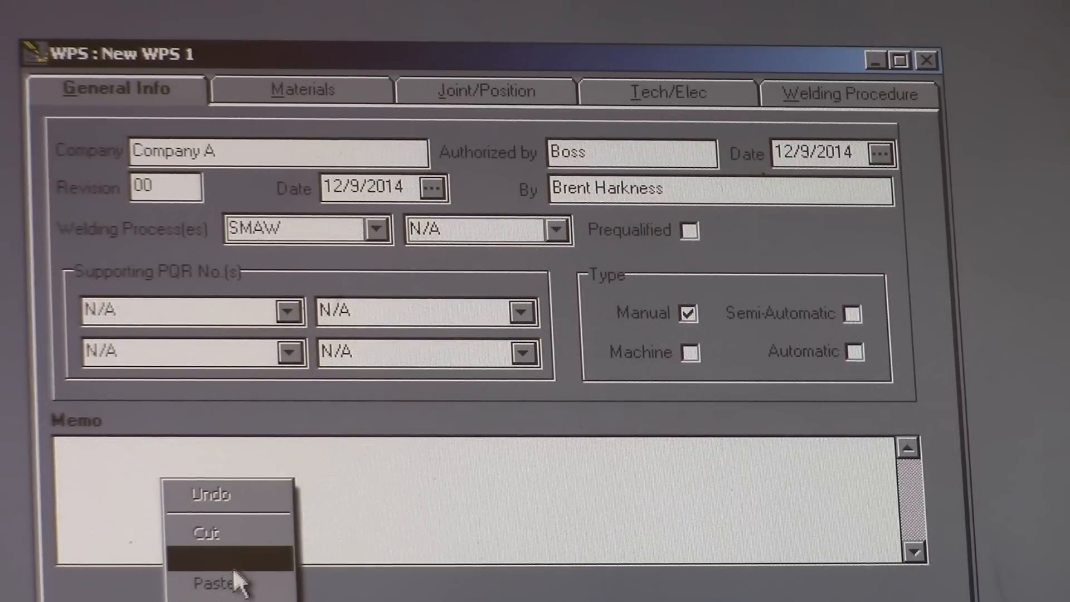
click(220, 583)
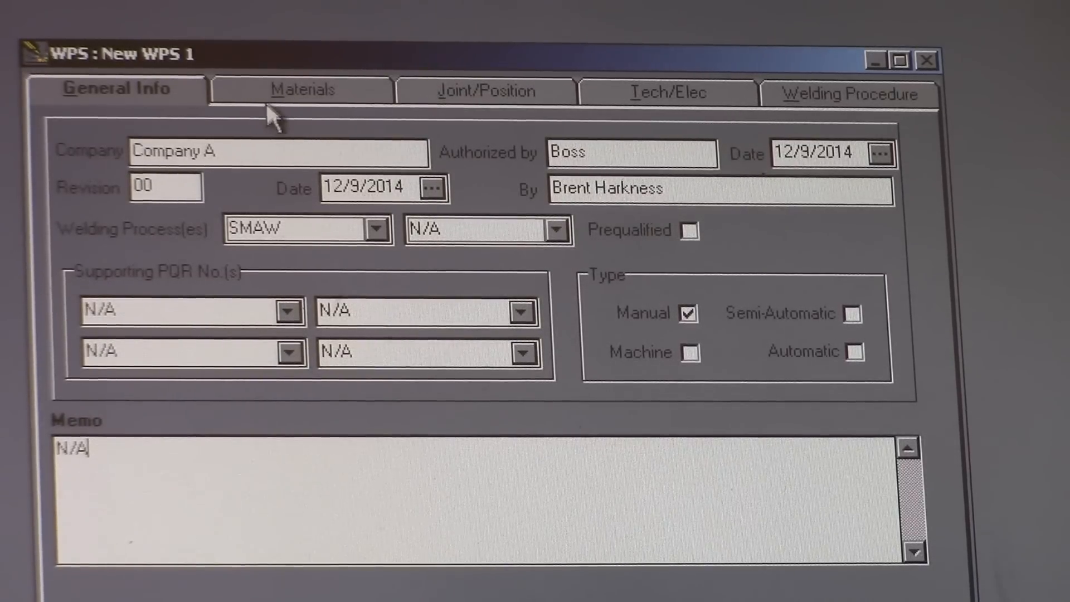
- On Materials, enter A36 base metal with N/A grades
click(299, 89)
text(A)
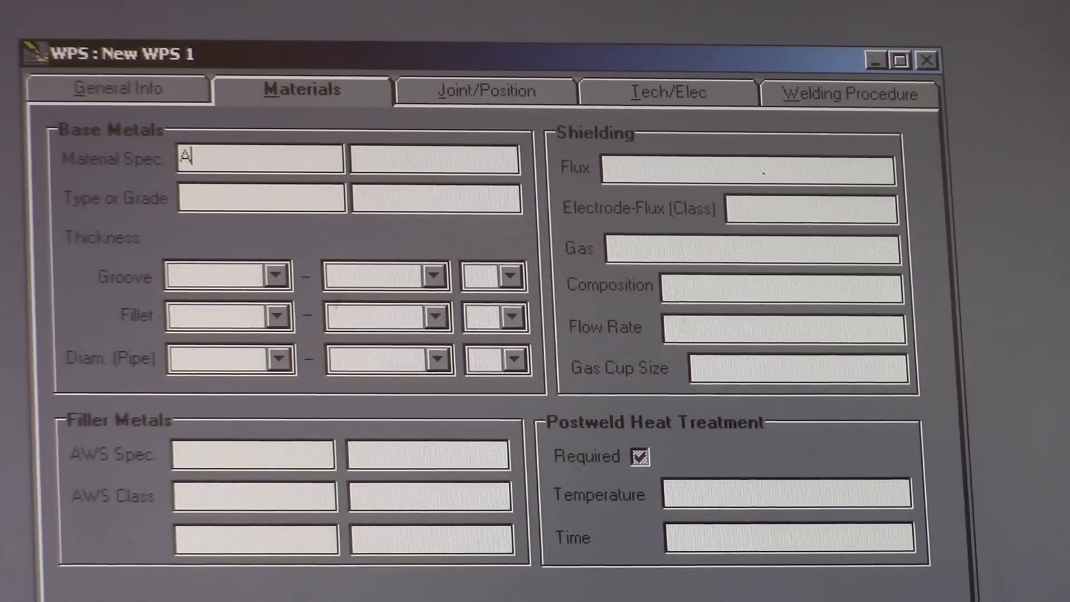
text(36)
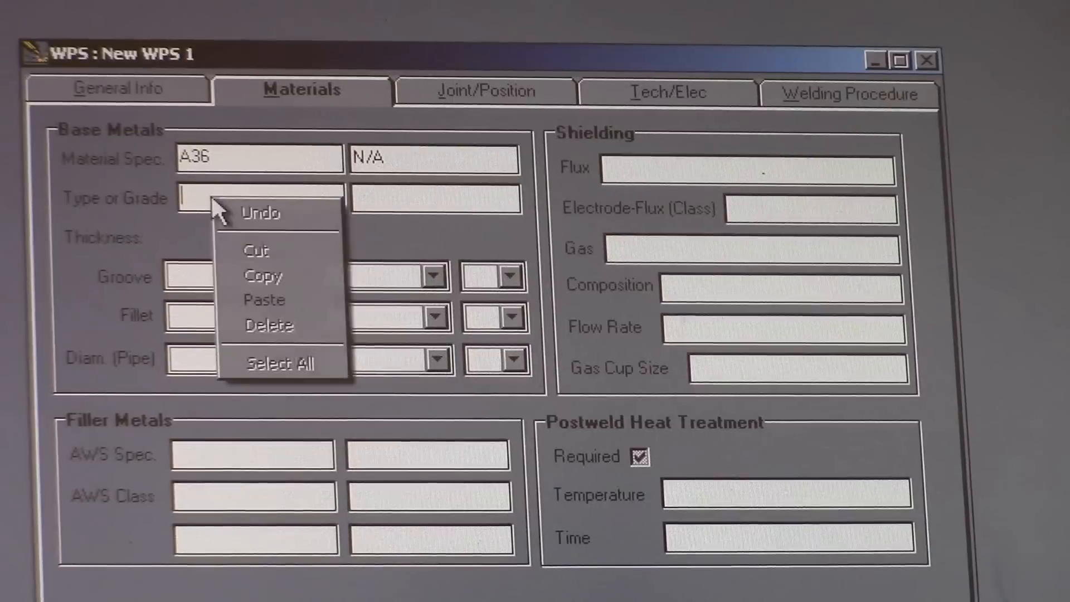
text(N/A)
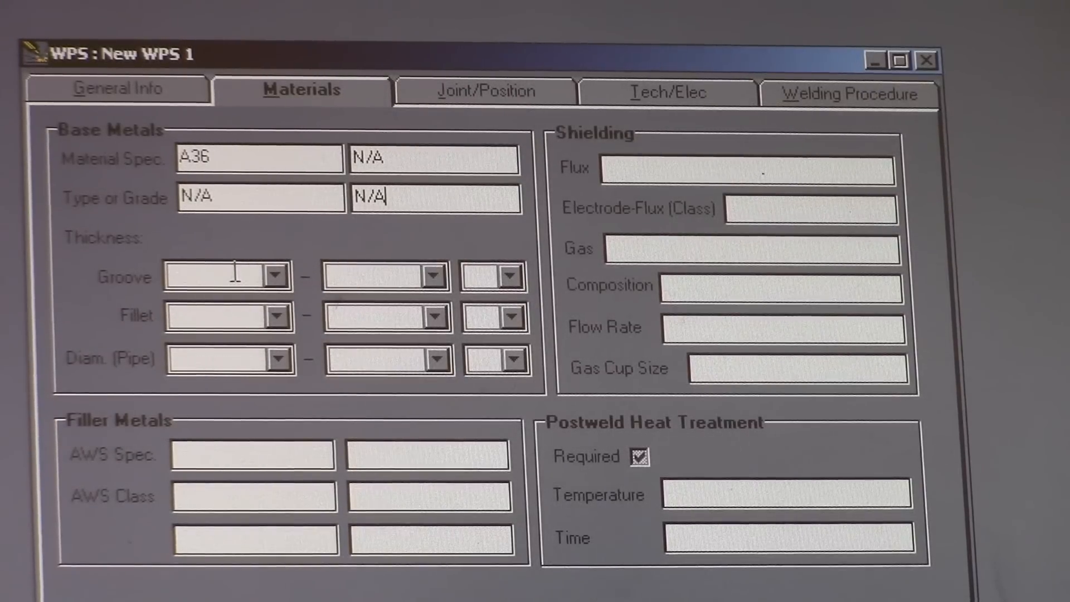
- Set groove thickness .375 – .375 in and fillet and pipe diameter to N/A
text(.375)
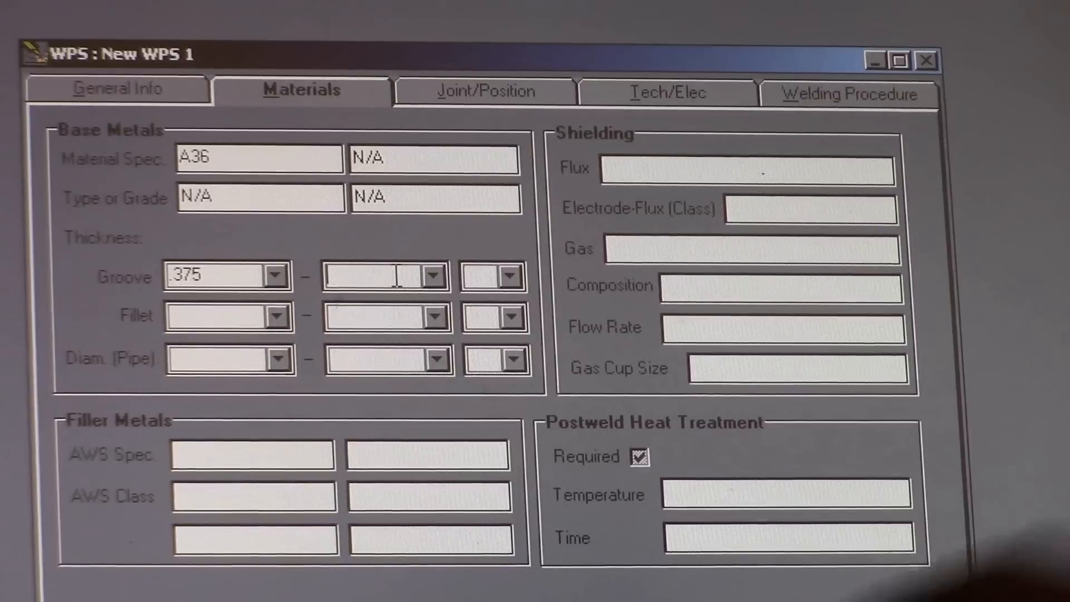
text(.375)
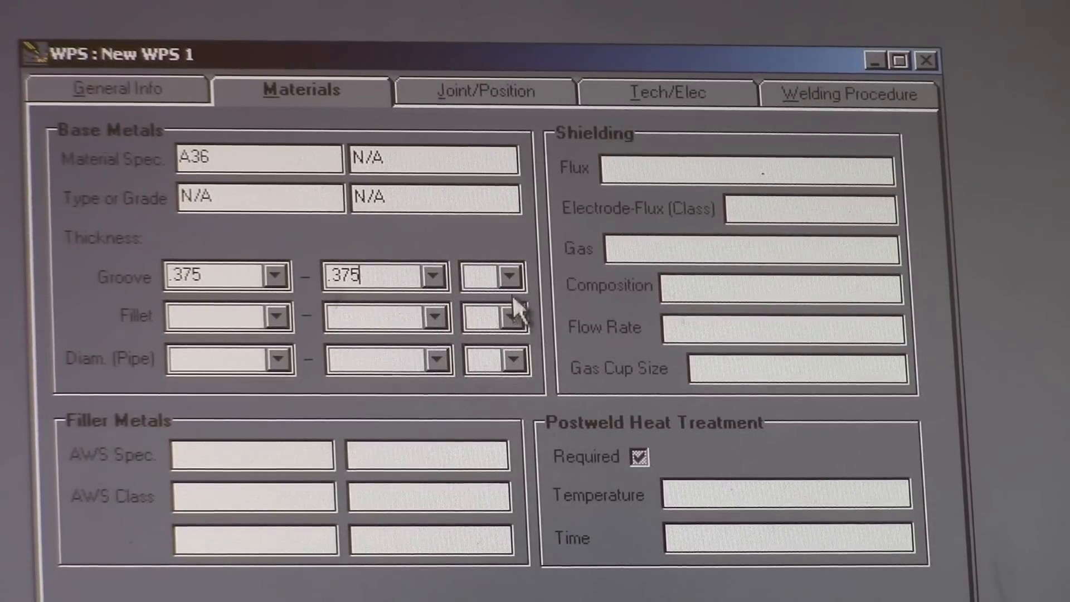
click(511, 274)
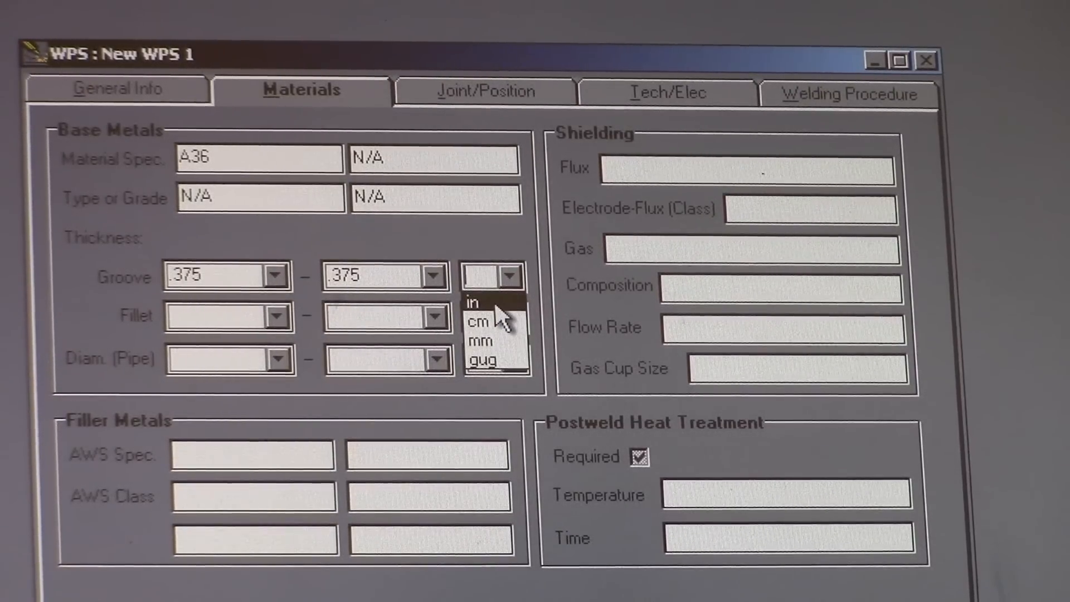
click(474, 304)
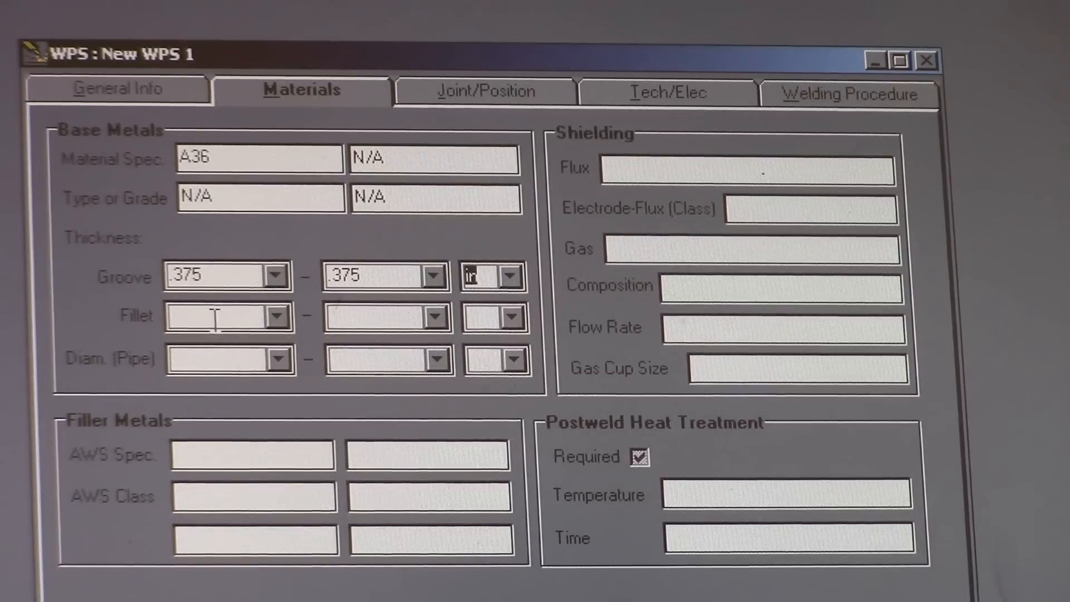
right_click(215, 317)
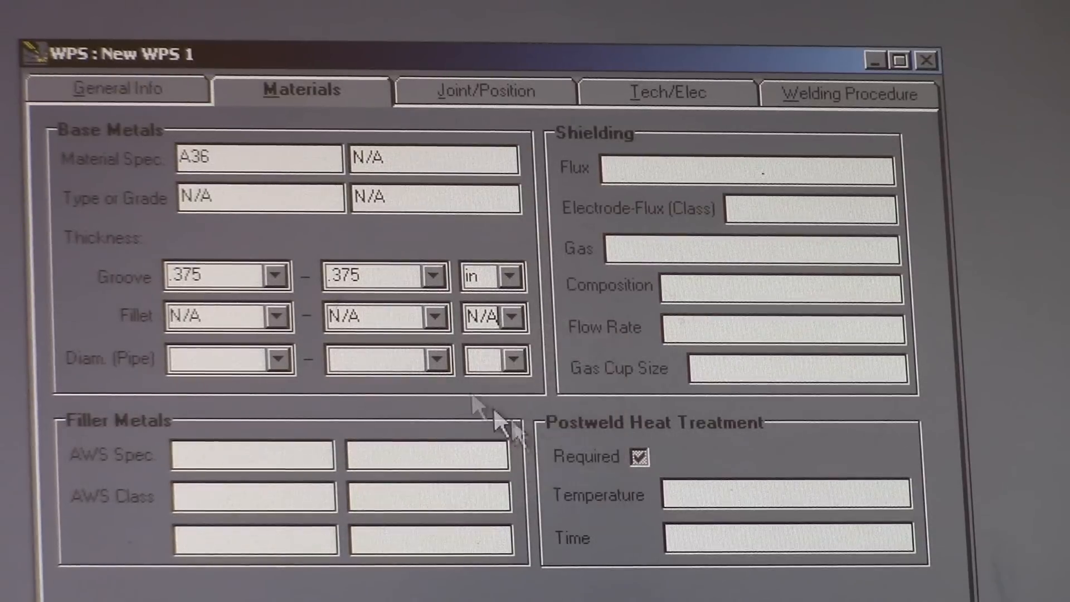
right_click(214, 359)
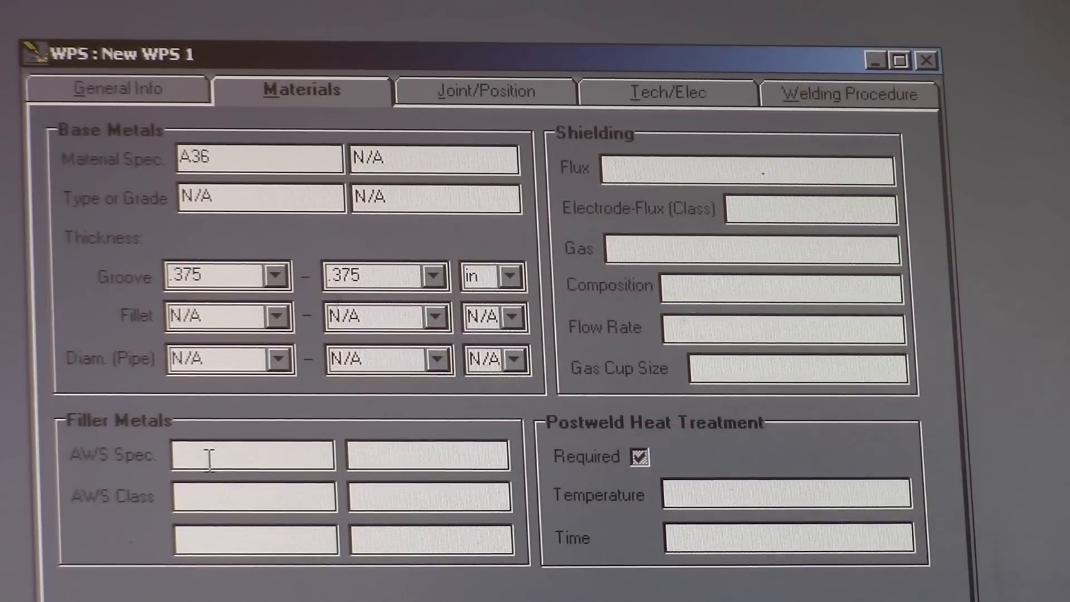
- Enter filler spec A5.9 class ER7018, shielding N/A and gas cup size N/A
text(A5.9)
text(N/A)
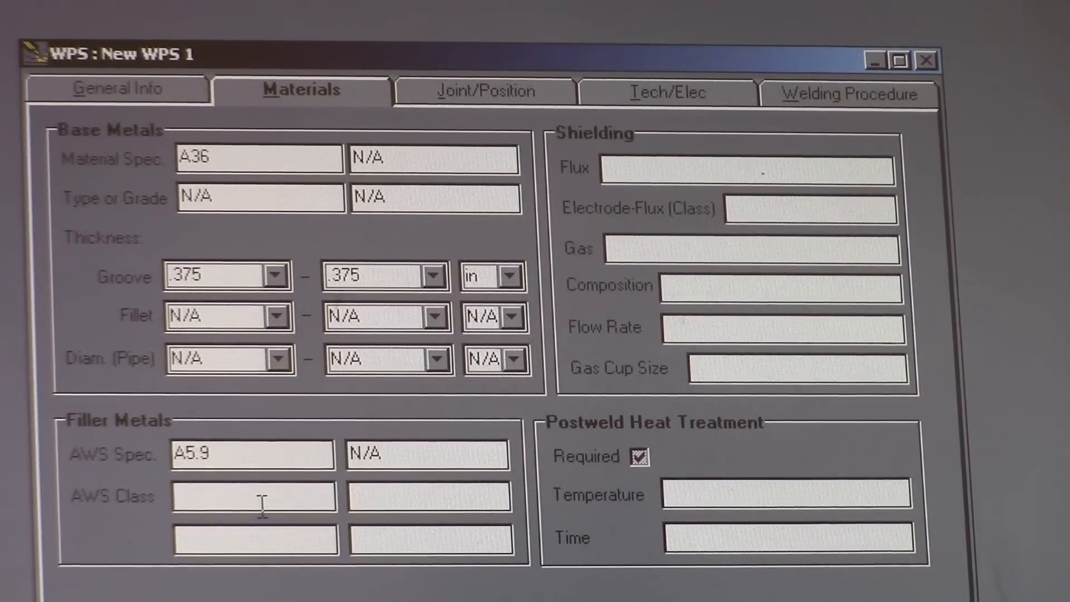
text(ER)
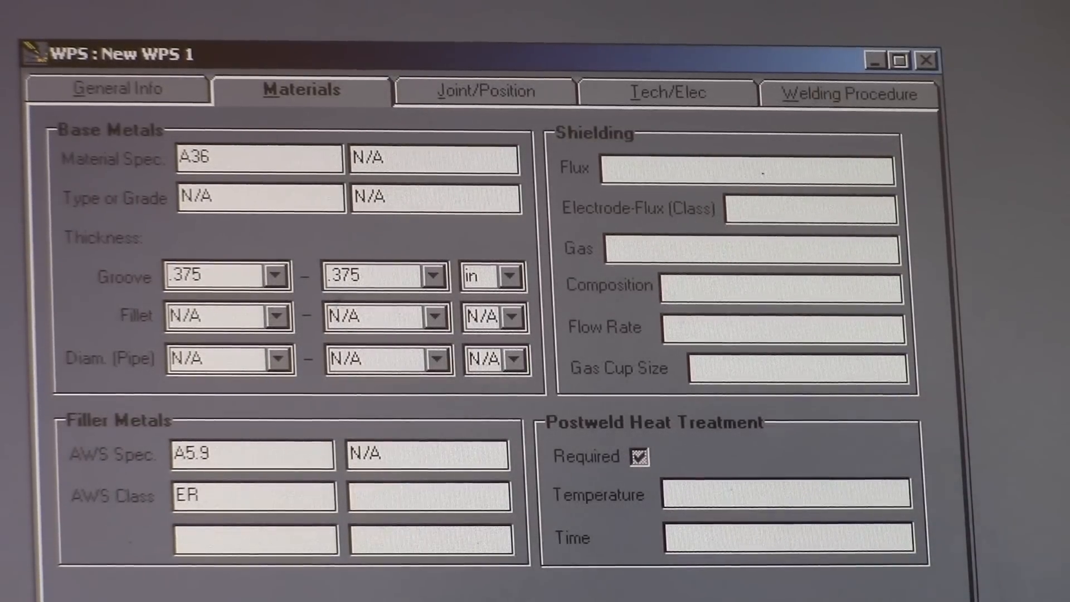
text(7018)
text(N/A)
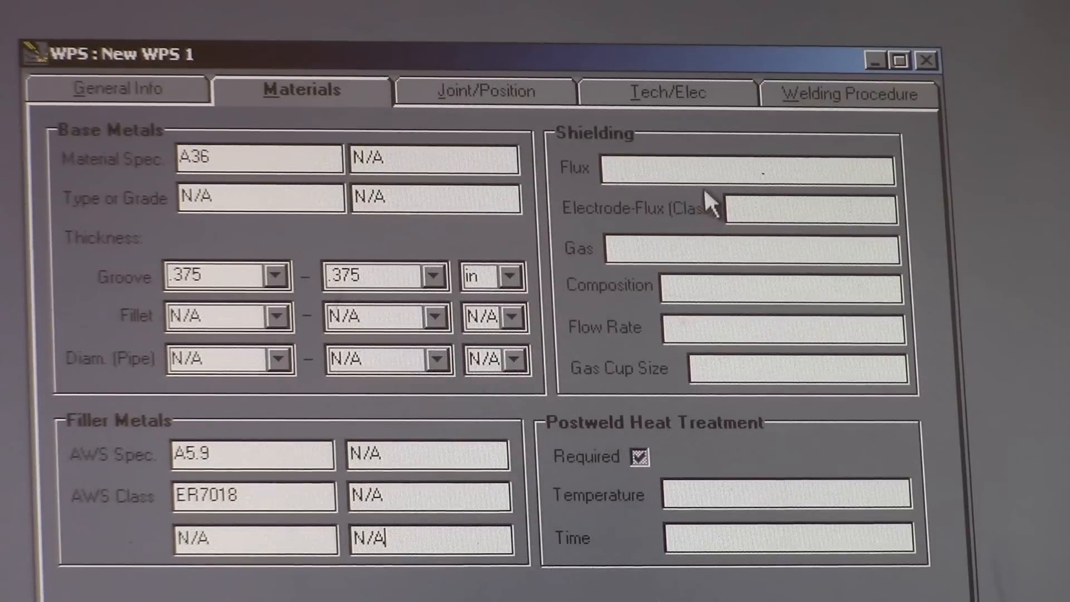
right_click(710, 201)
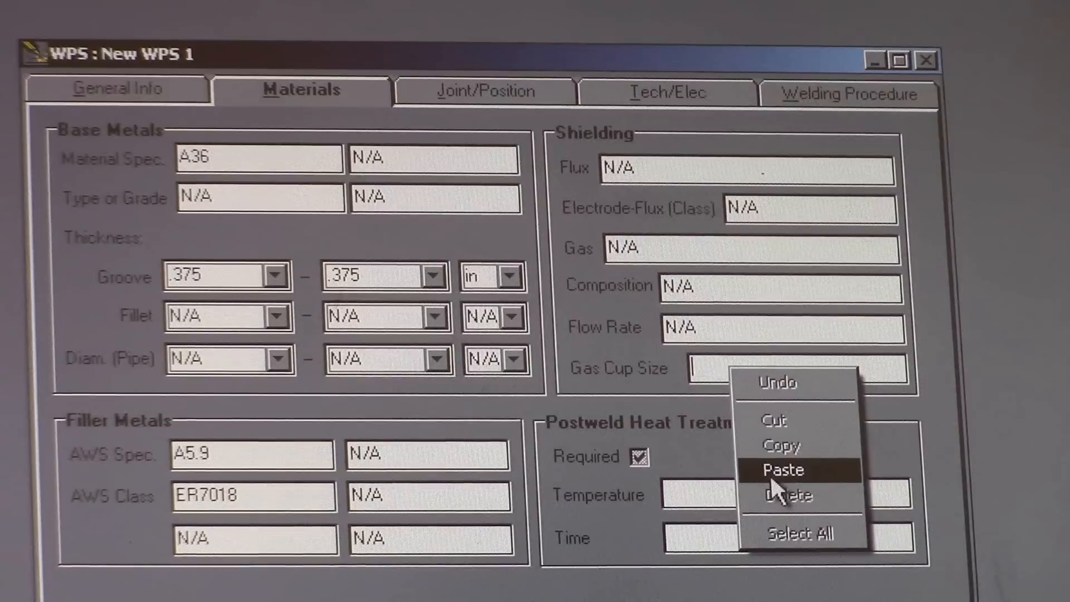
click(787, 469)
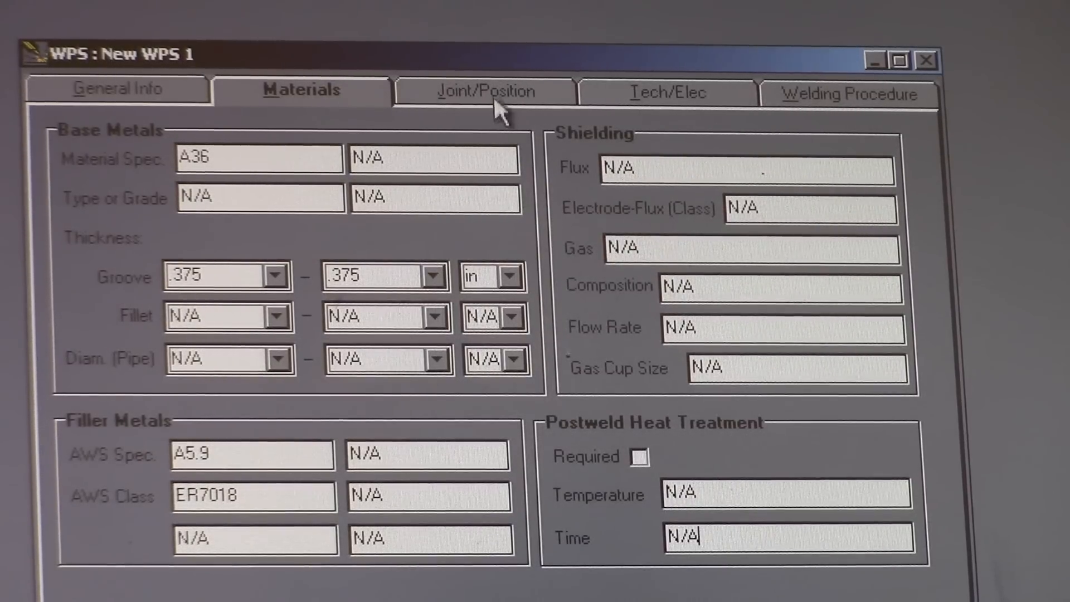
- Set a single-welded Butt joint with backing of A36 material
click(482, 92)
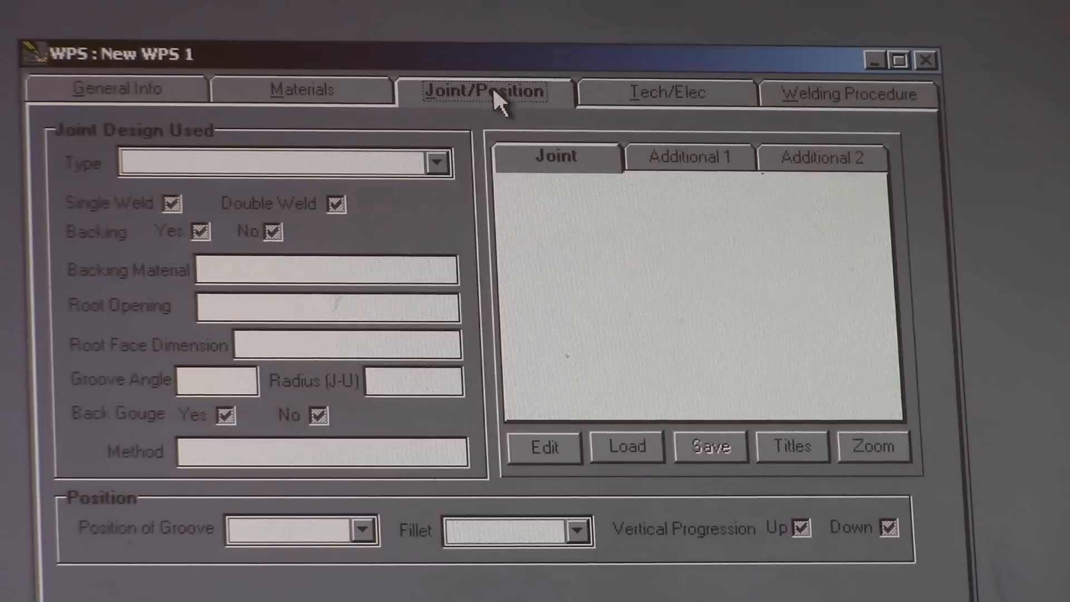
click(435, 162)
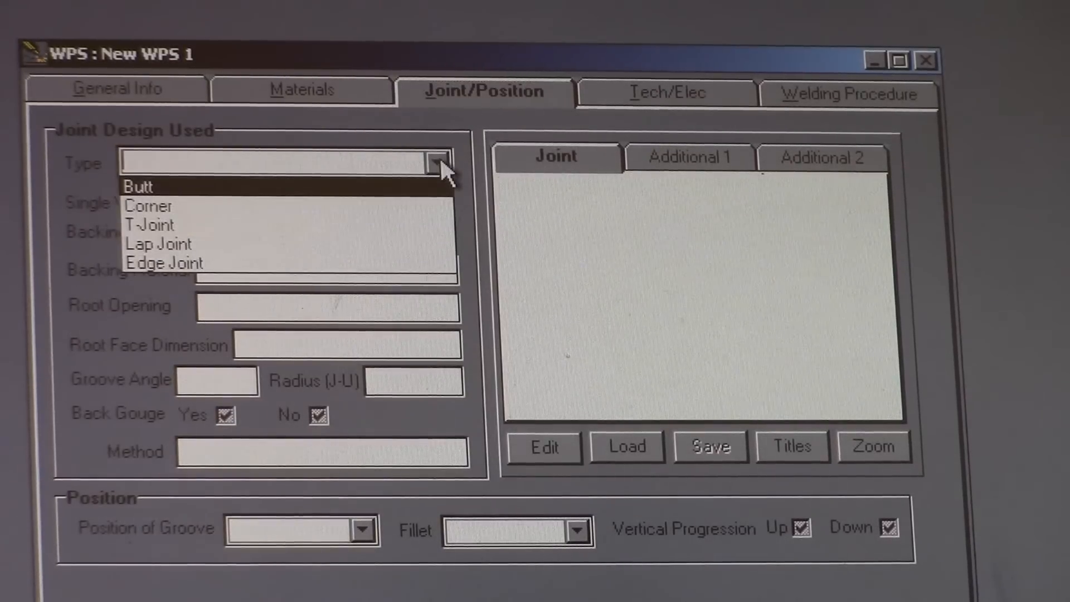
mouse_move(161, 195)
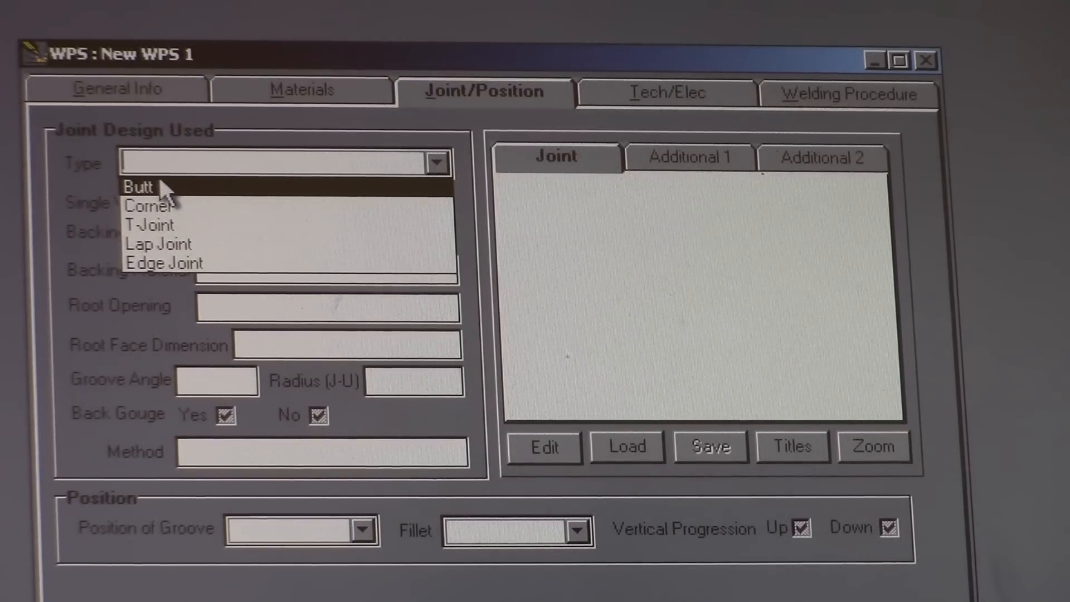
click(142, 187)
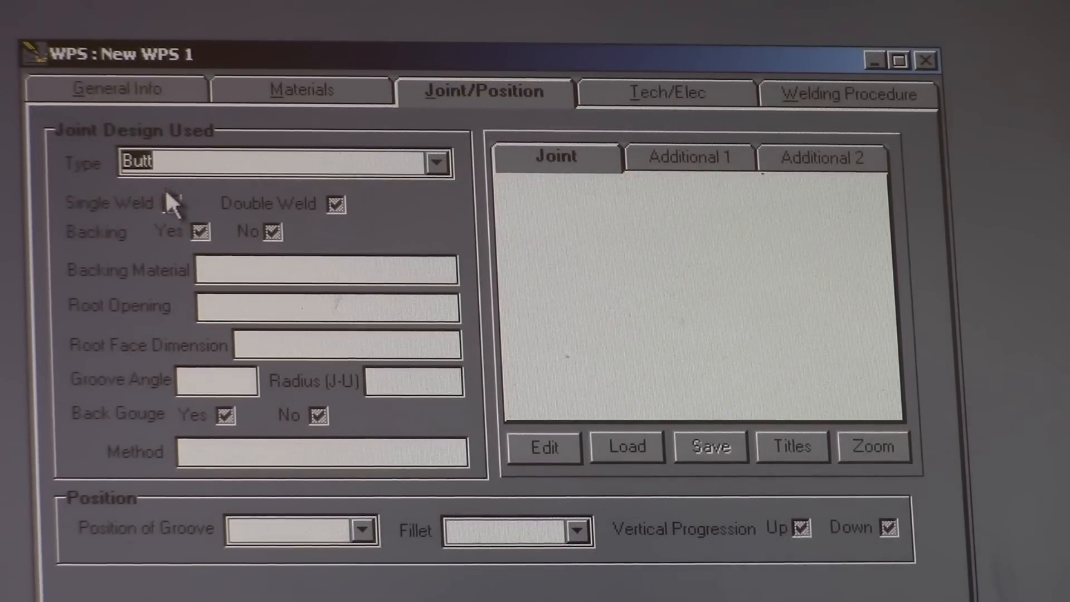
click(170, 203)
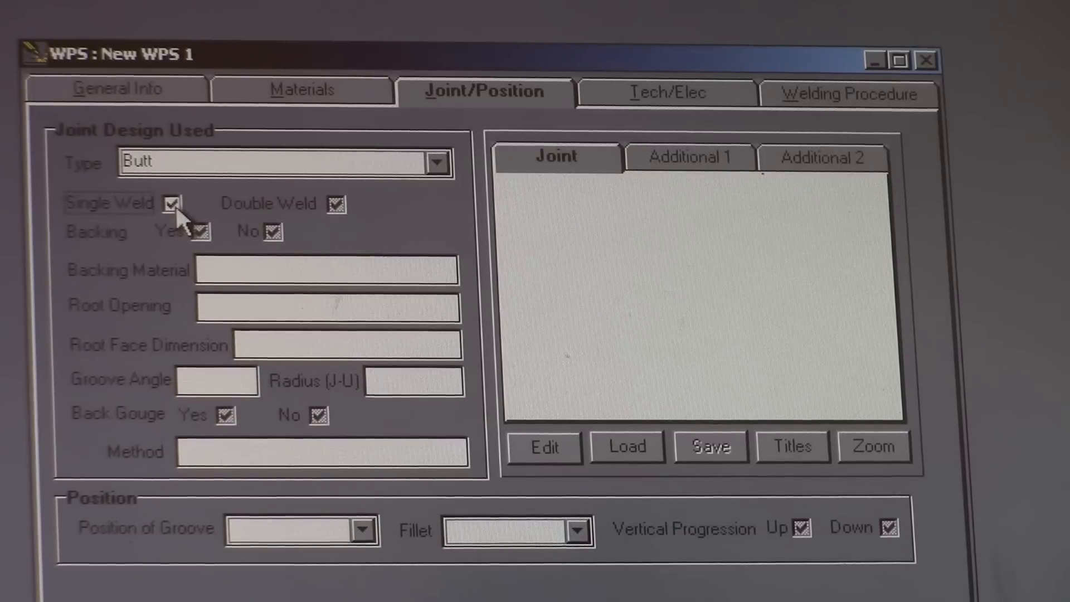
click(334, 204)
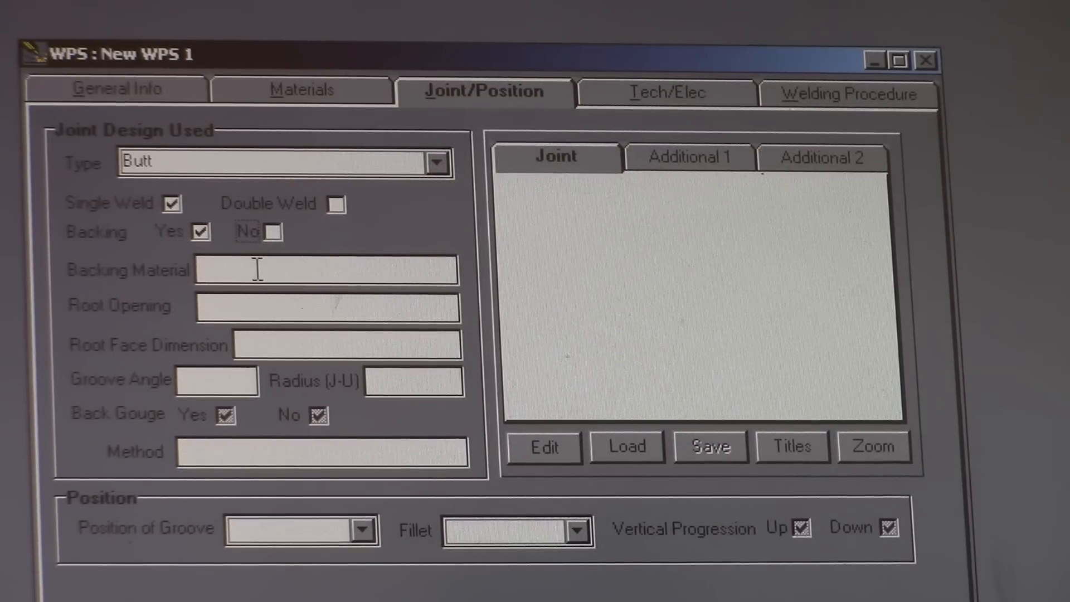
text(A)
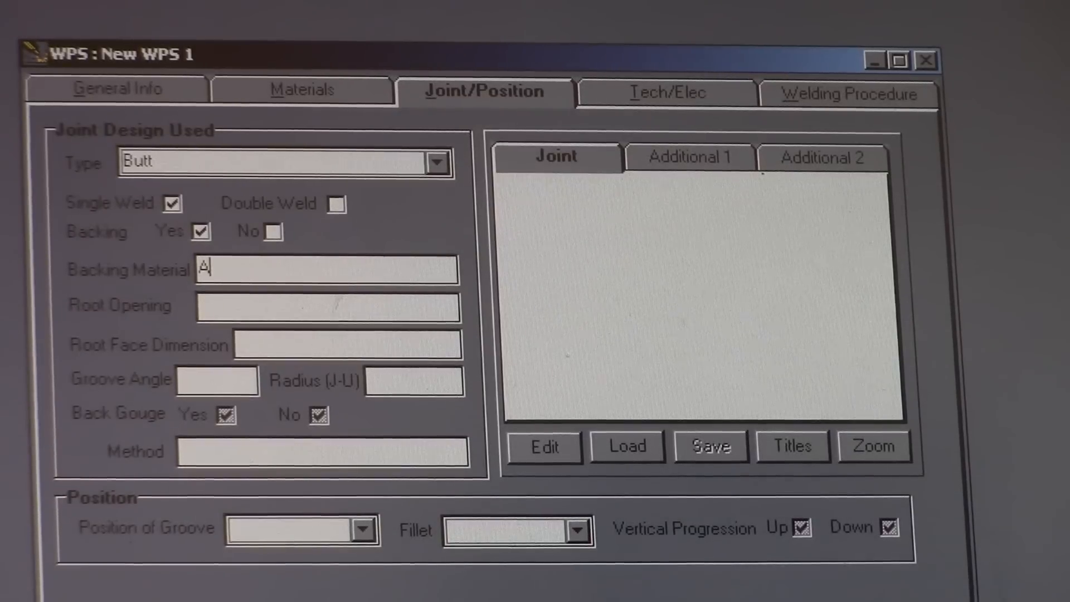
text(36)
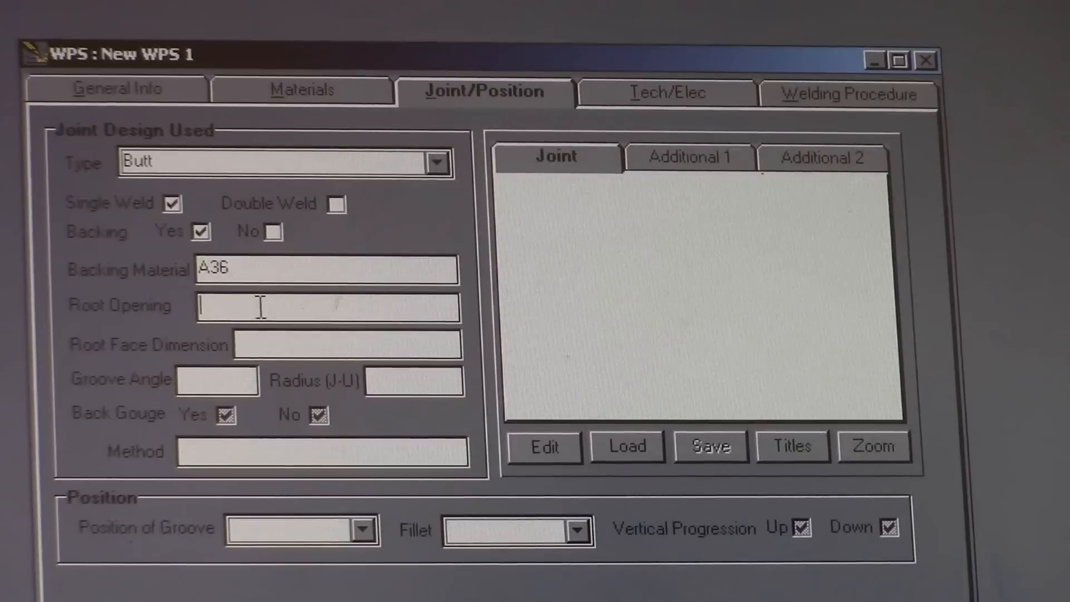
- Enter 1/4" root opening, N/A root face, 30° groove angle, no back gouge, fillet position N/A
text(1/4")
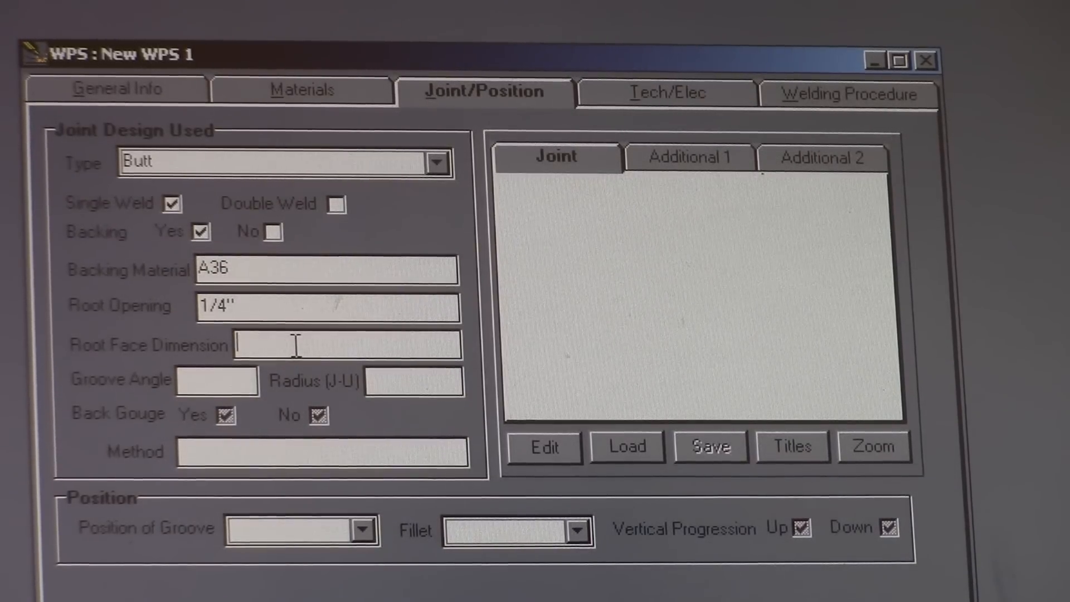
right_click(304, 359)
text(N/A)
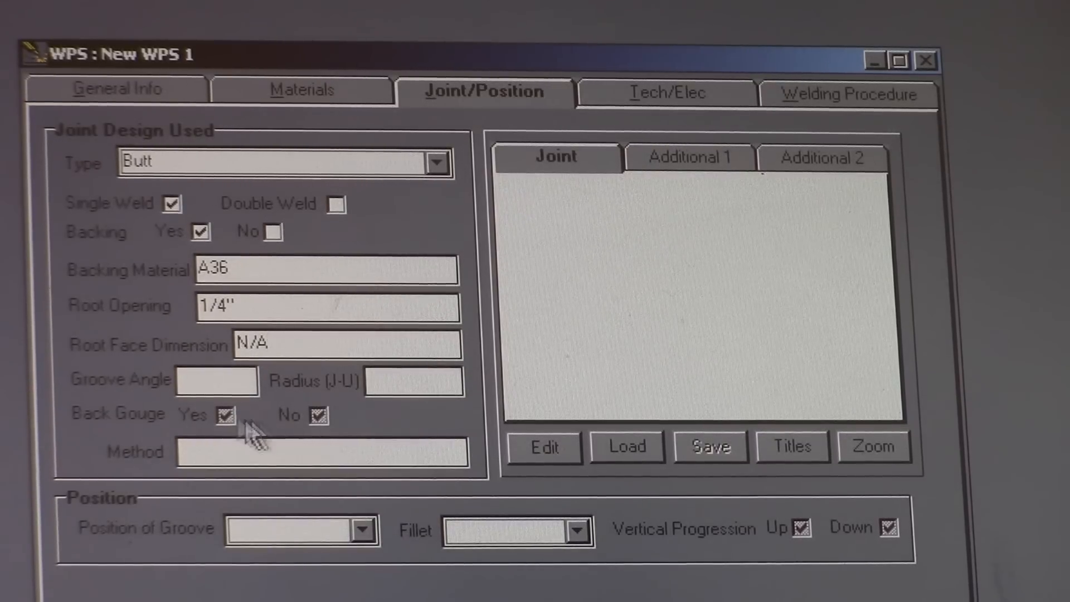
click(216, 380)
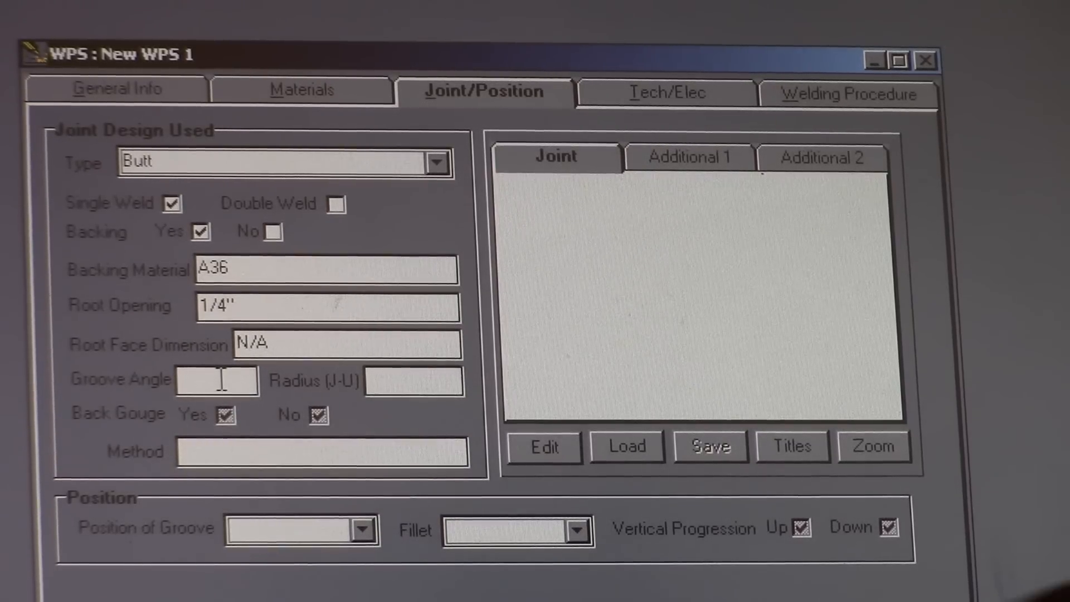
text(30)
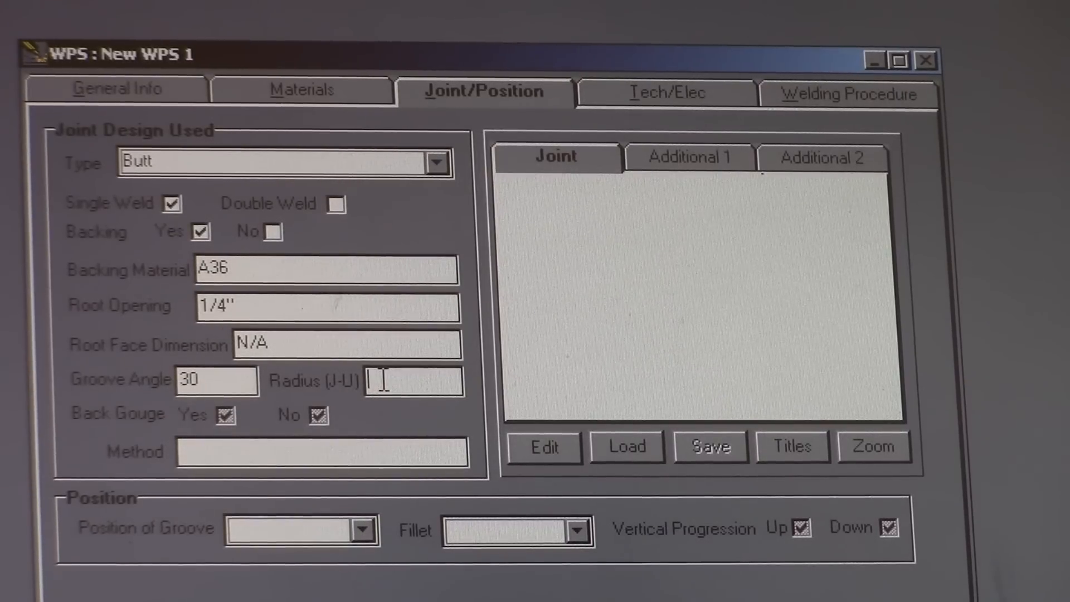
text(N/A)
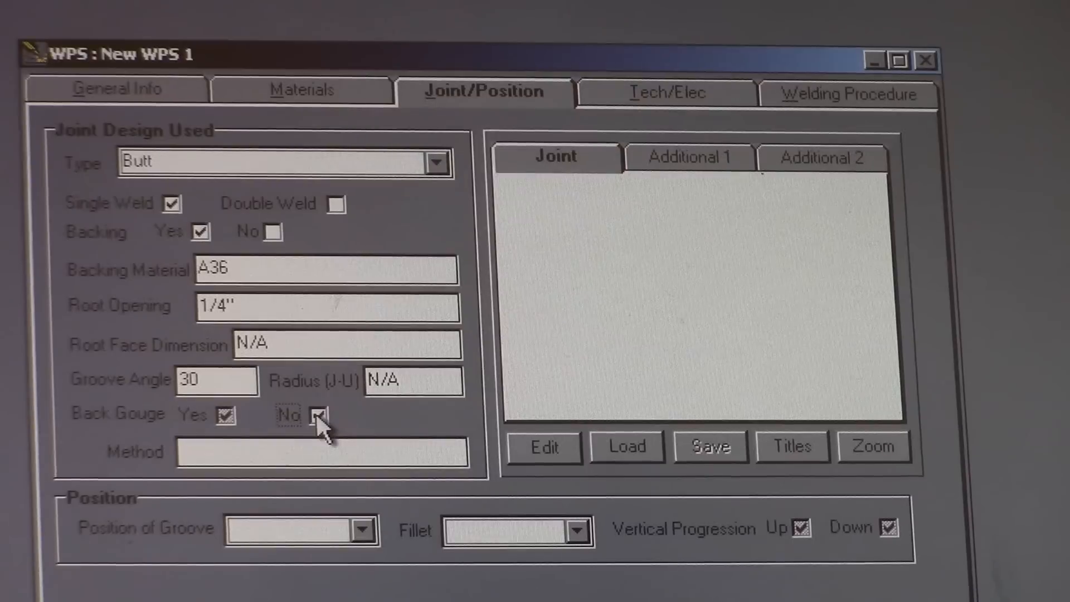
click(316, 415)
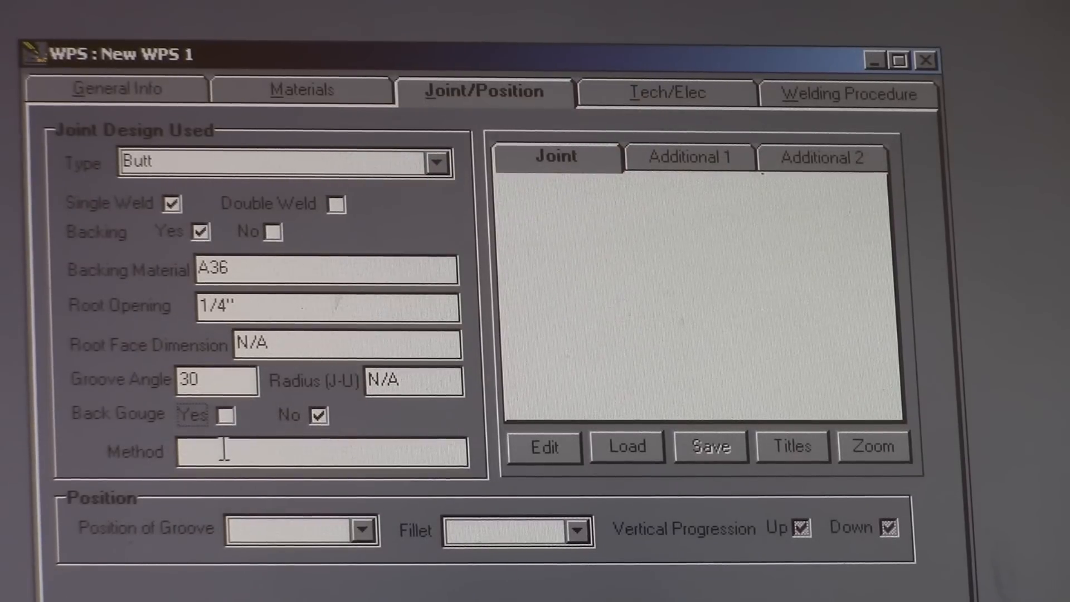
text(N/A)
text(3G)
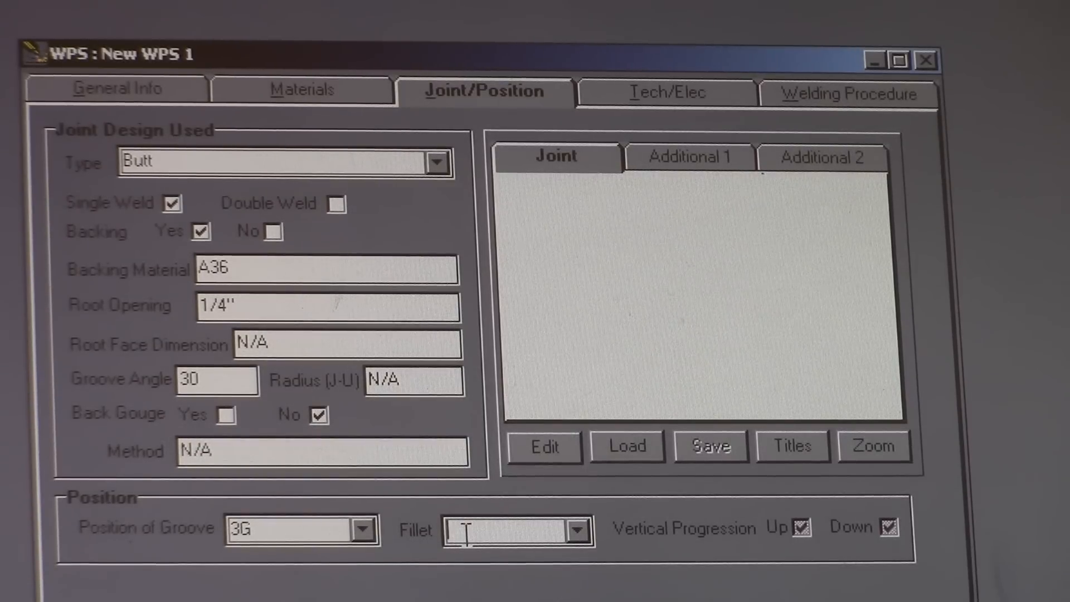
right_click(476, 531)
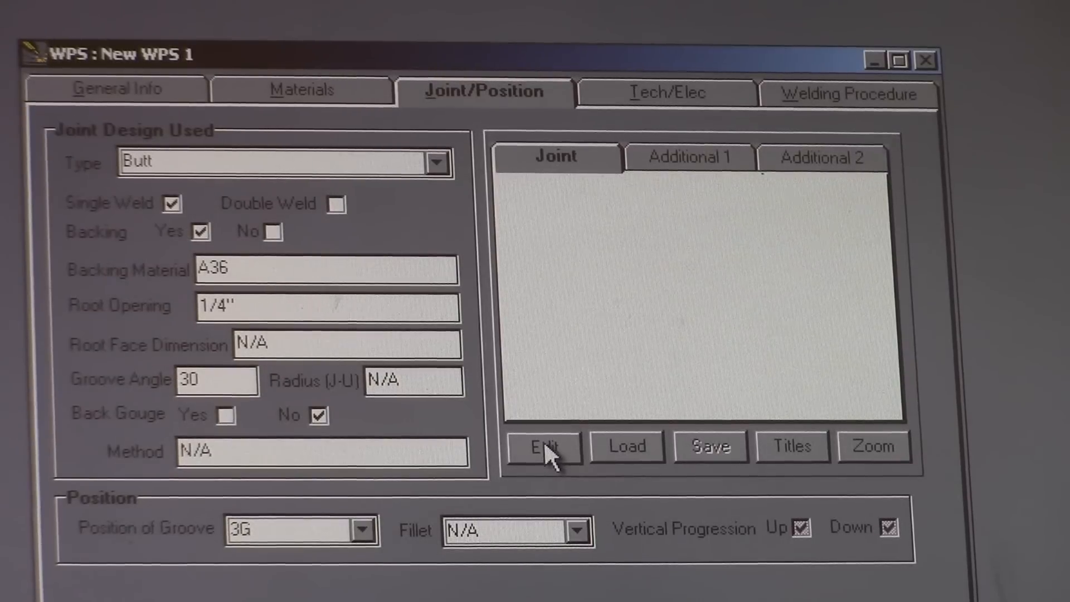
- Edit the joint drawing and choose the Groove type for a single-vee butt sketch
click(544, 446)
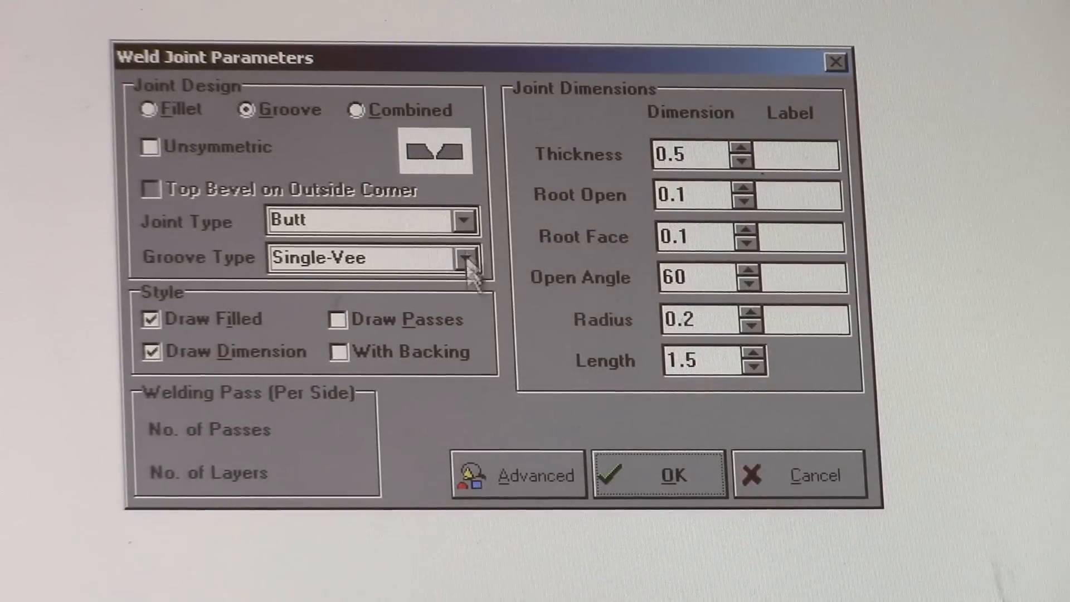
click(337, 351)
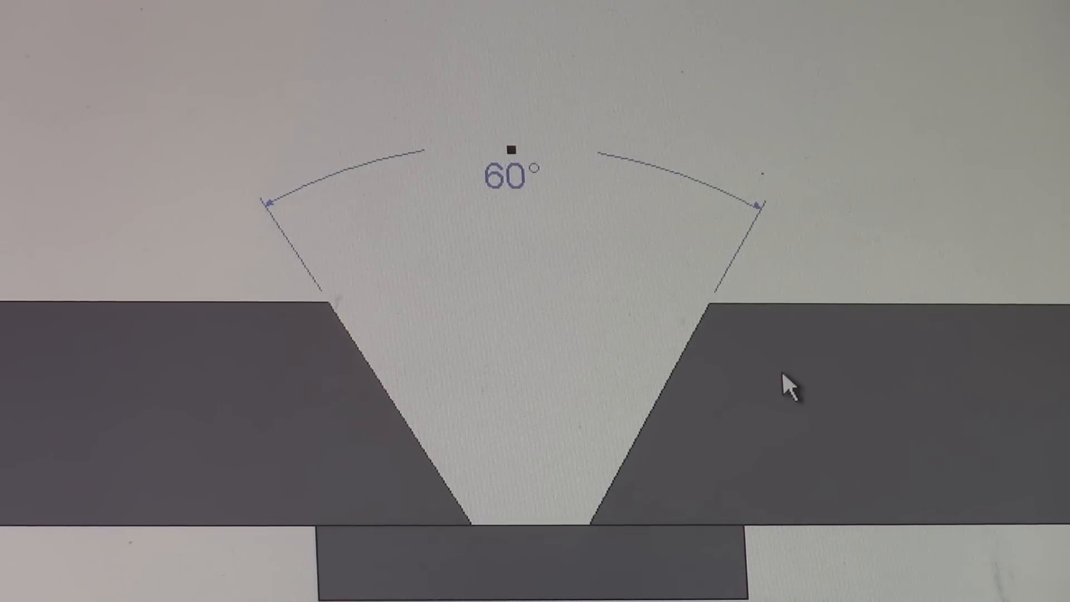
- In the drawing's advanced joint properties, set the dimension colour to black
right_click(786, 388)
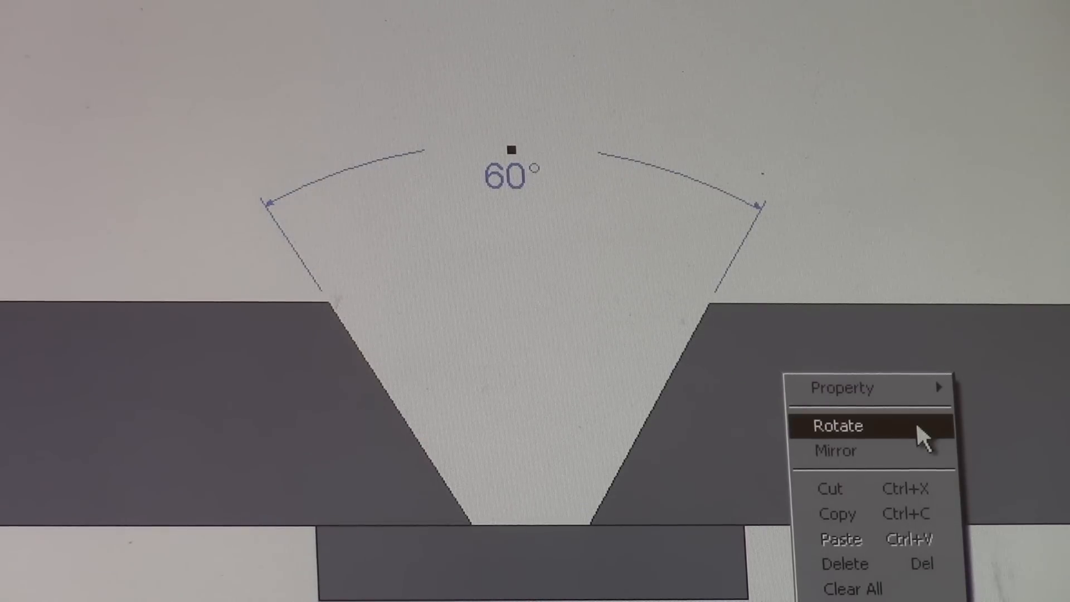
mouse_move(868, 388)
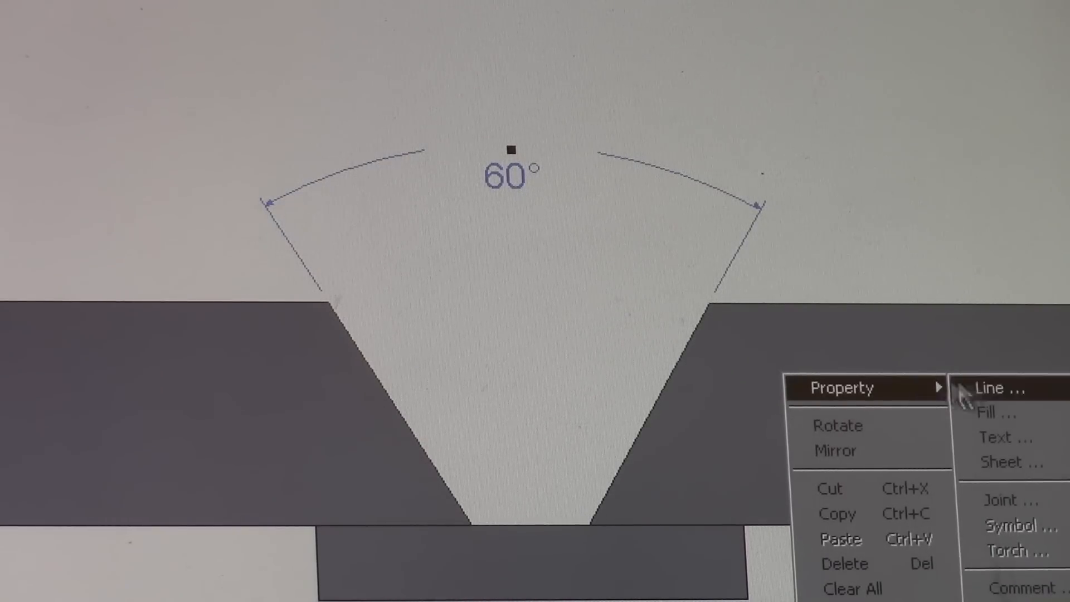
mouse_move(1008, 515)
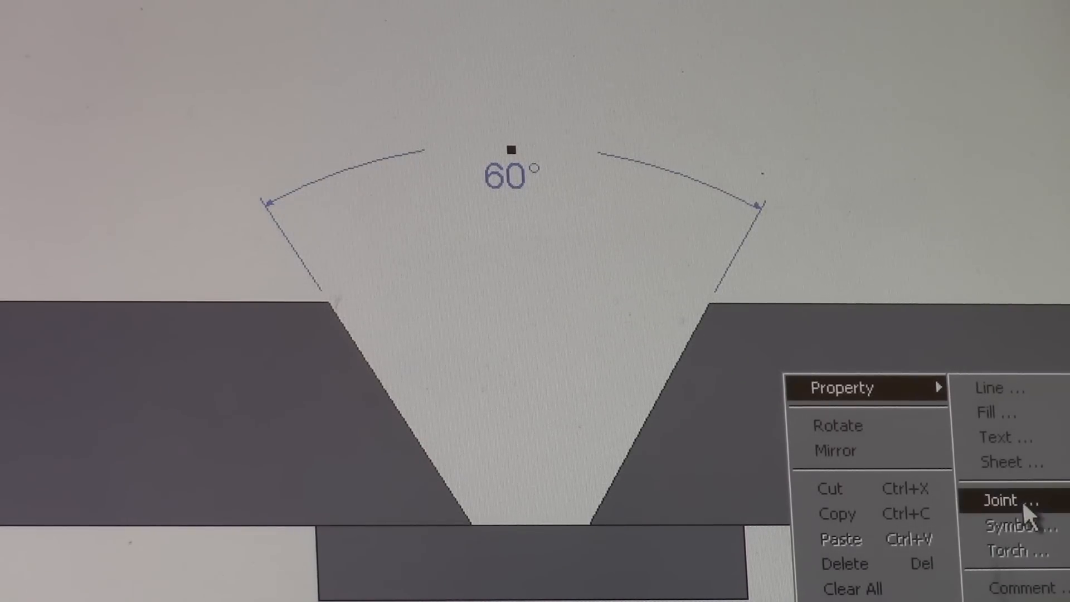
click(1016, 500)
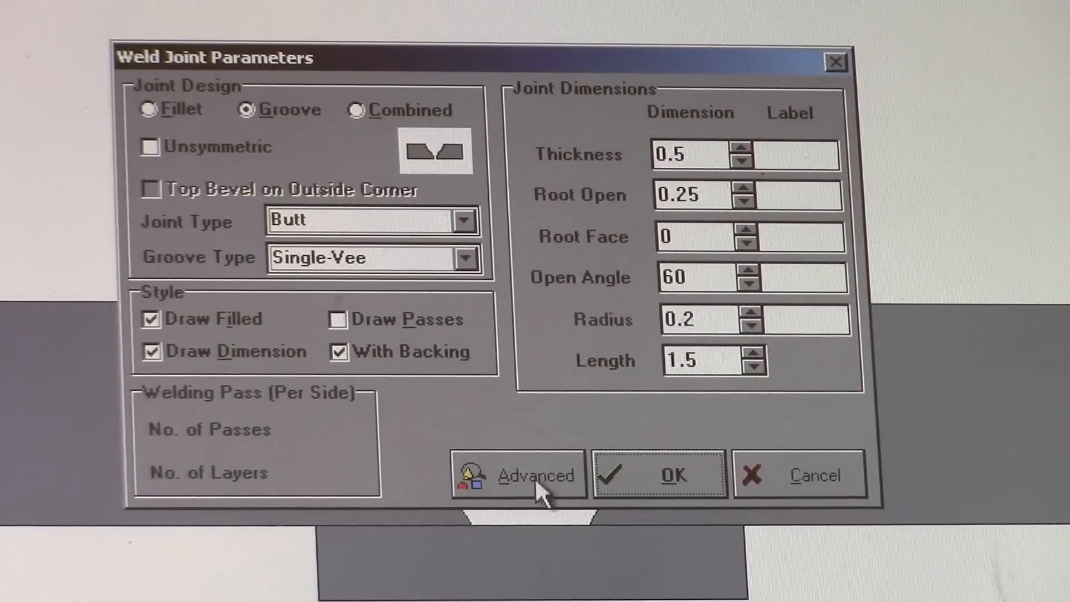
click(533, 475)
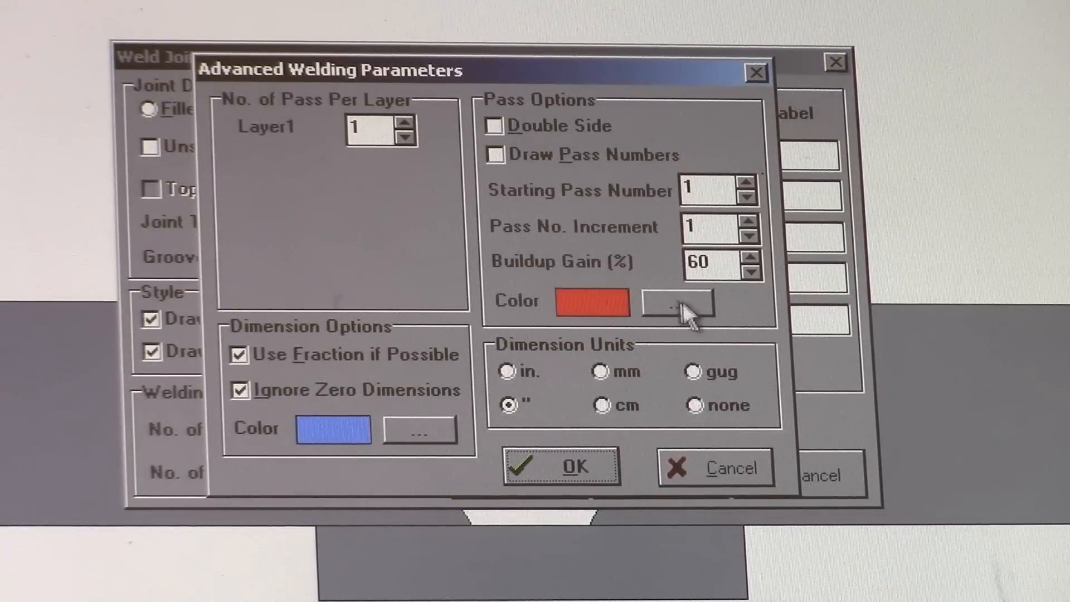
click(679, 317)
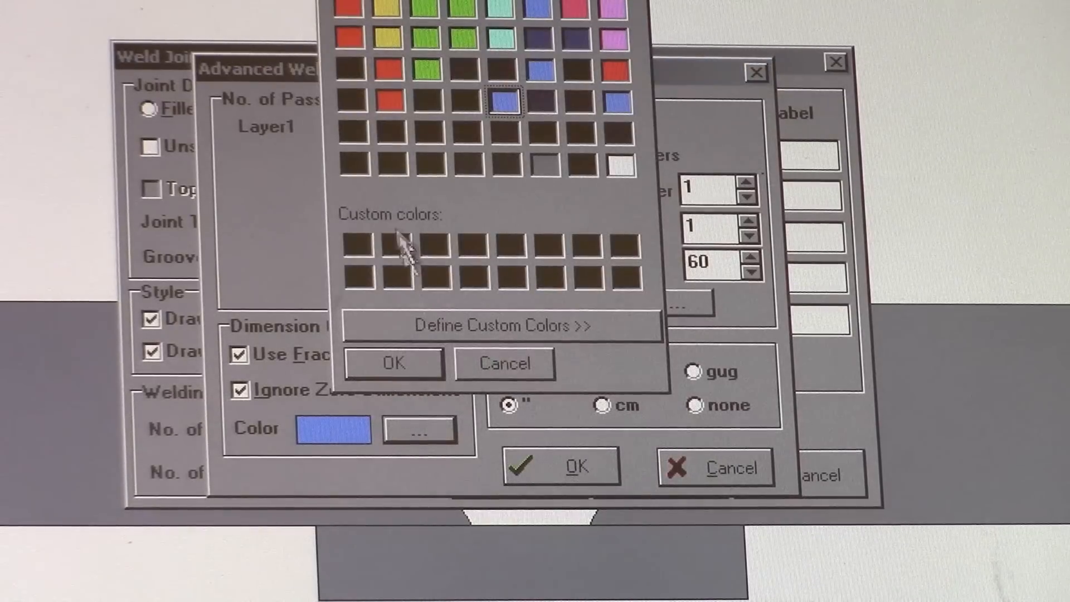
click(352, 165)
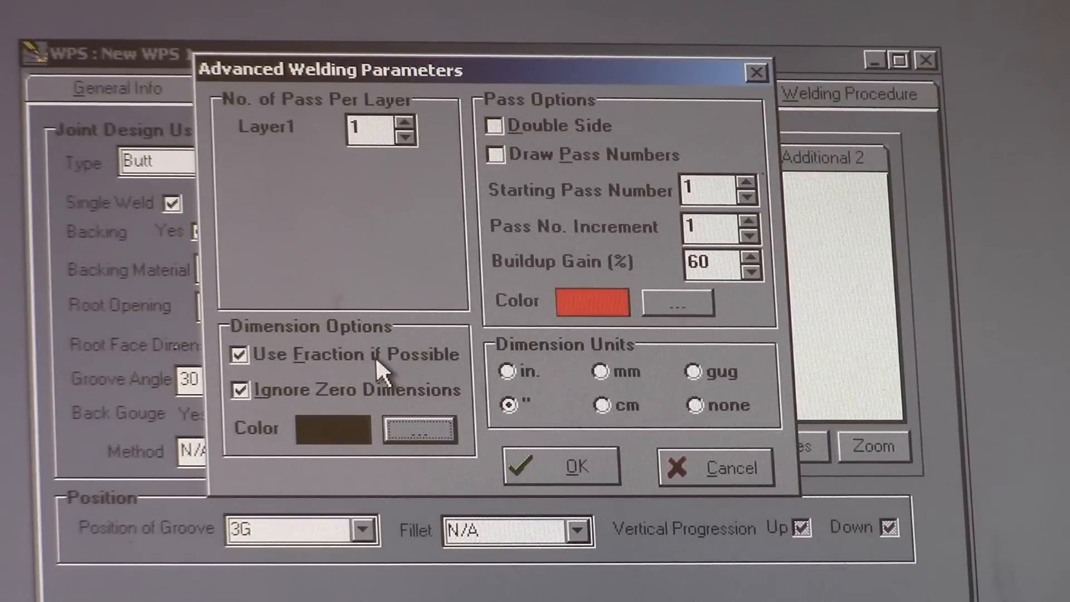
click(574, 466)
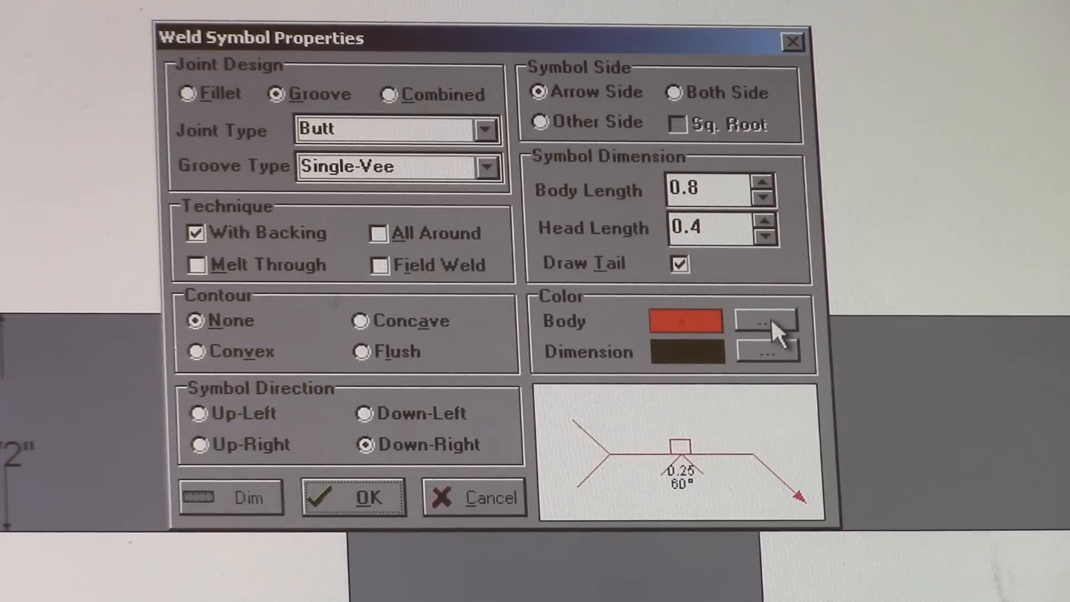
- Finish the weld symbol, transfer the drawing back into the WPS, and go to Tech/Elec
click(766, 321)
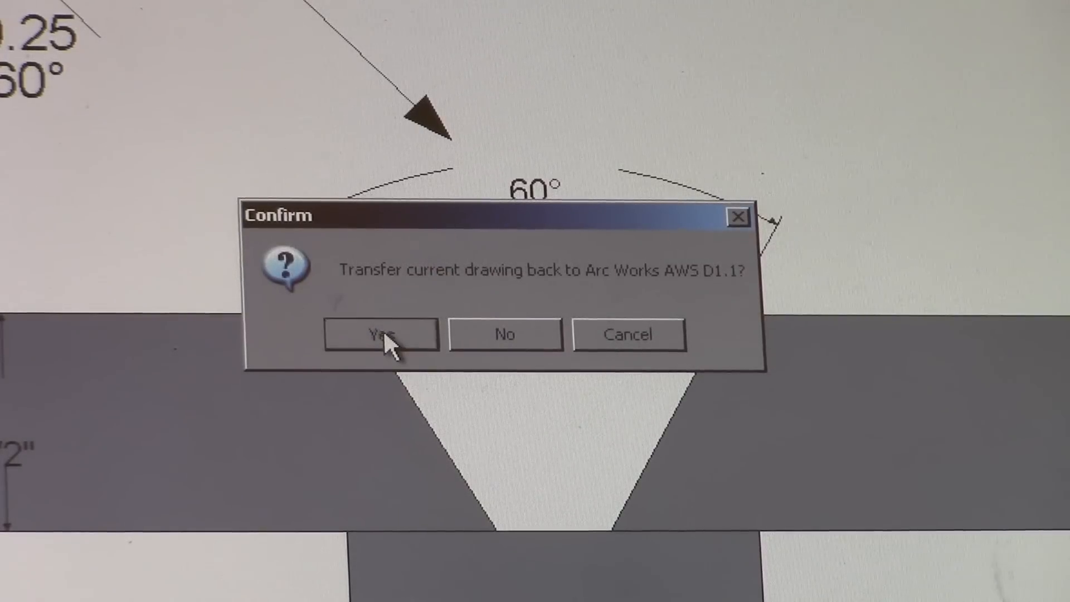
click(378, 334)
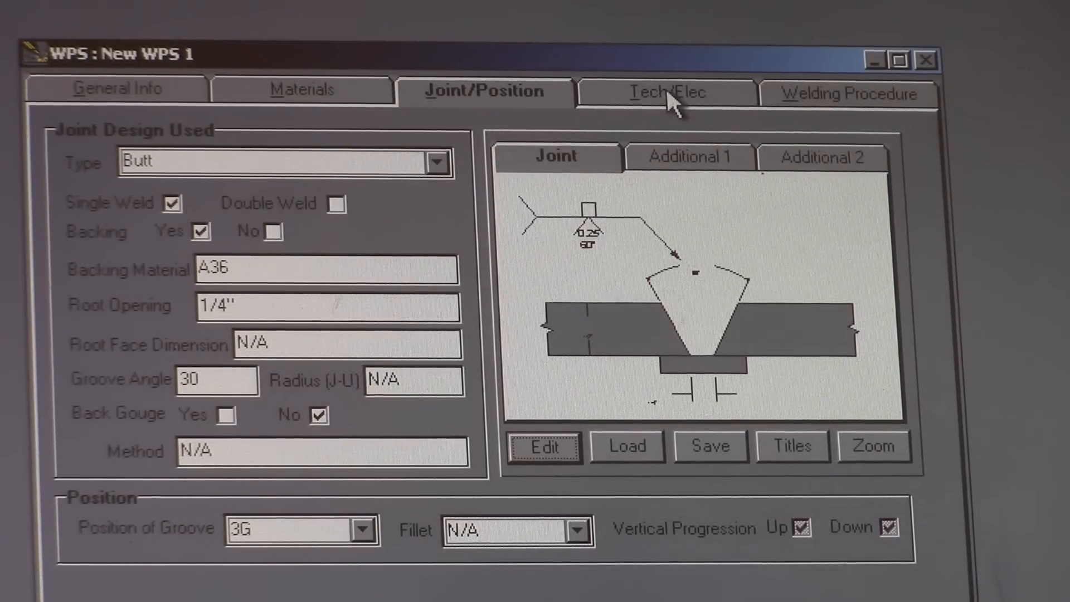
click(664, 92)
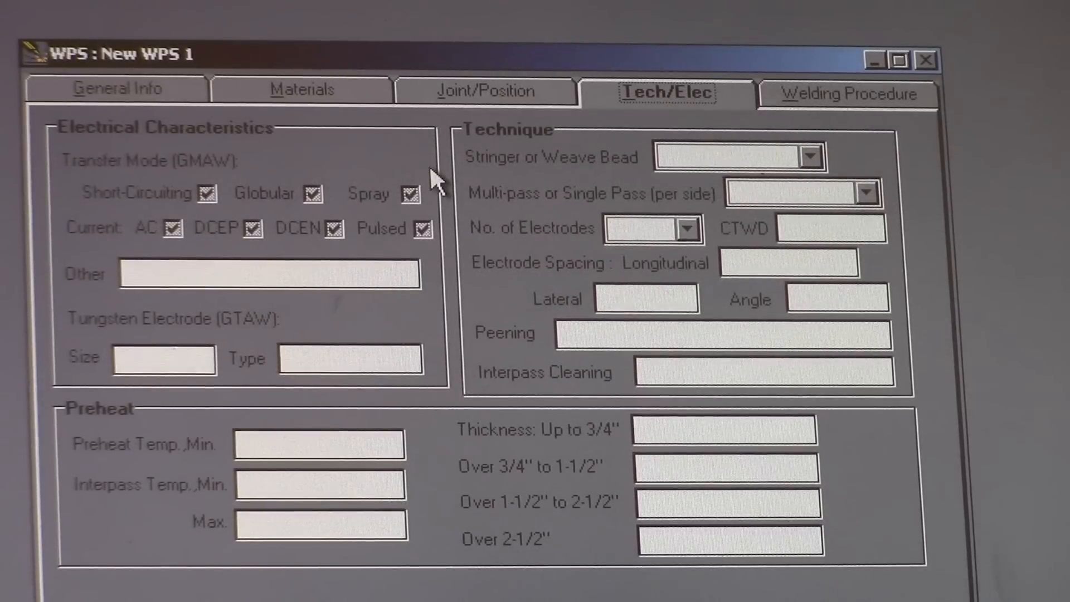
- Clear all transfer modes, leave only DCEP current, and set tungsten type to N/A
click(207, 195)
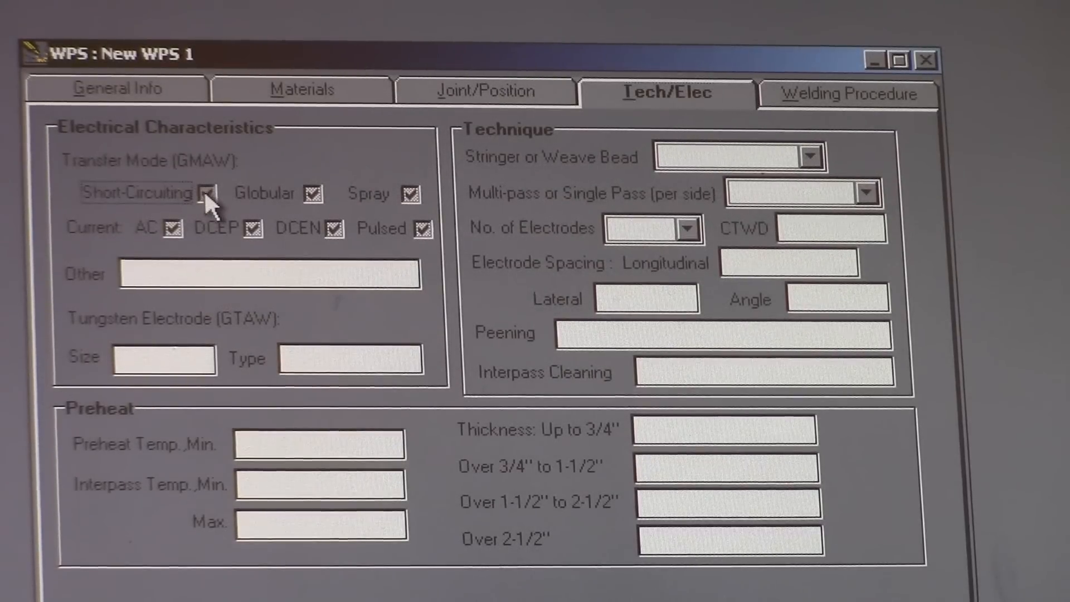
click(207, 194)
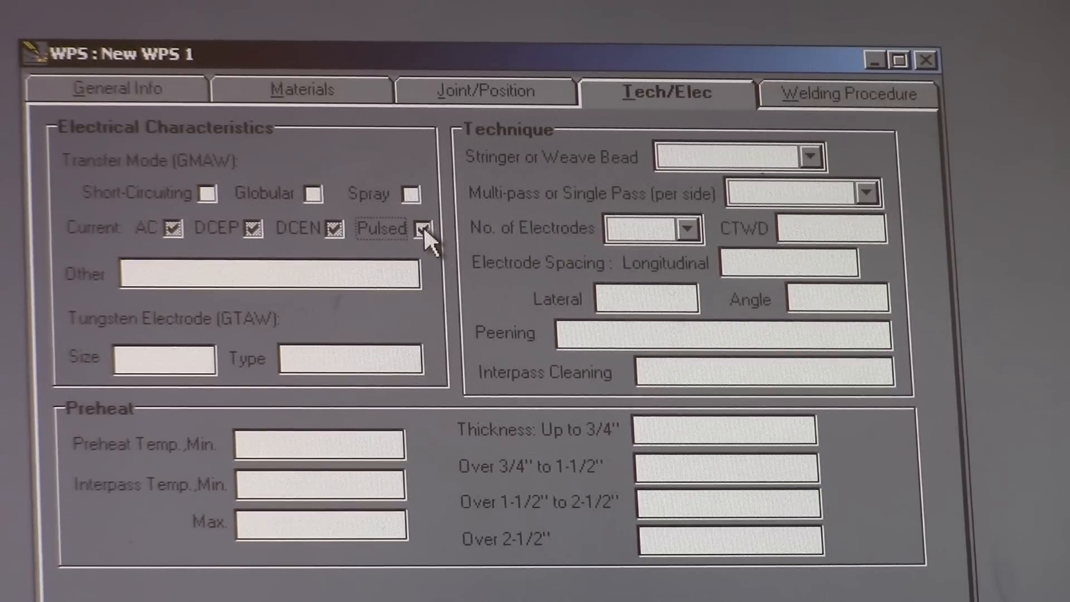
click(419, 229)
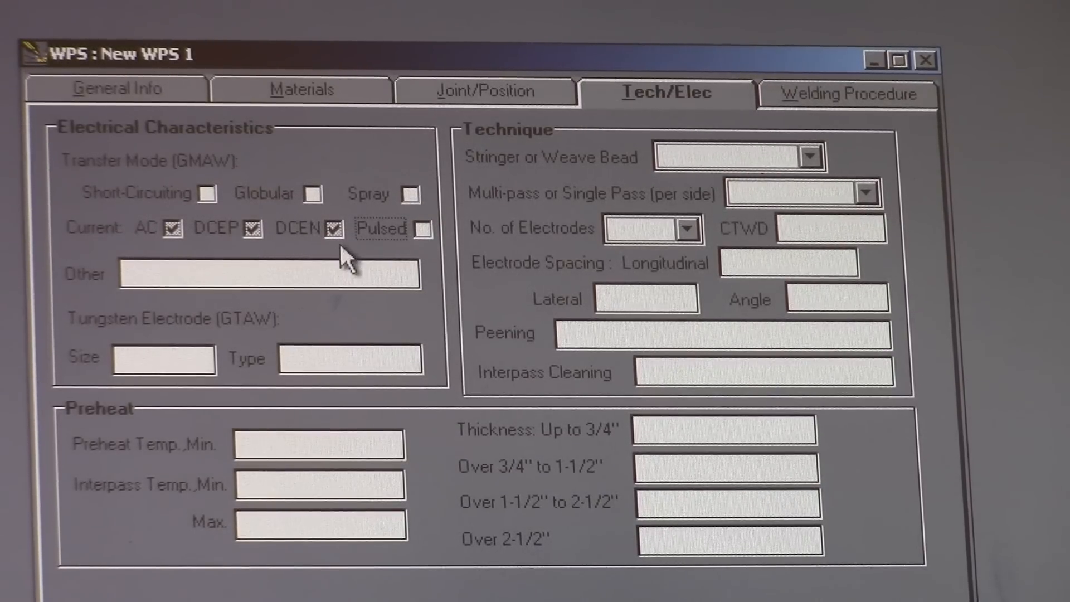
click(252, 228)
text(N/A)
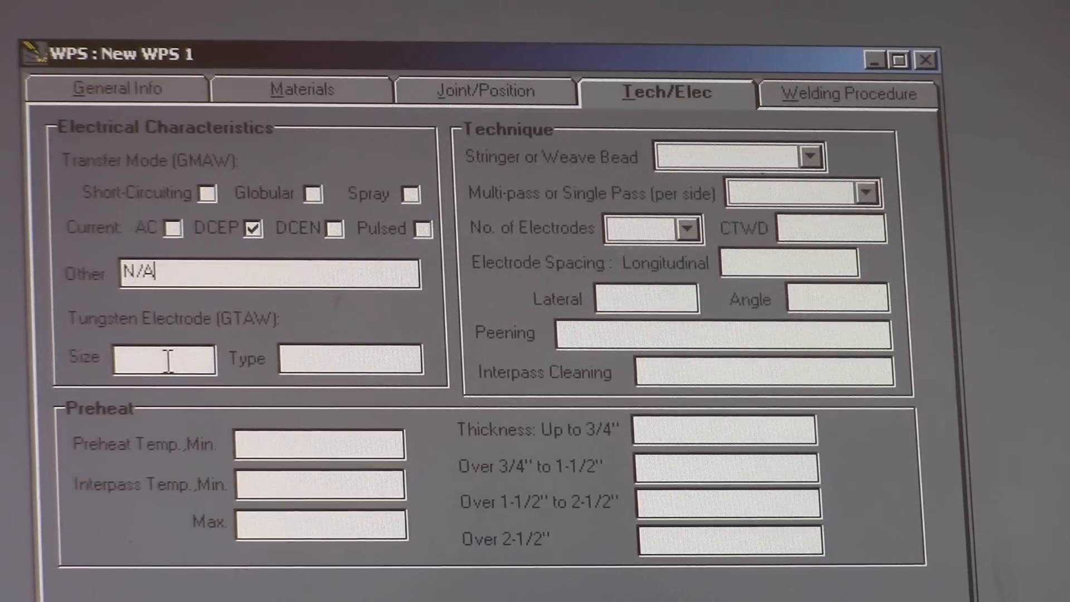
right_click(161, 359)
text(N/A)
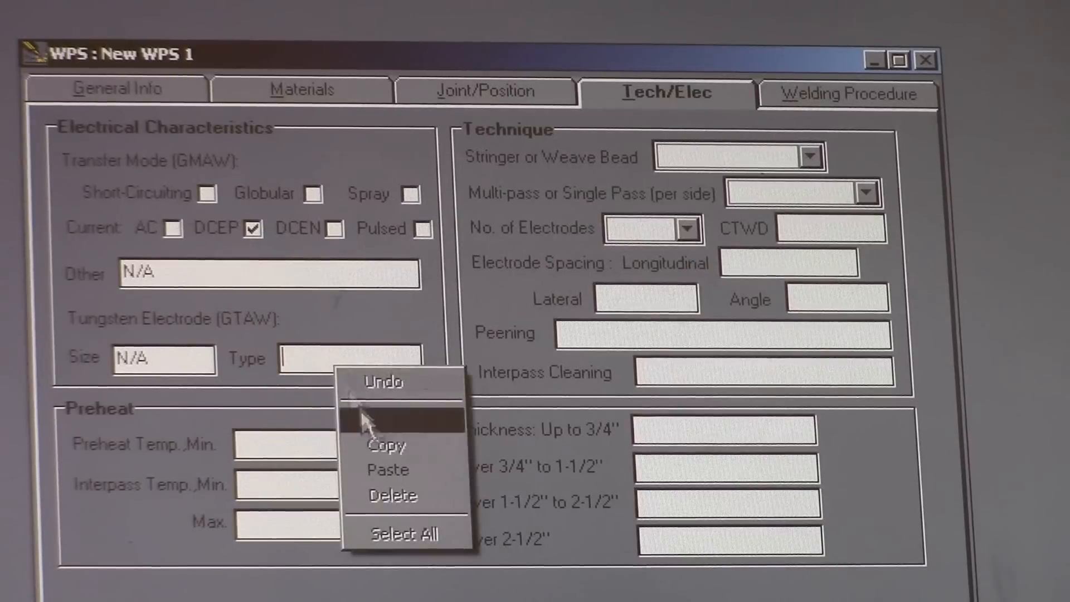
click(388, 471)
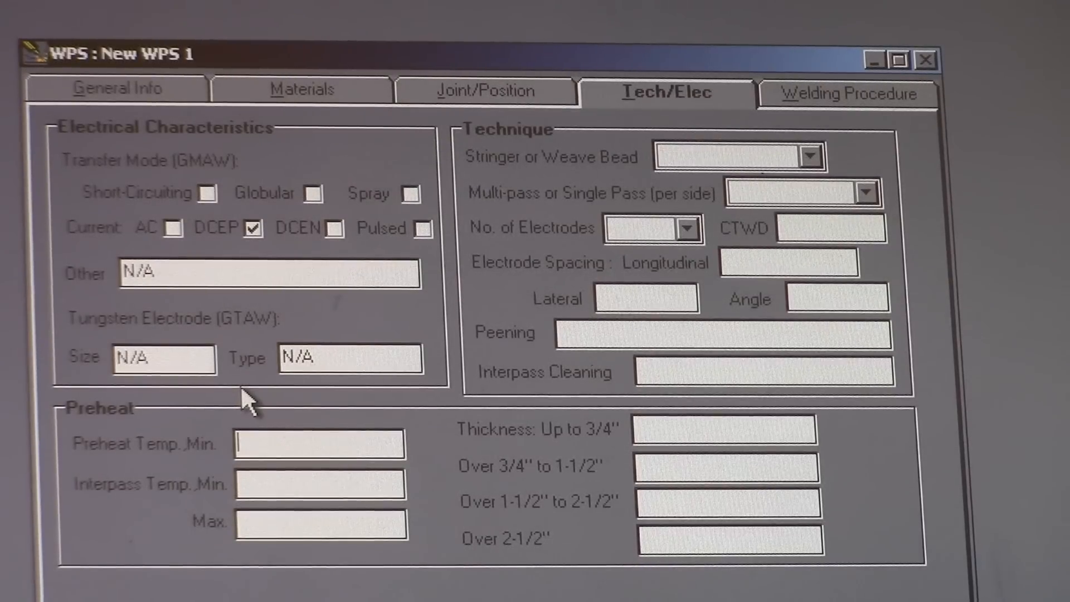
- Enter 70 F. minimum preheat and interpass and 250 F maximum interpass temperature
text(7)
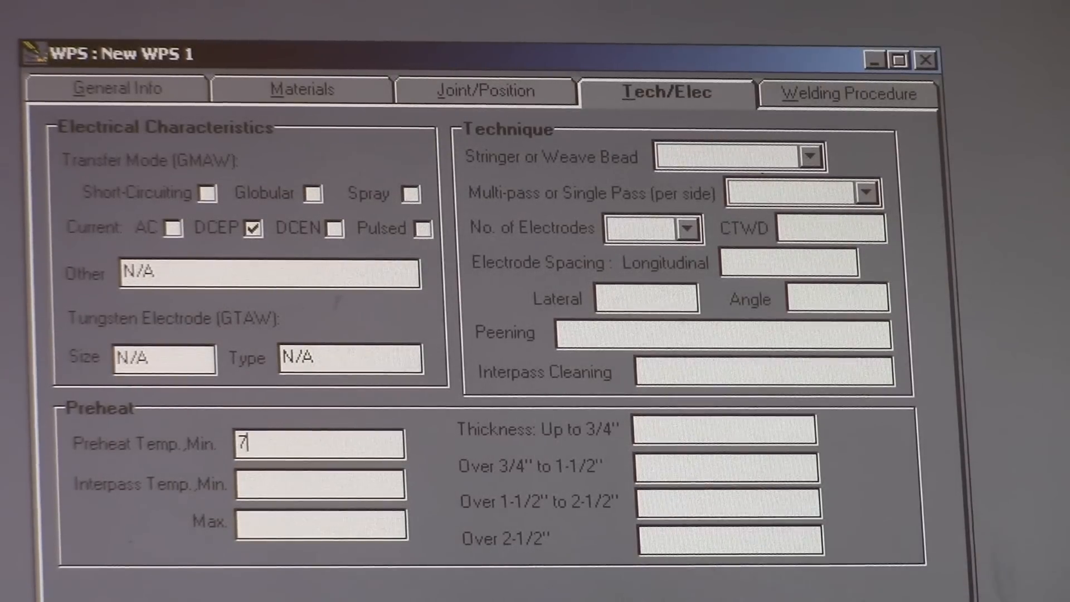
text(0)
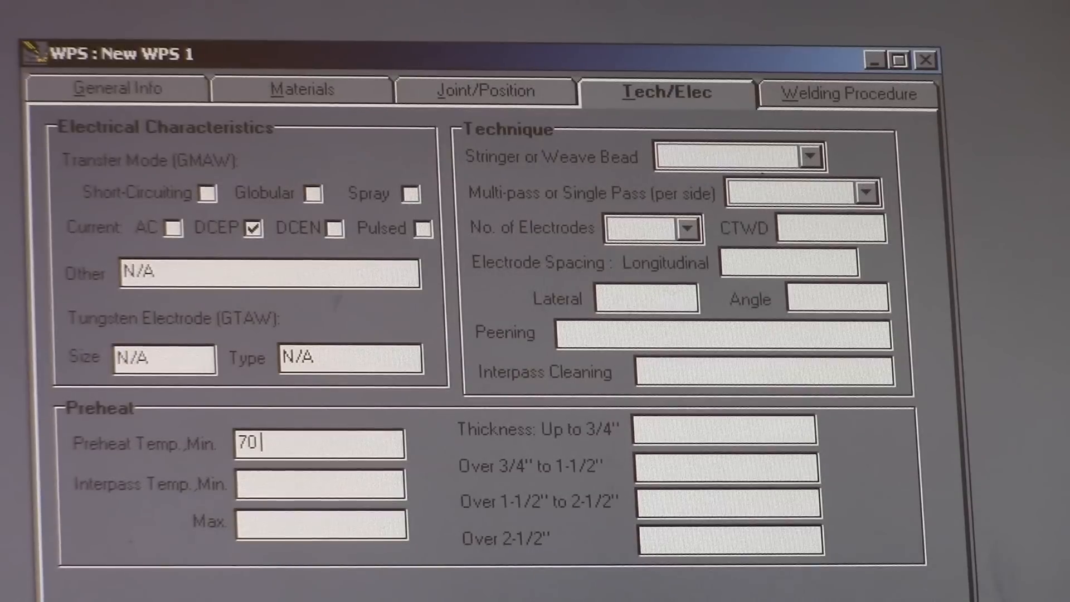
text(F.)
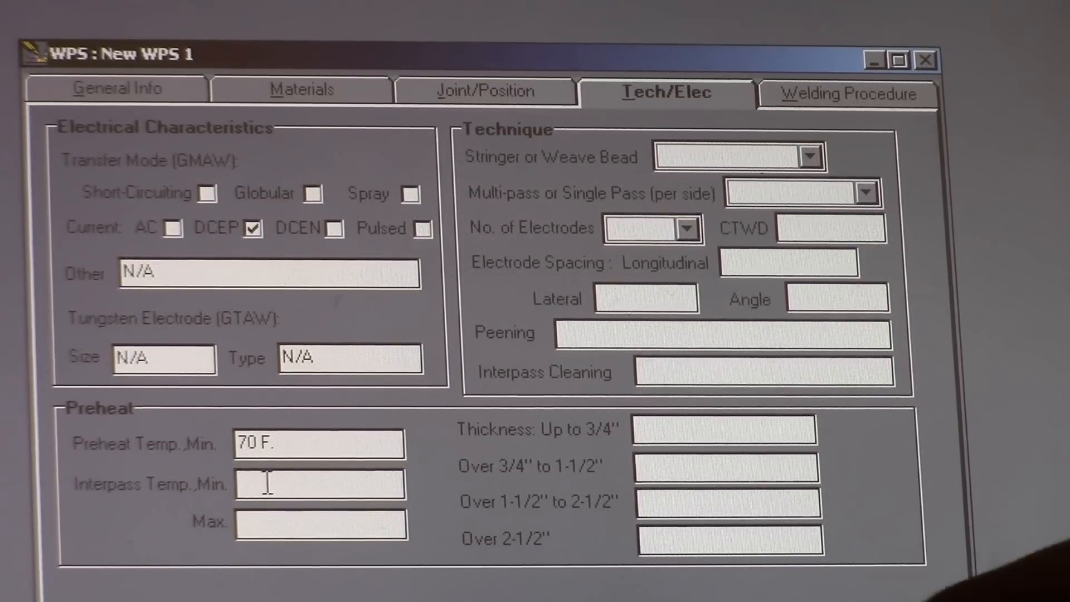
text(70 F.)
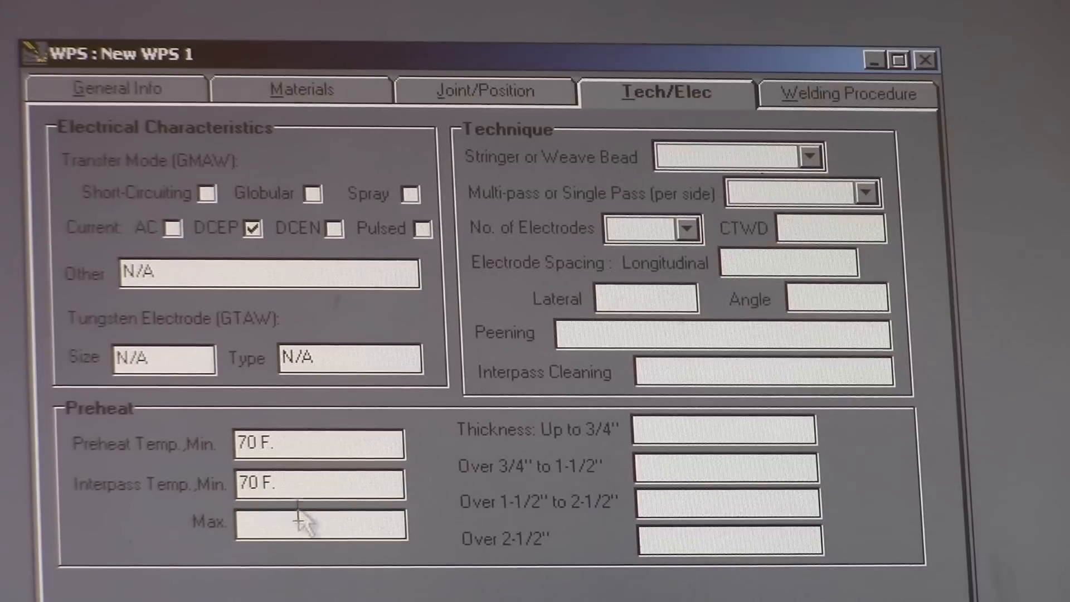
click(302, 526)
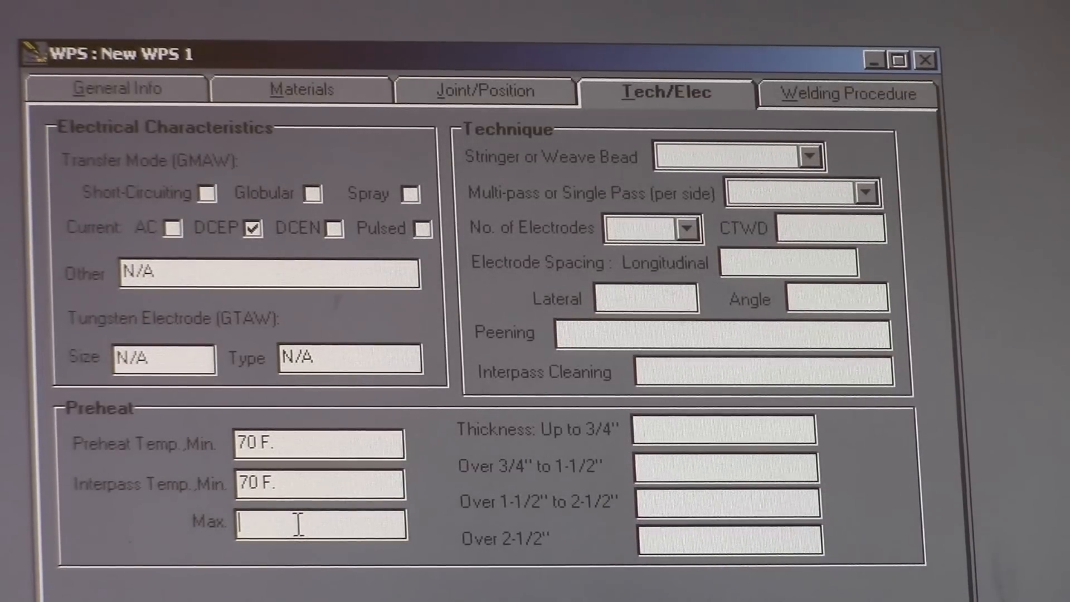
text(250)
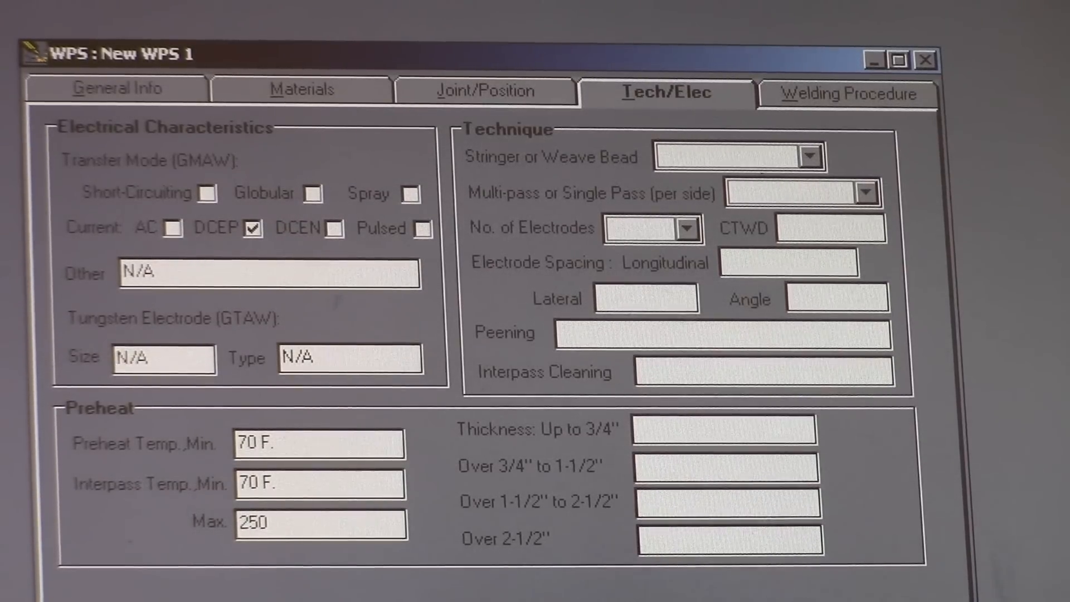
text(F)
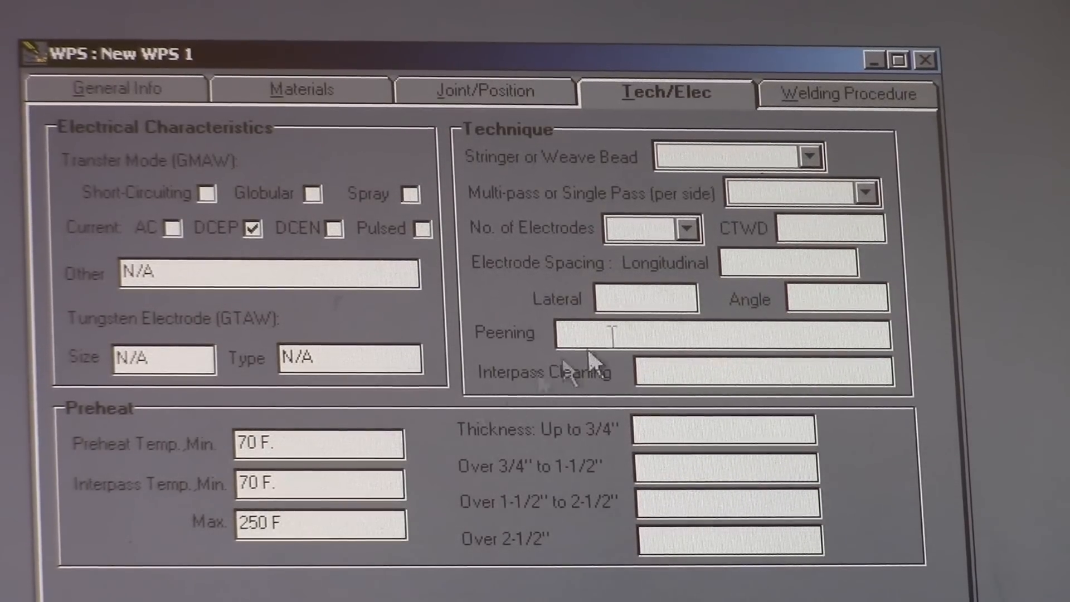
click(809, 156)
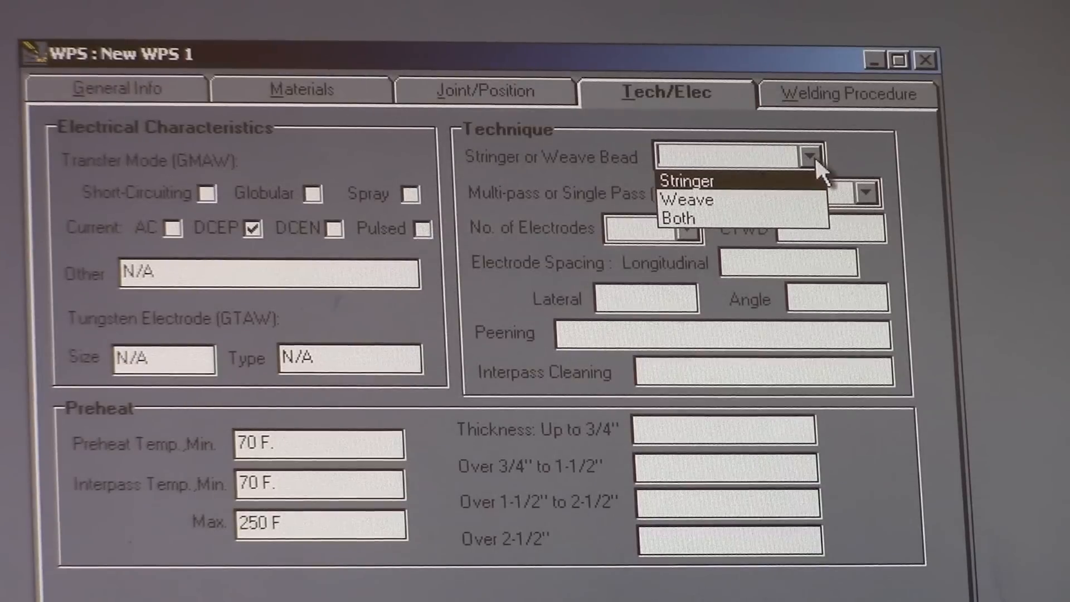
- Set bead technique to Both, passes to Multiple per side, and one electrode
click(680, 219)
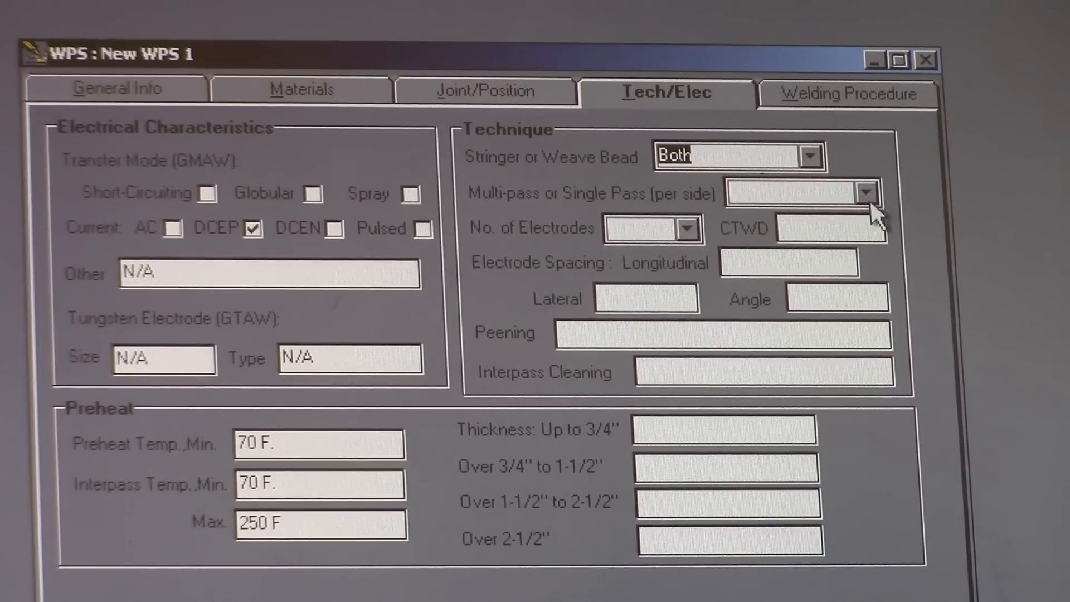
click(867, 192)
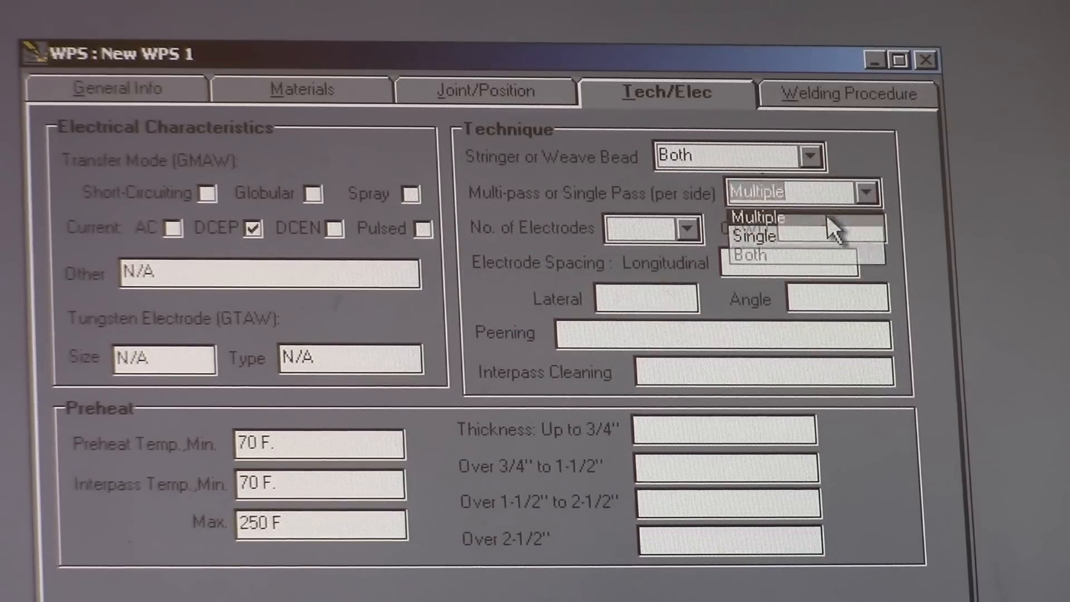
click(758, 217)
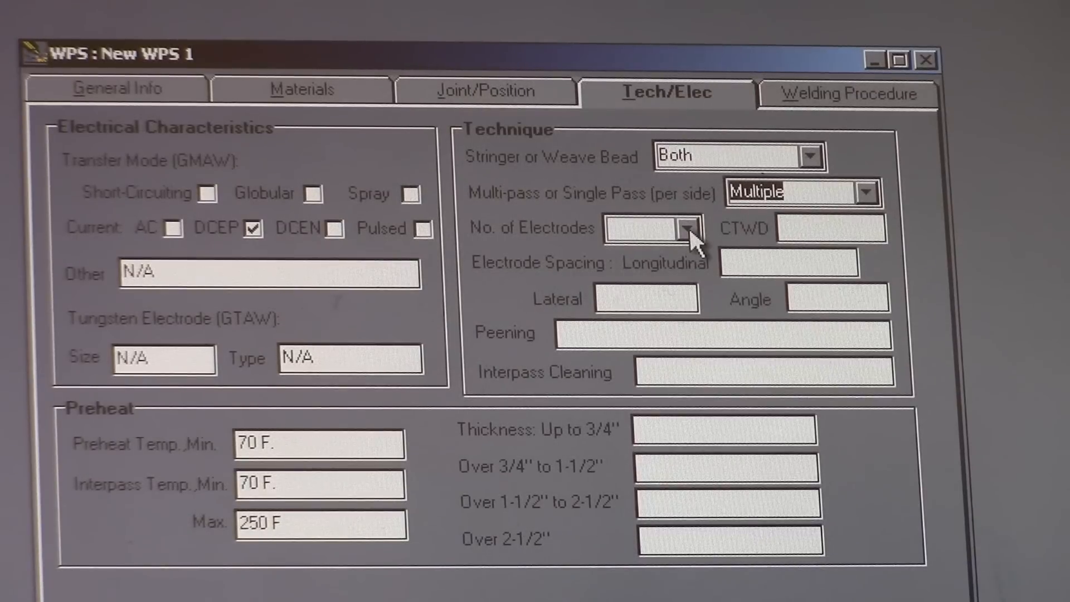
click(685, 229)
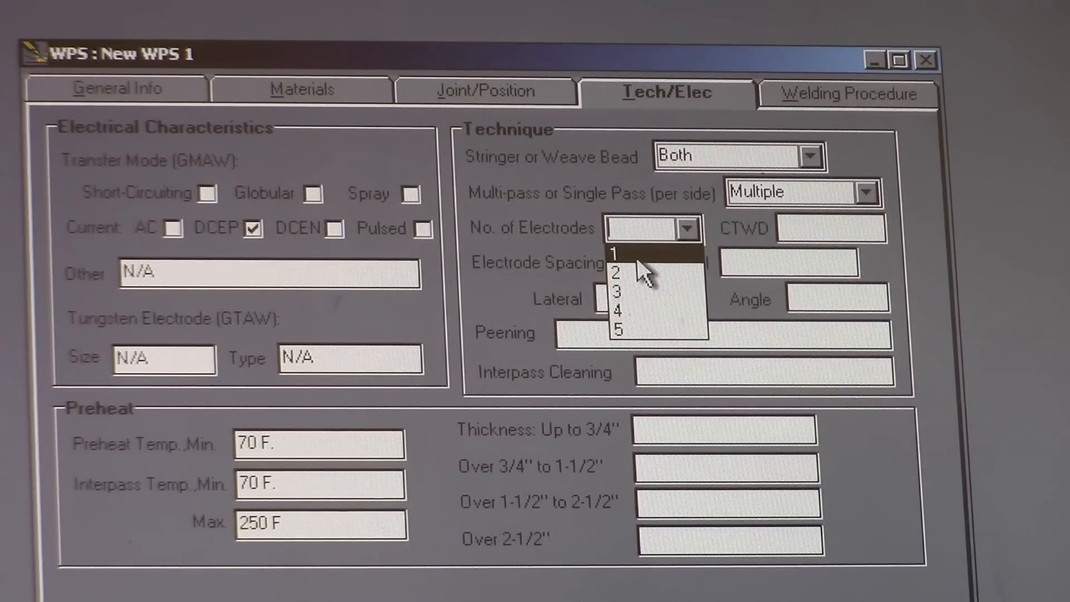
click(618, 255)
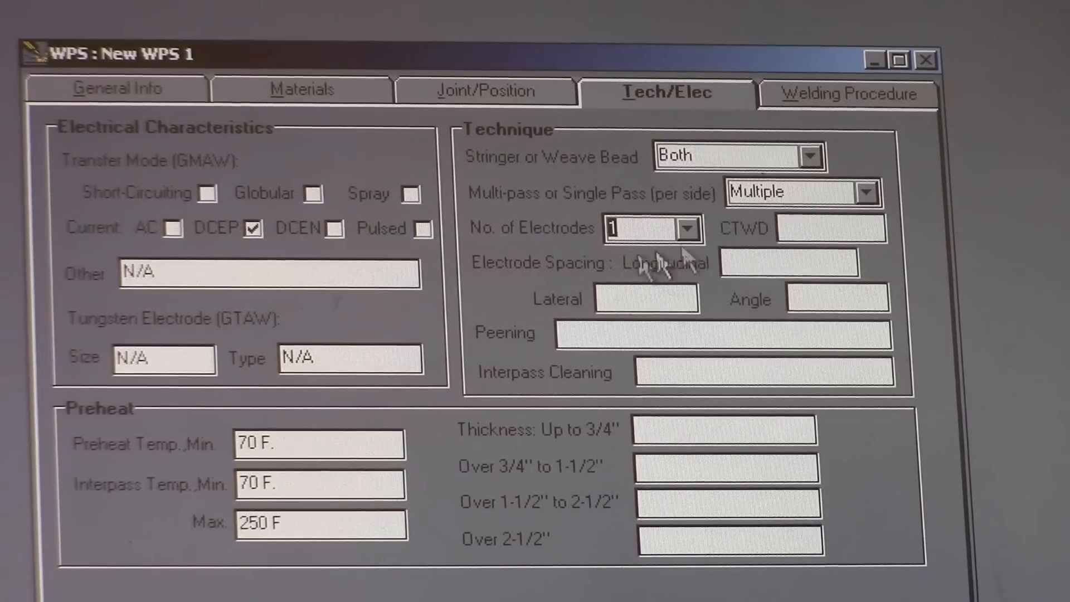
- Mark CTWD, longitudinal and lateral spacing, angle and peening fields N/A
right_click(830, 228)
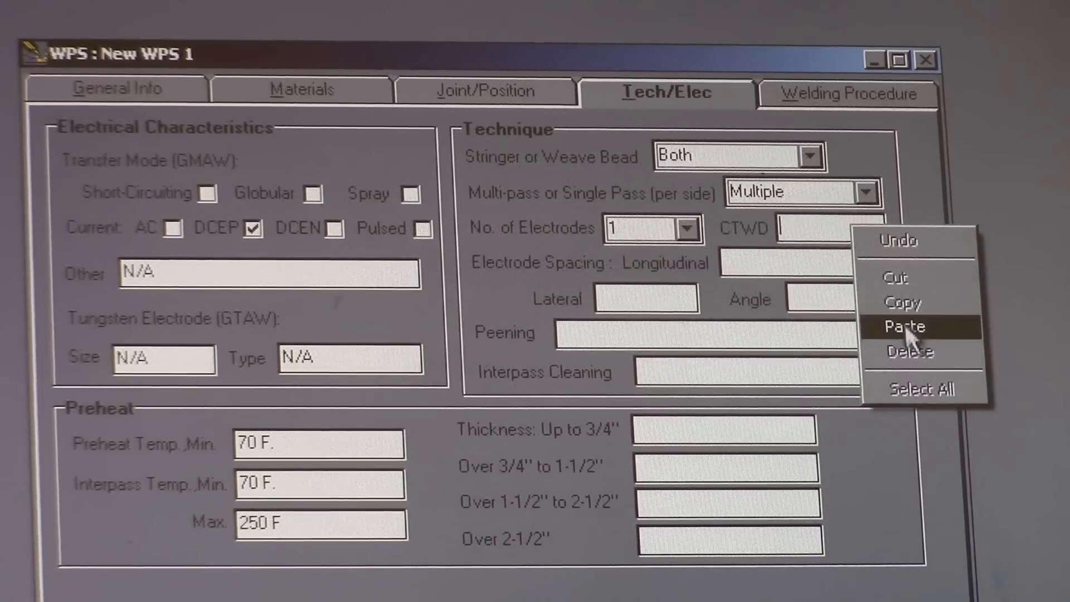
click(906, 326)
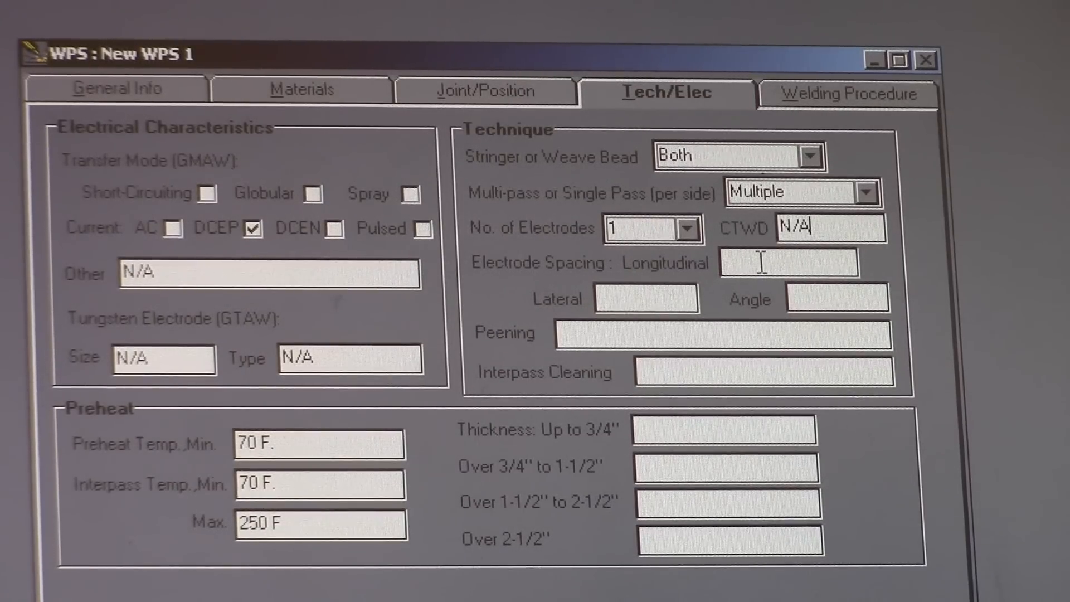
right_click(766, 262)
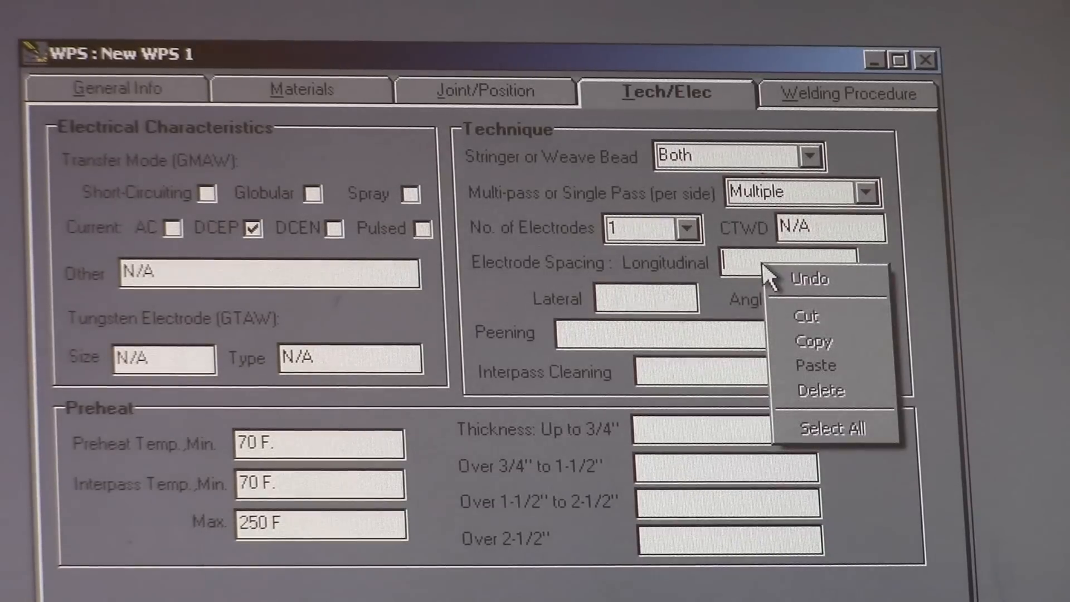
mouse_move(814, 381)
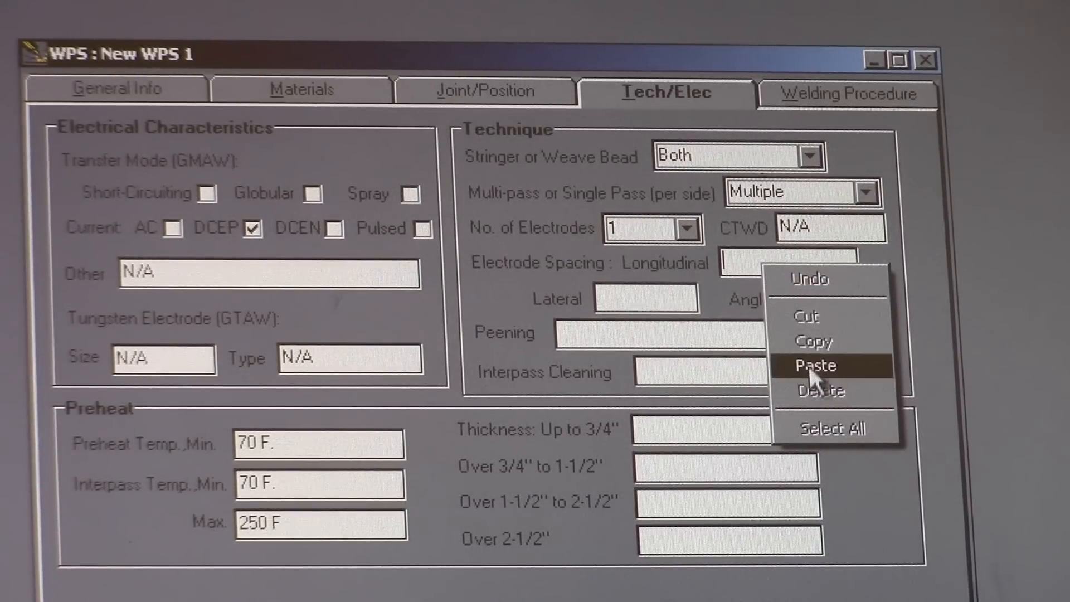
click(818, 365)
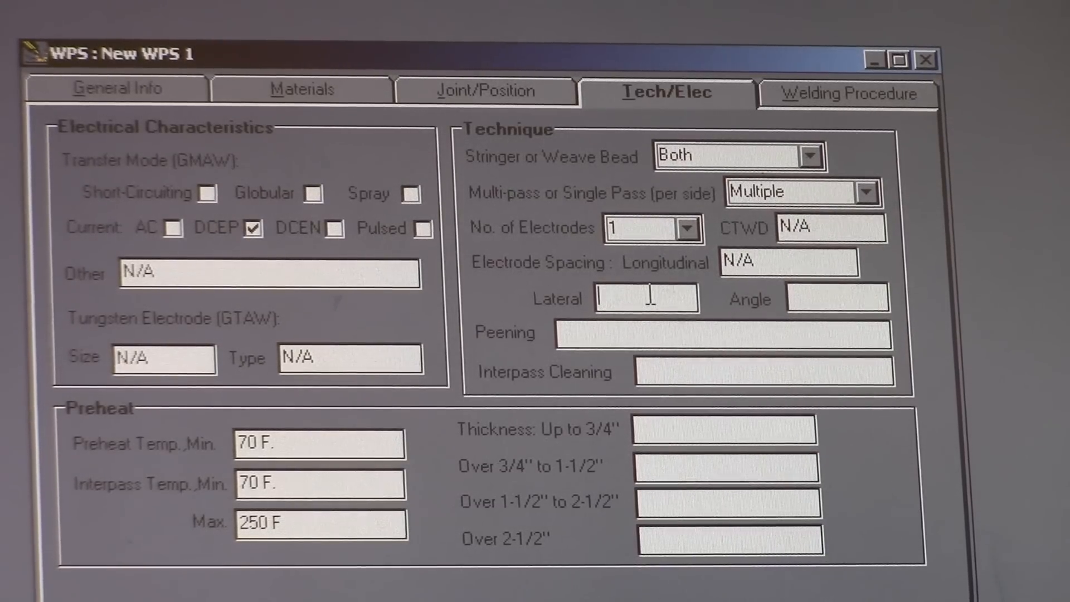
text(N/A)
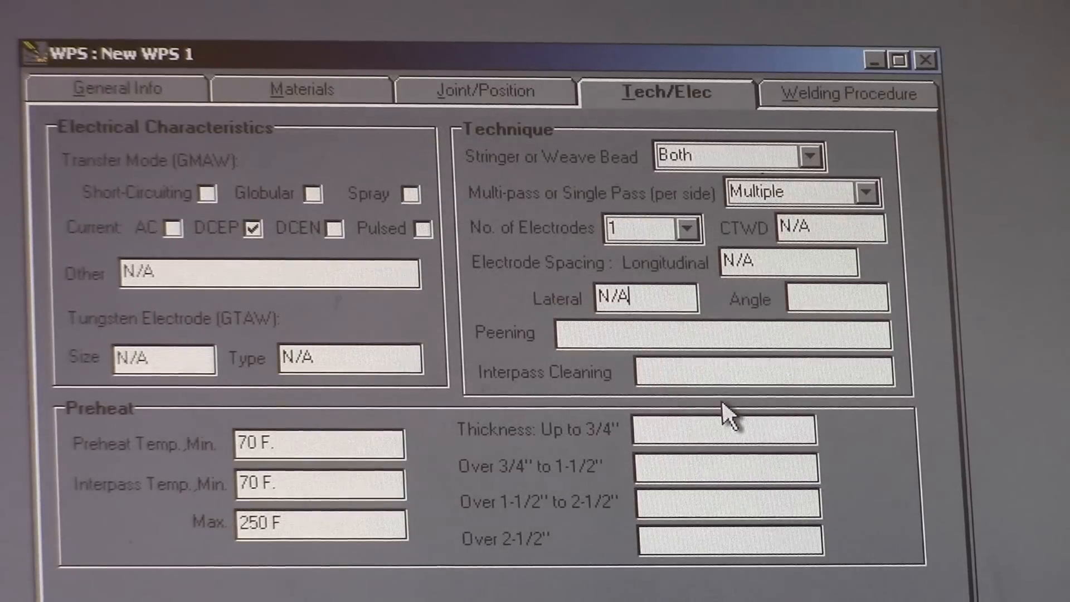
right_click(828, 303)
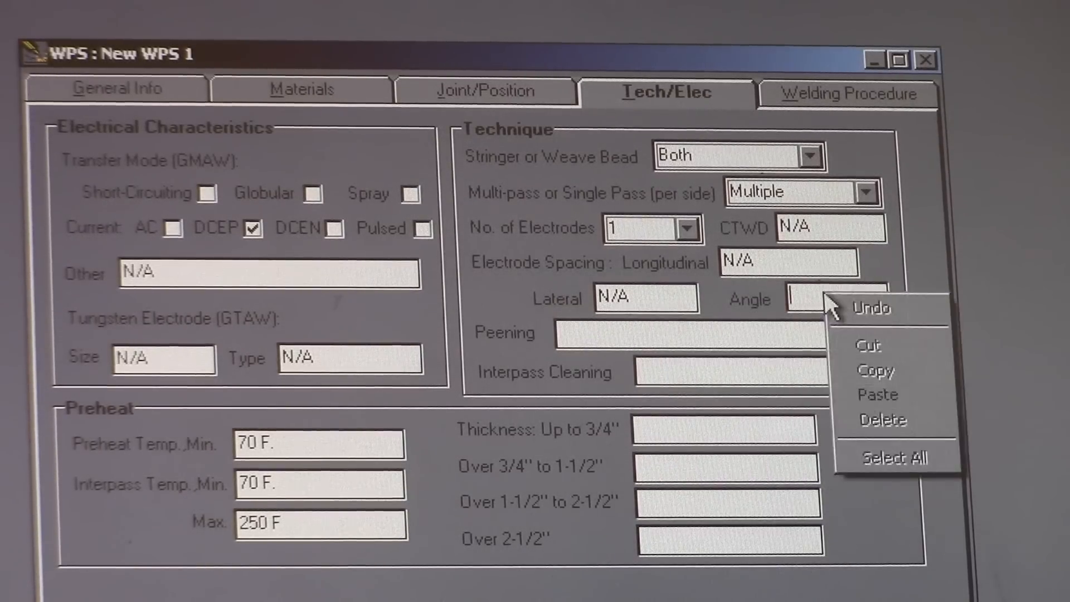
click(617, 334)
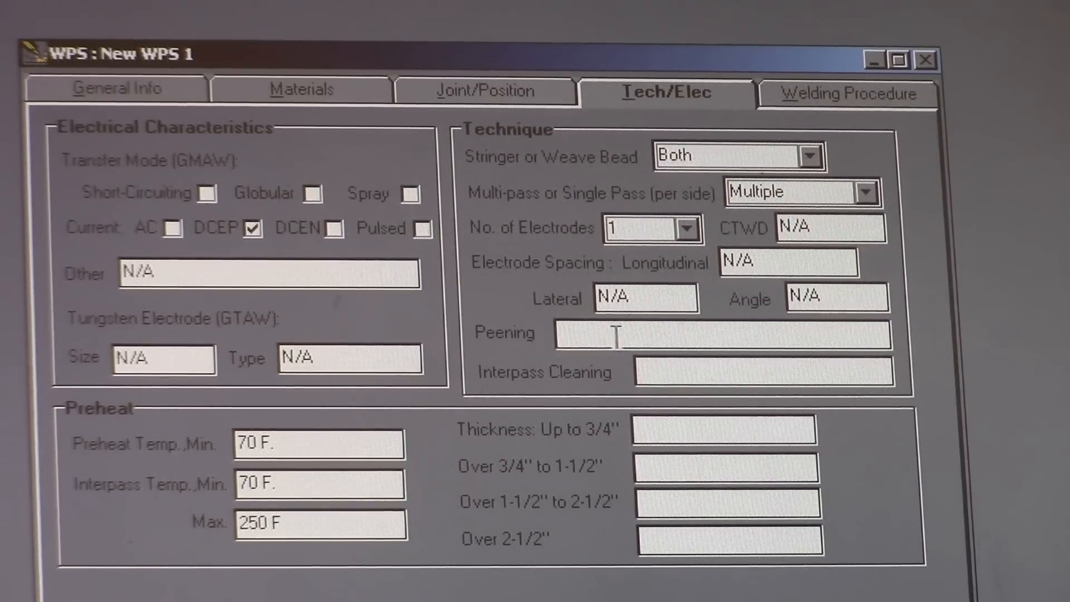
text(N/A)
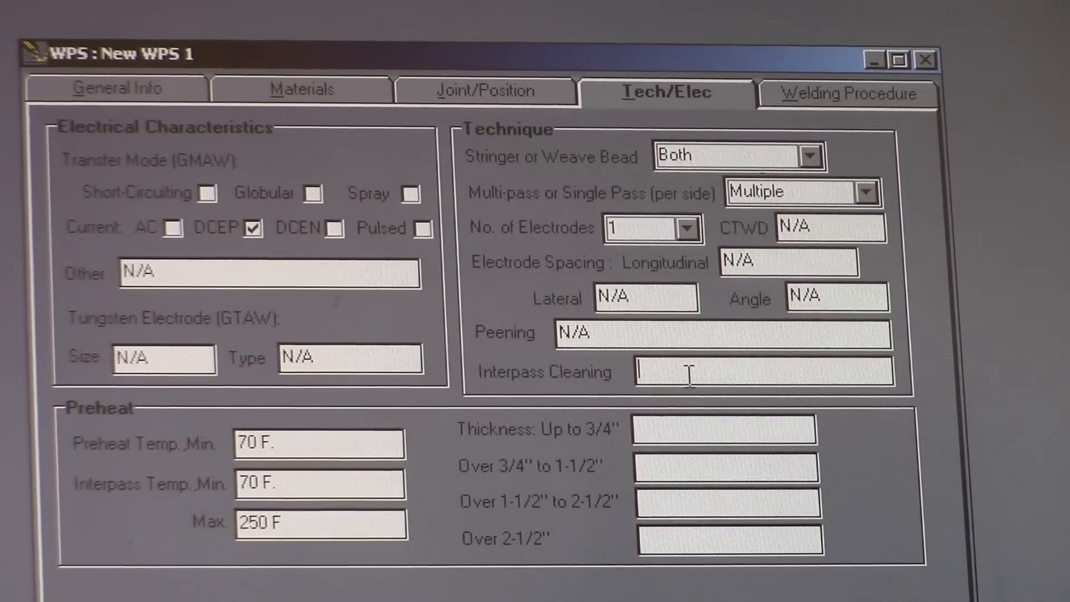
- Record Wire Wheel/Grind interpass cleaning and N/A in the thickness range boxes
text(Wire)
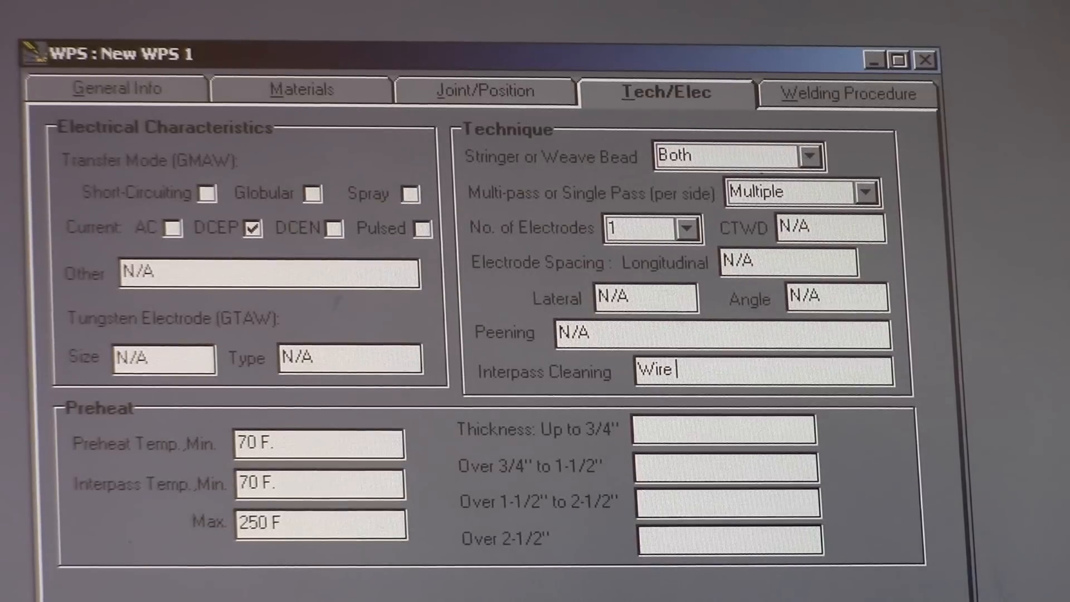
text(Wheel)
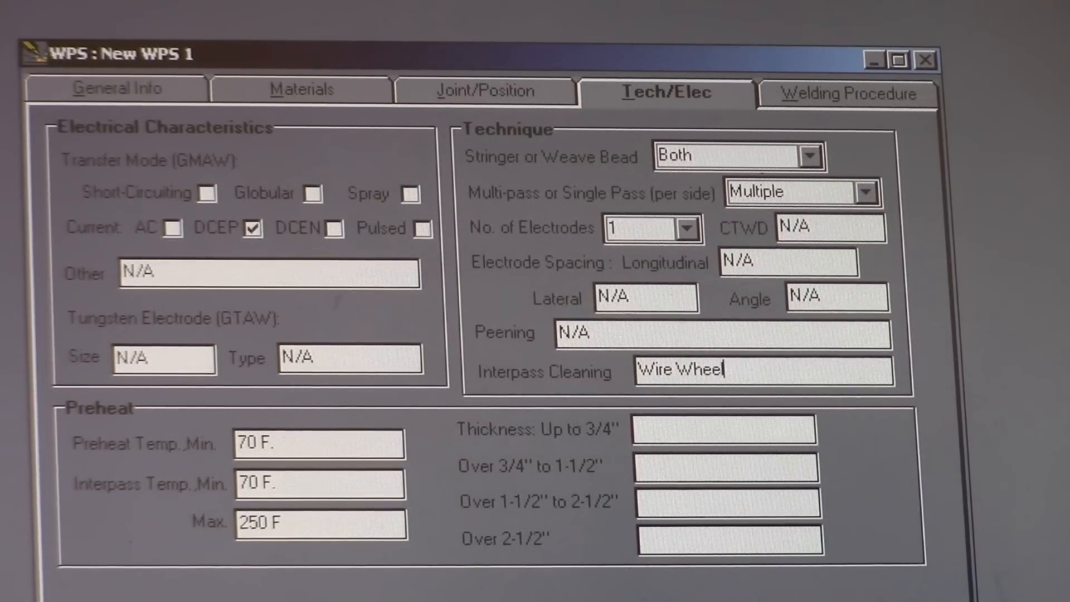
text(/Grind)
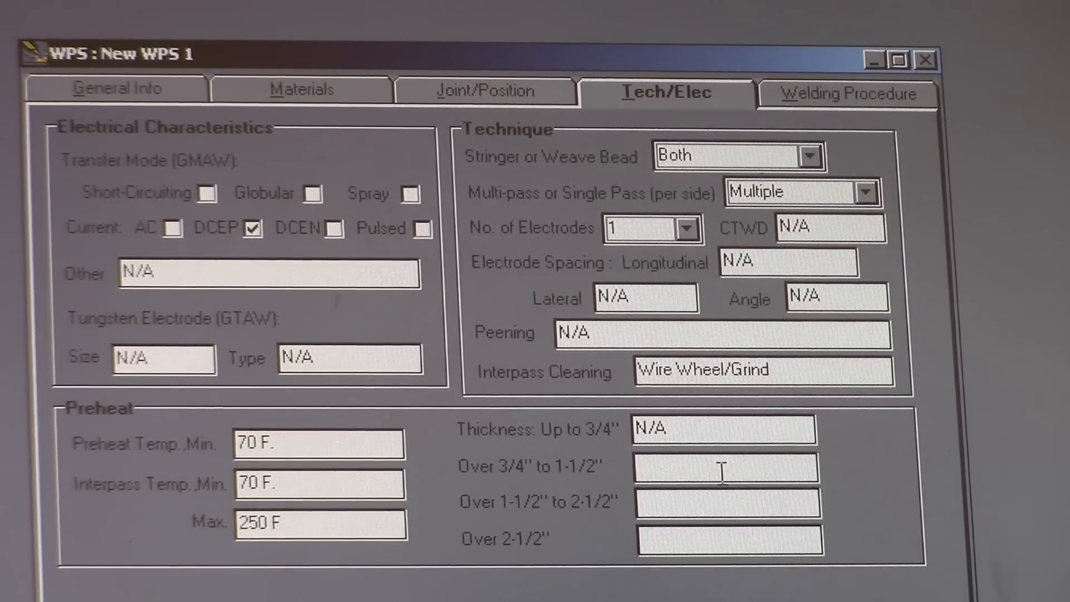
text(N/A)
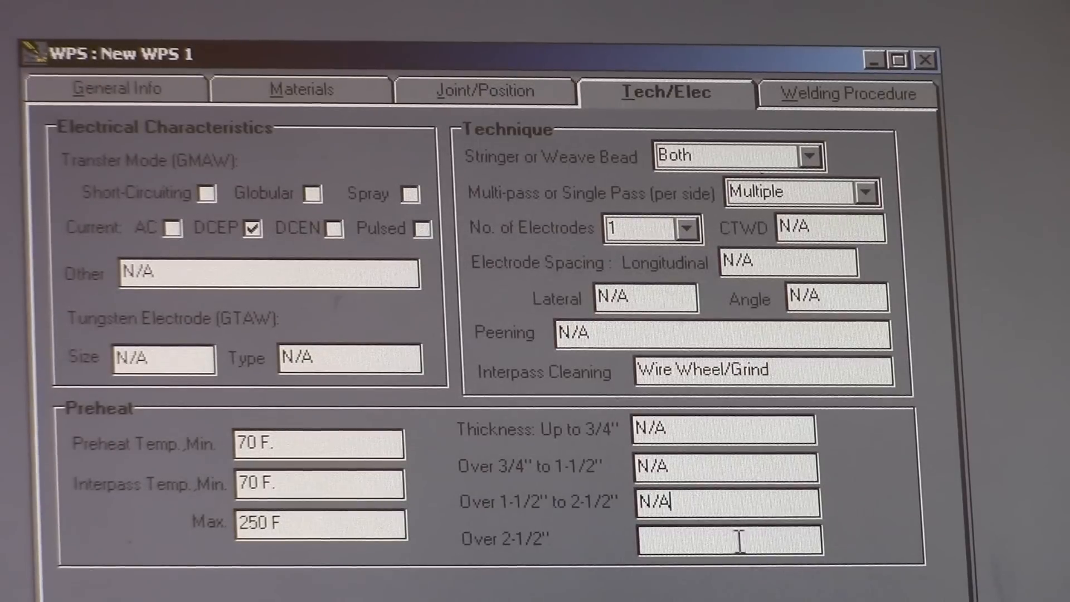
text(N/A)
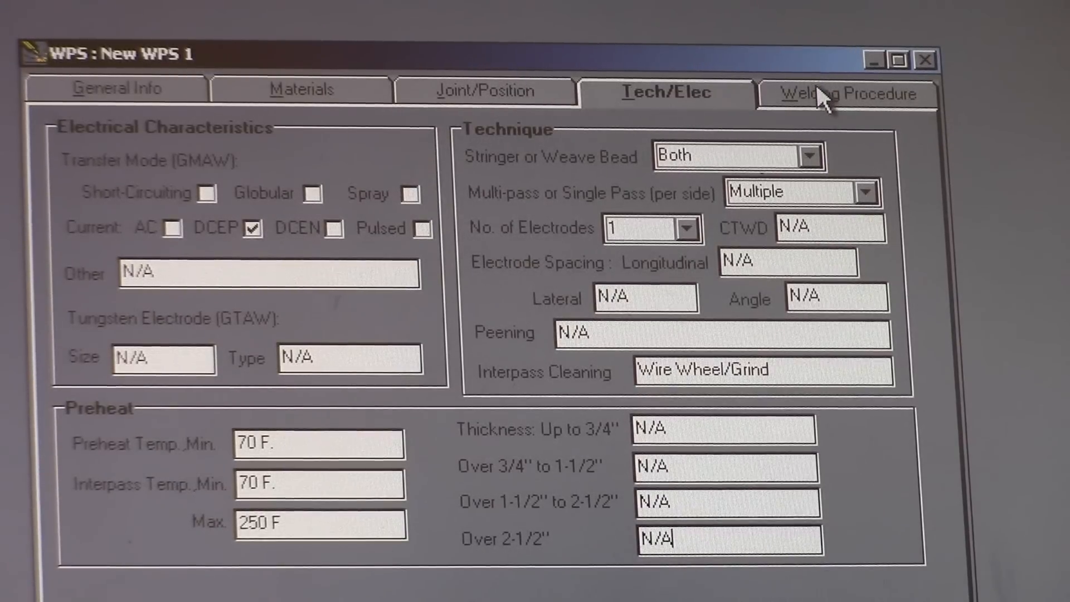
- Enter ER7018 filler class and 1/8" diameter for welding procedure pass 1
click(829, 94)
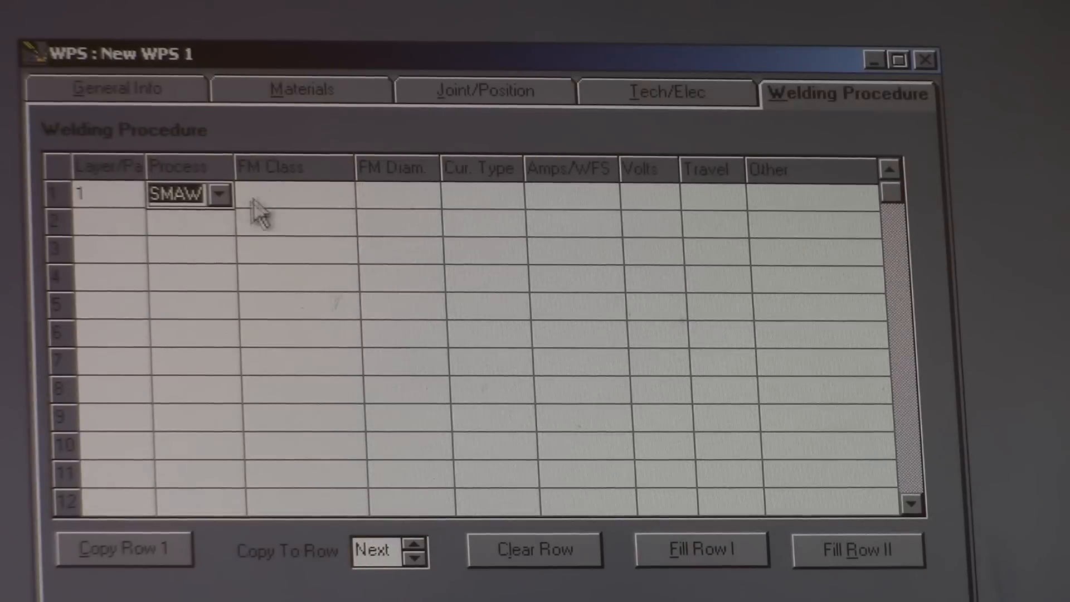
click(270, 192)
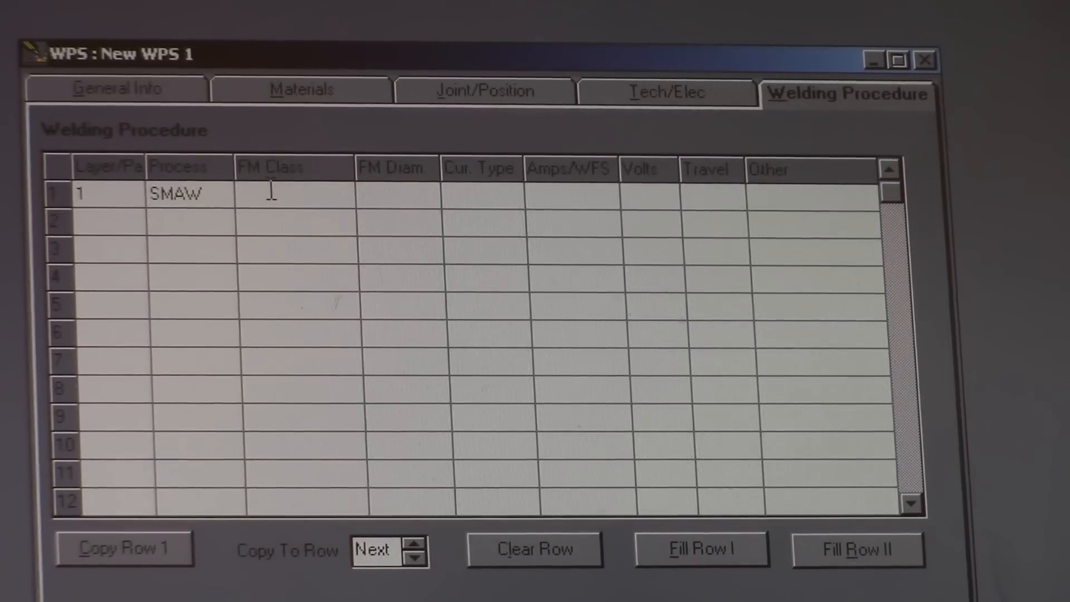
text(ER)
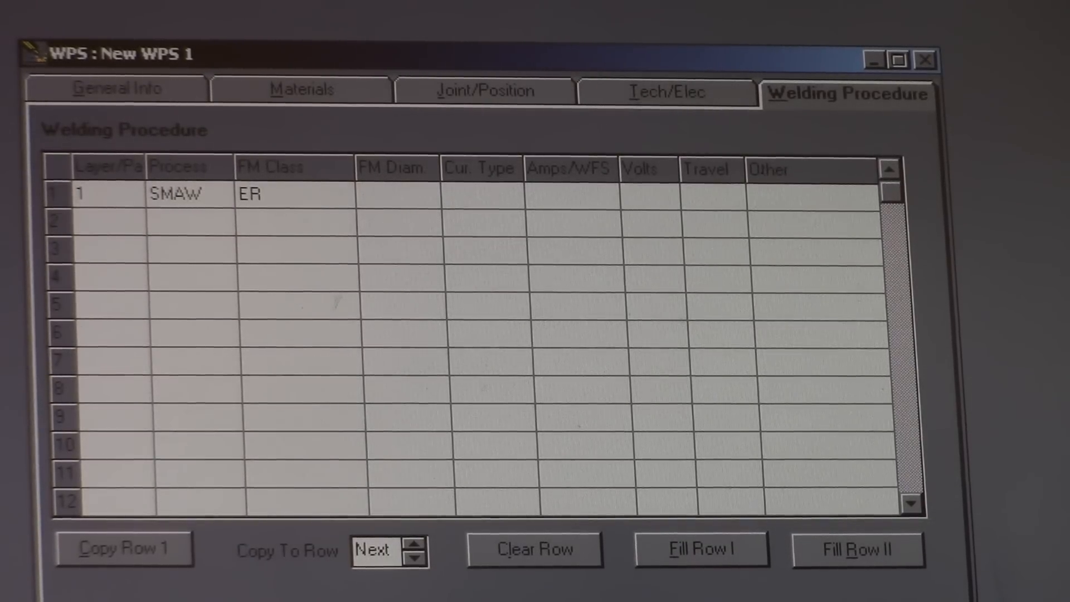
text(70)
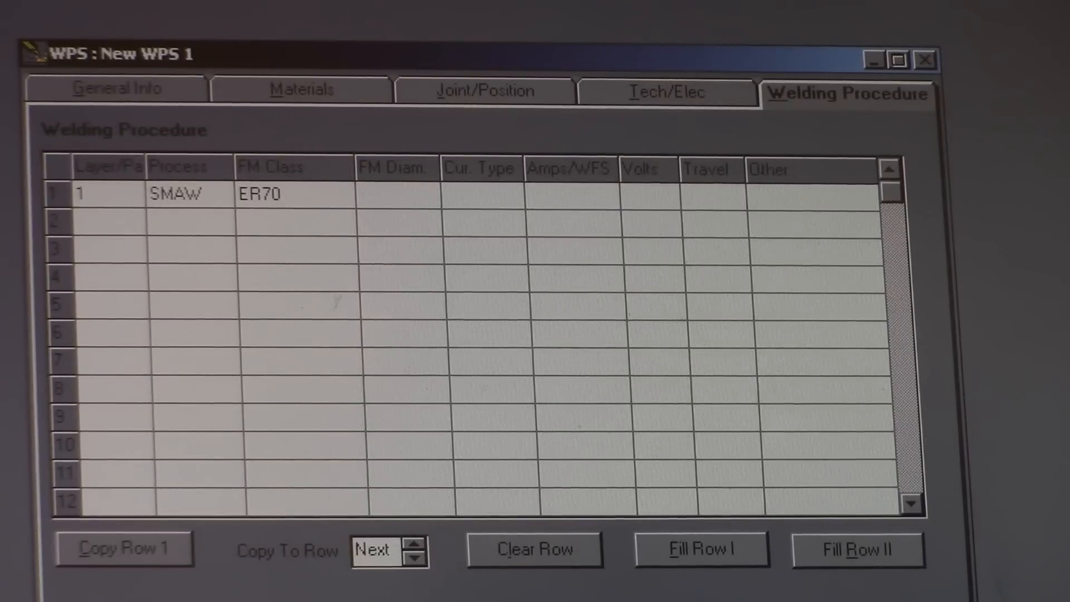
text(18)
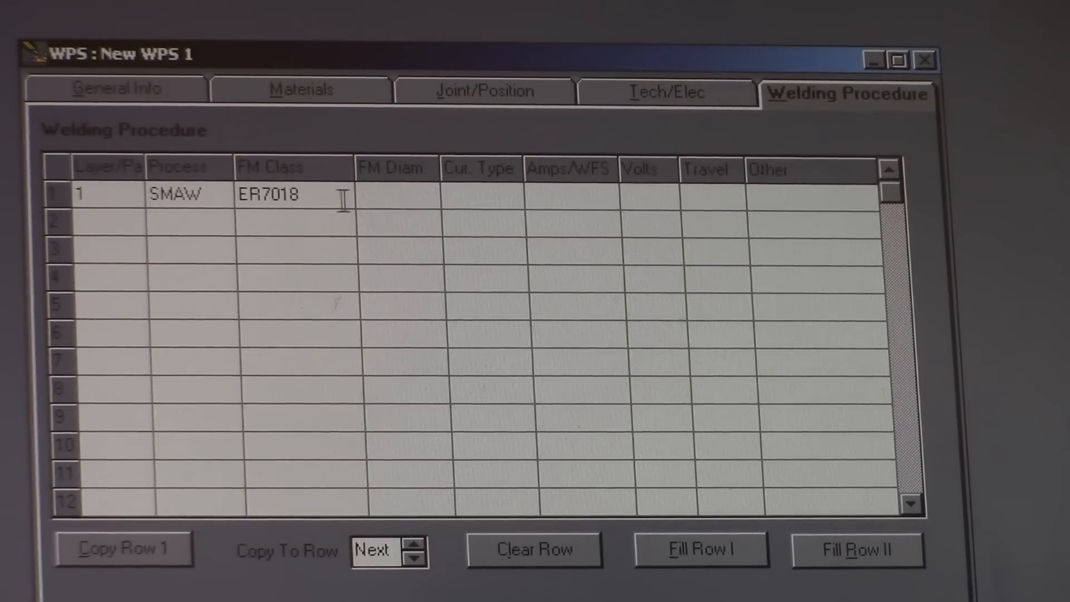
click(383, 196)
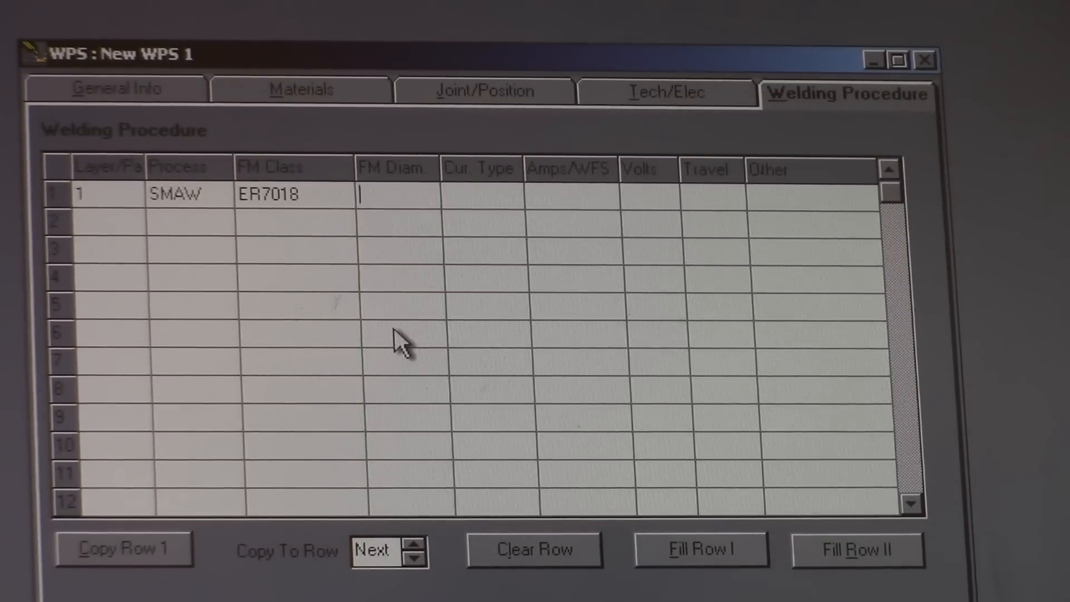
text(1/8")
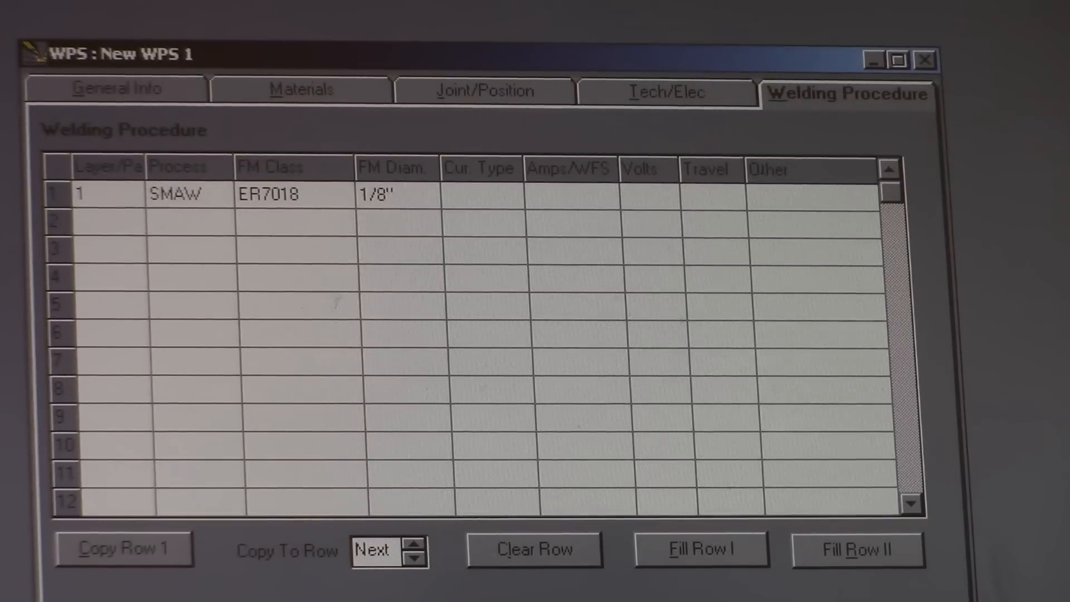
- Set pass 1 current type to DCEP and move to its amperage field
click(506, 196)
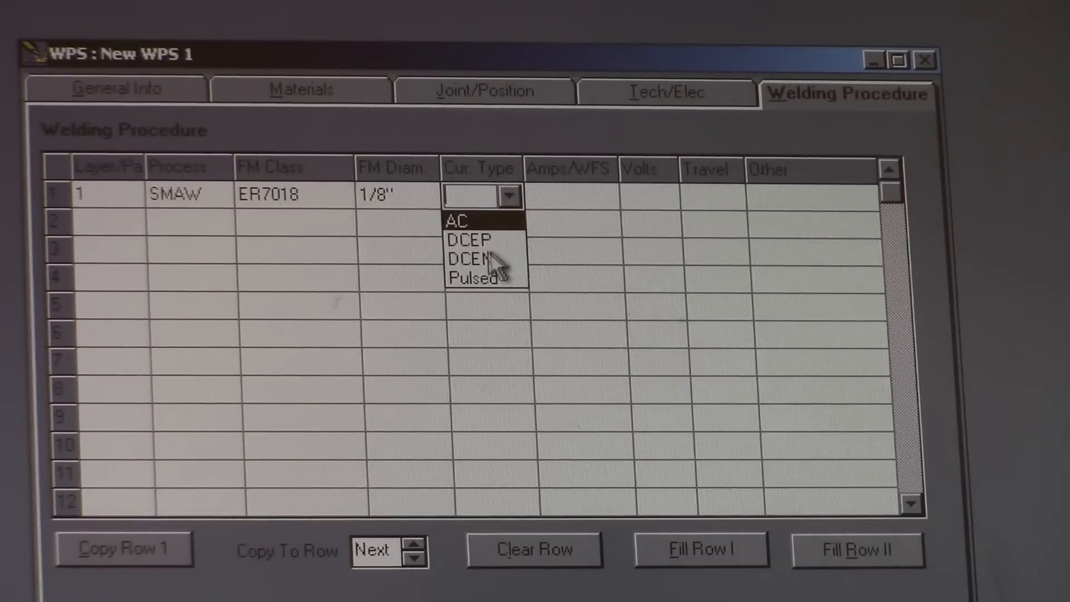
click(468, 237)
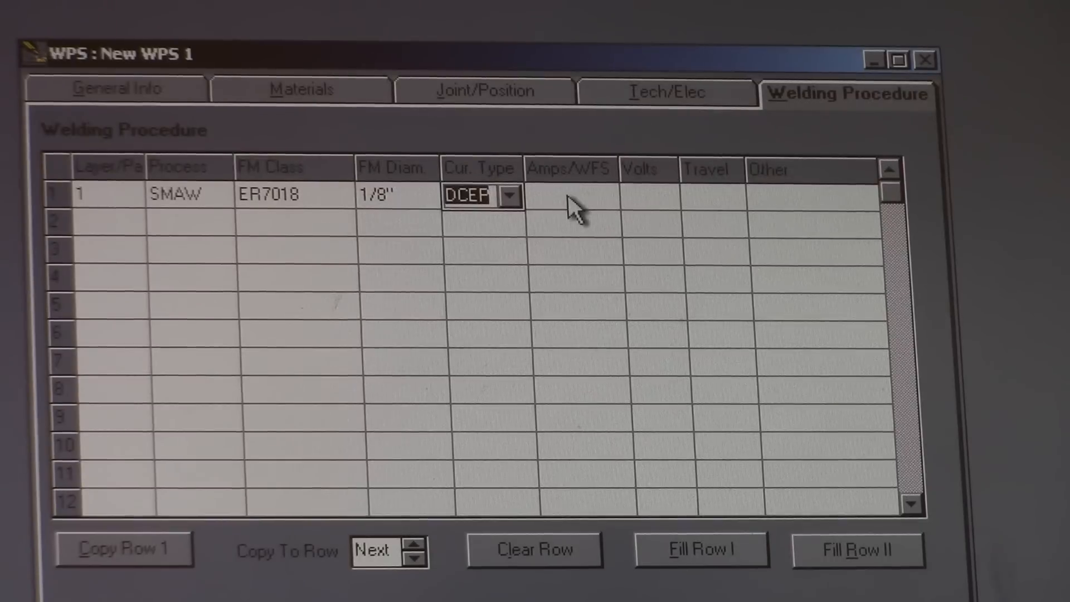
click(566, 198)
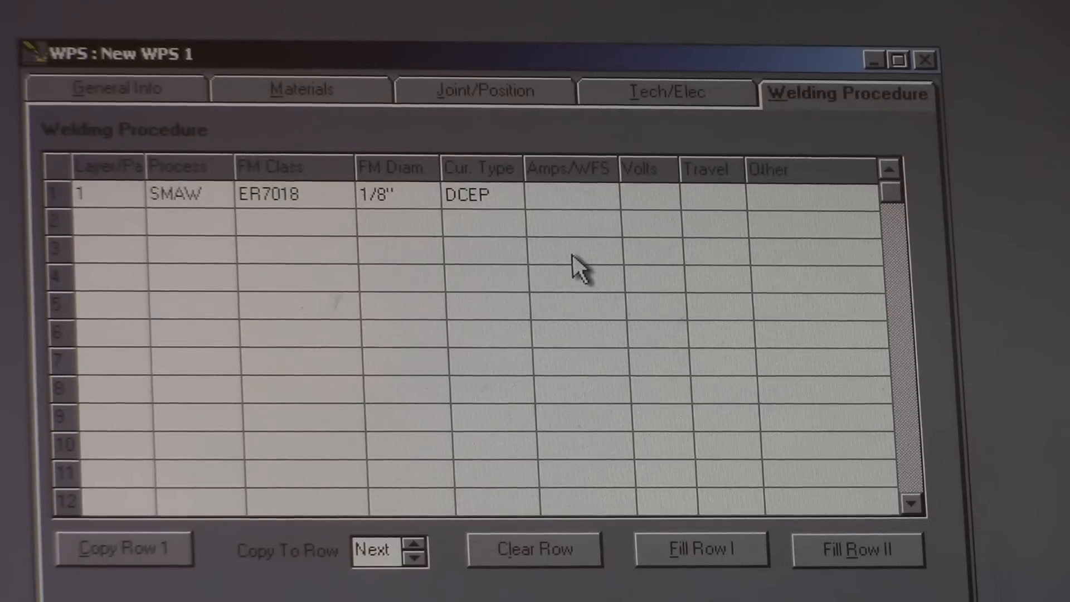
- Enter 100-130 A. amperage and N/A volts for row 1
text(100)
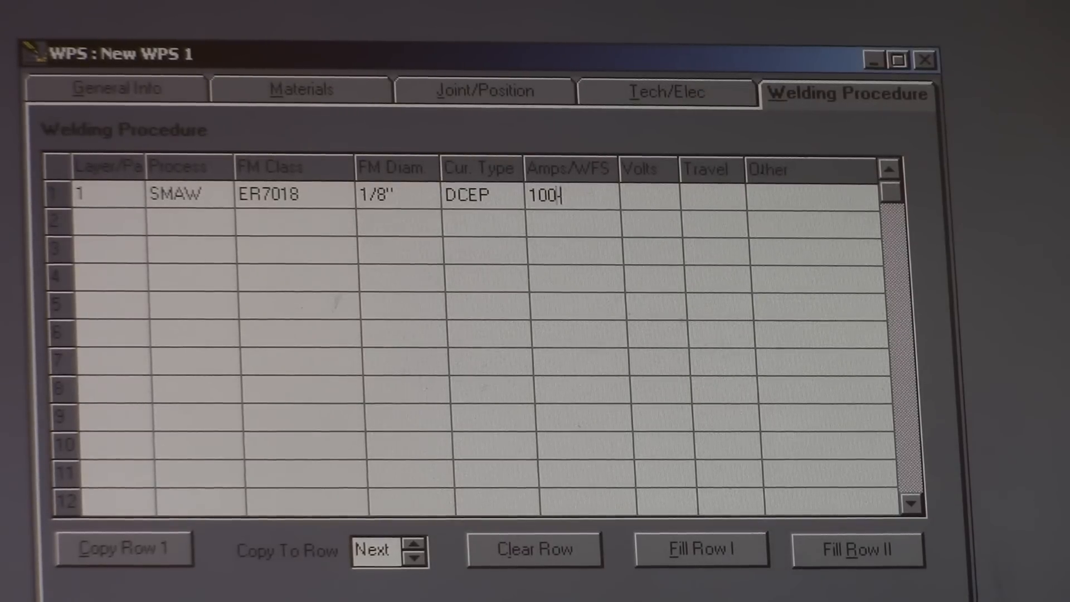
text(-13)
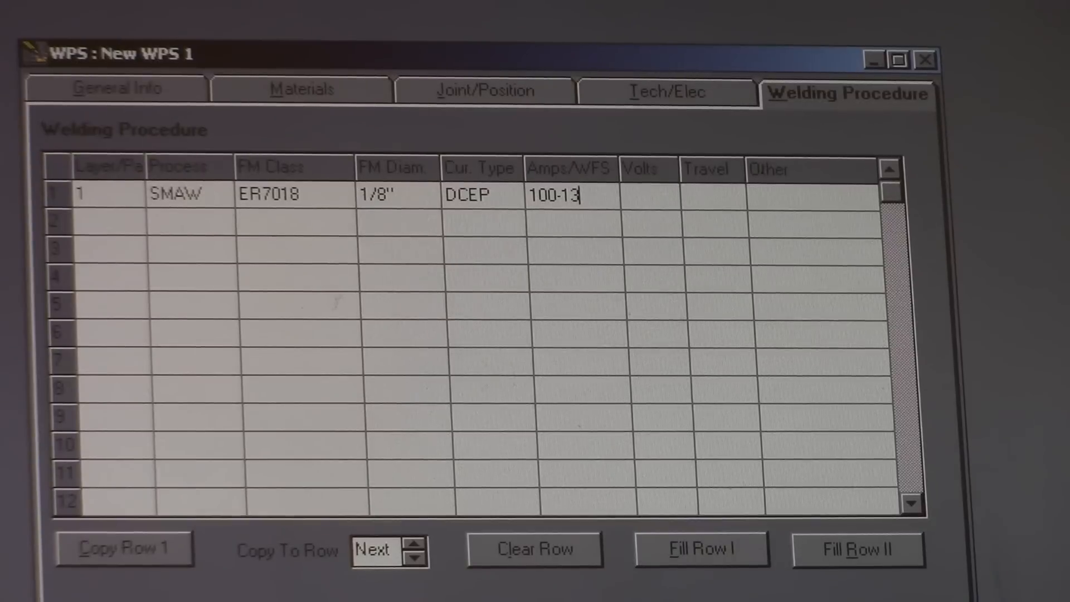
text(0)
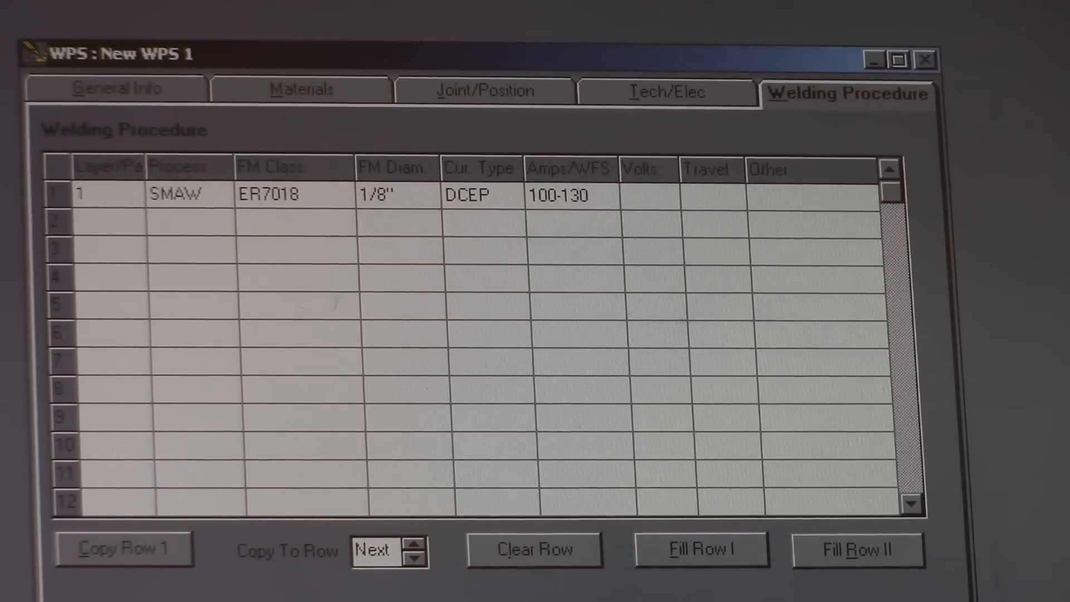
click(569, 195)
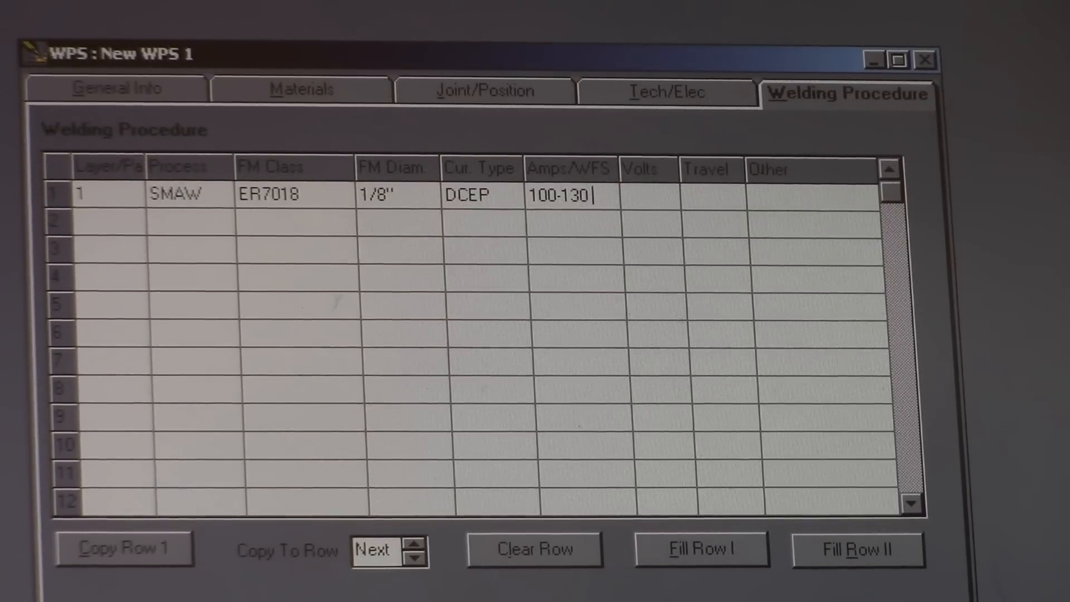
text(A.)
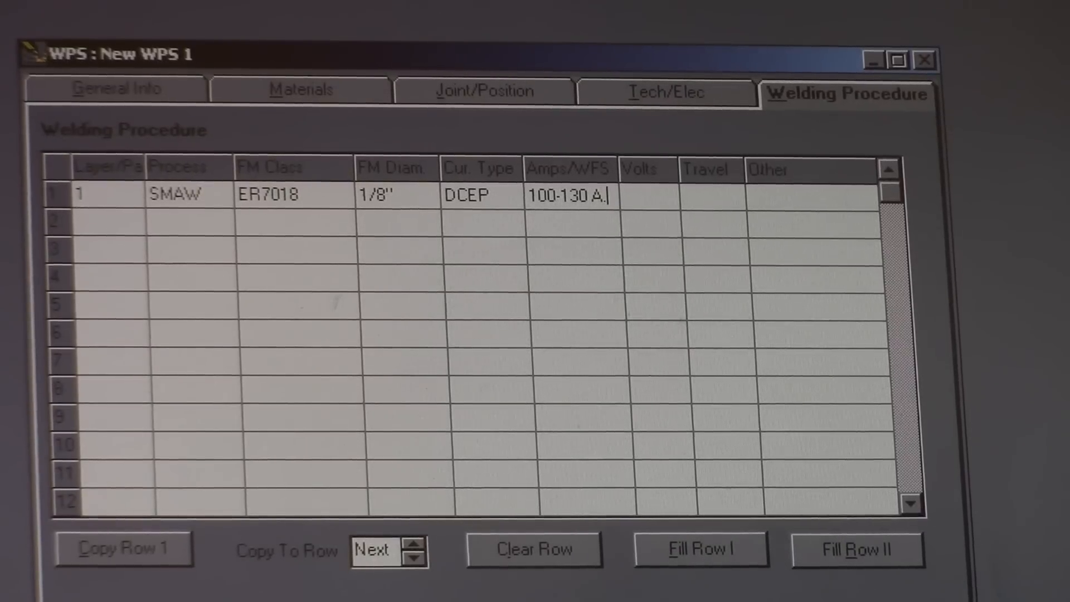
click(648, 198)
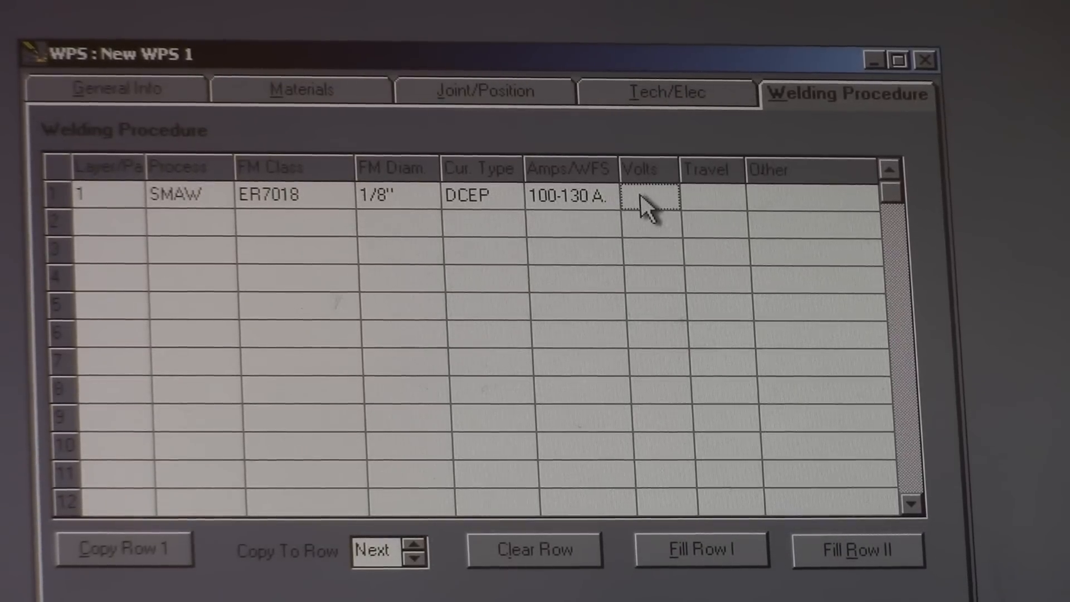
click(645, 198)
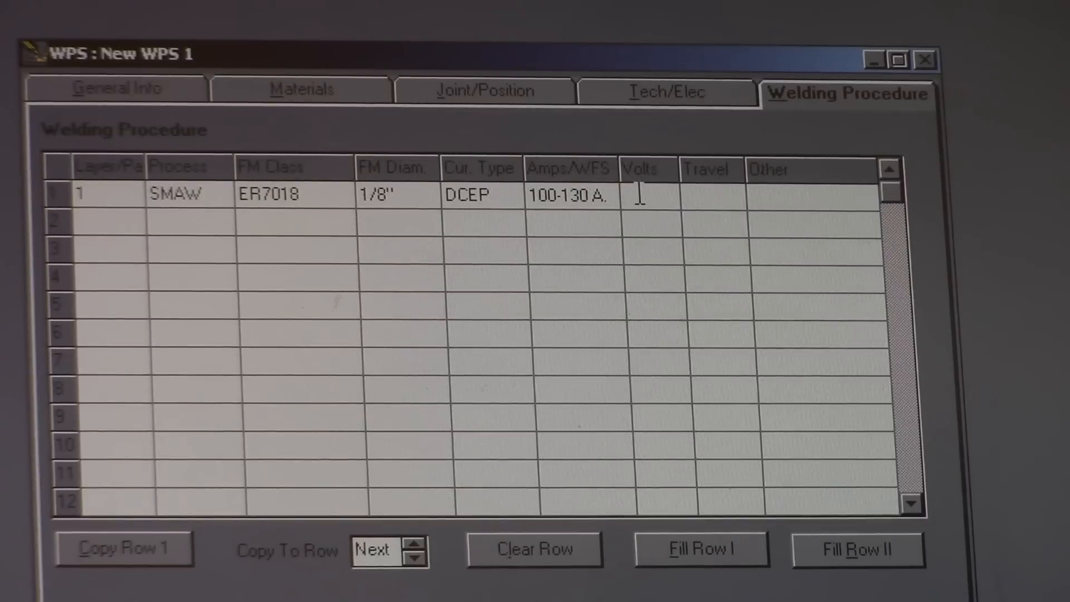
text(N/A)
click(713, 196)
text(5-)
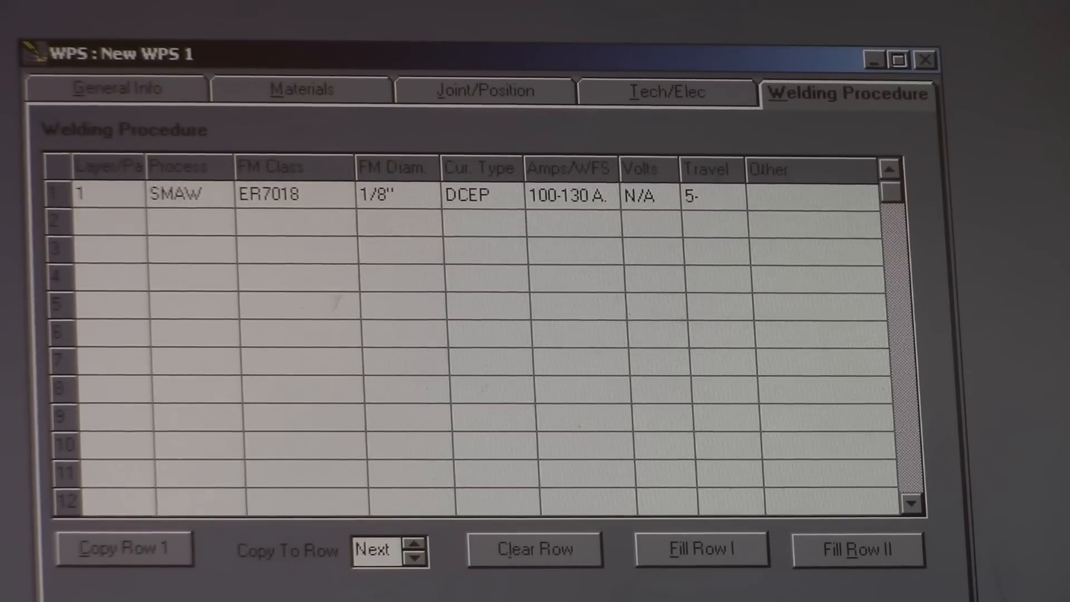
- Enter 5-11 ipm travel speed and N/A under Other for row 1
text(11)
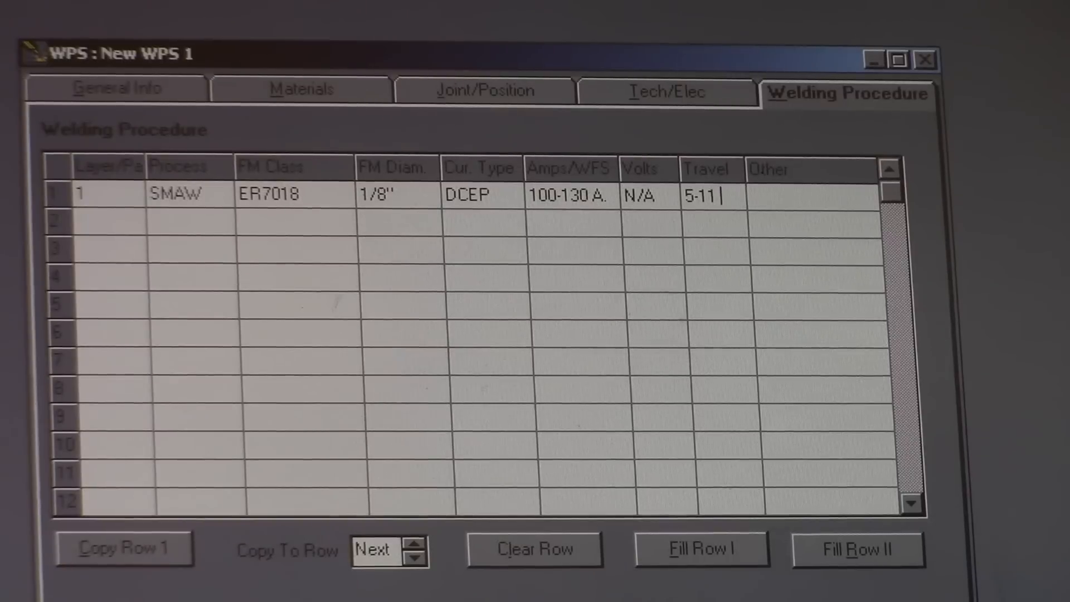
text(ipm)
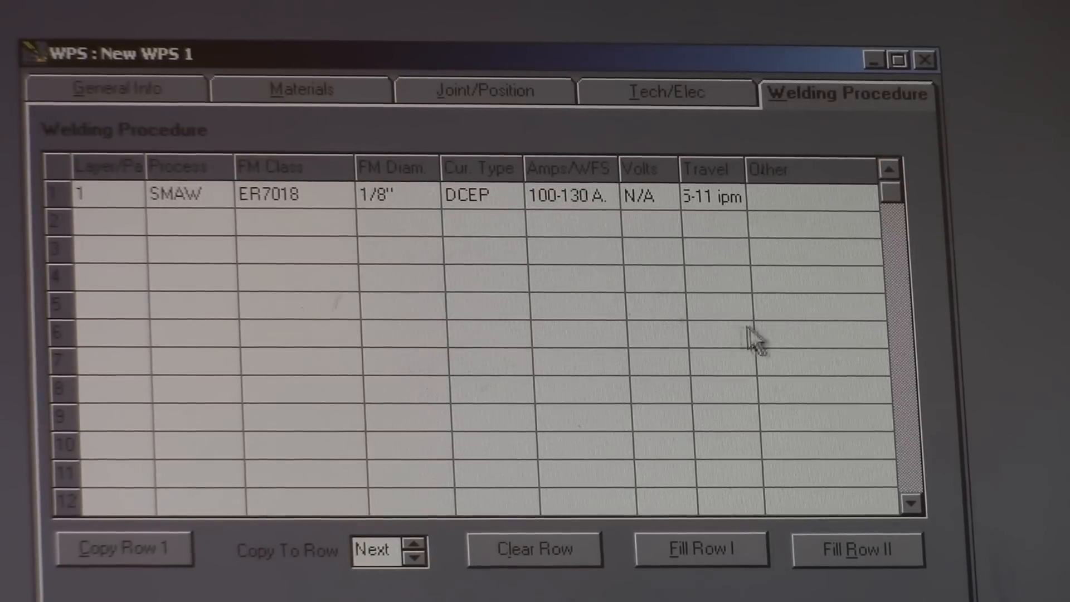
click(807, 201)
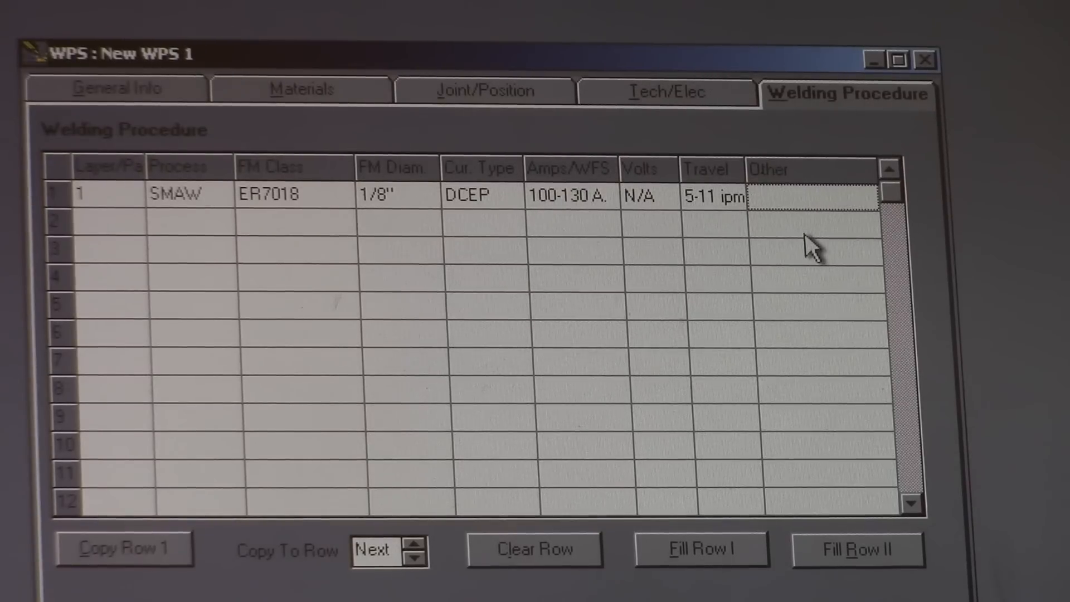
mouse_move(802, 201)
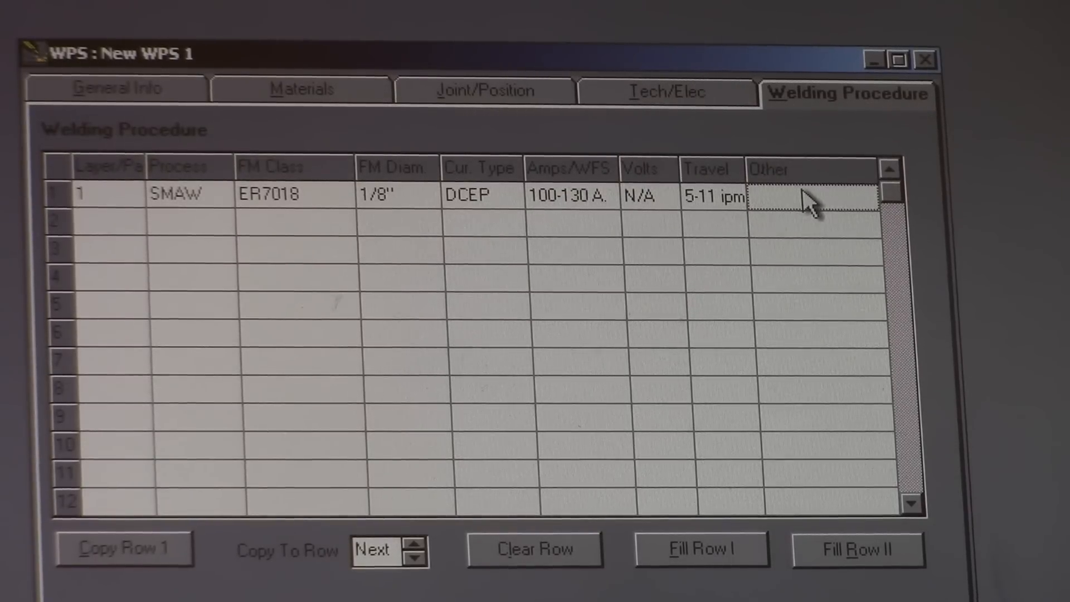
right_click(811, 200)
text(N/A)
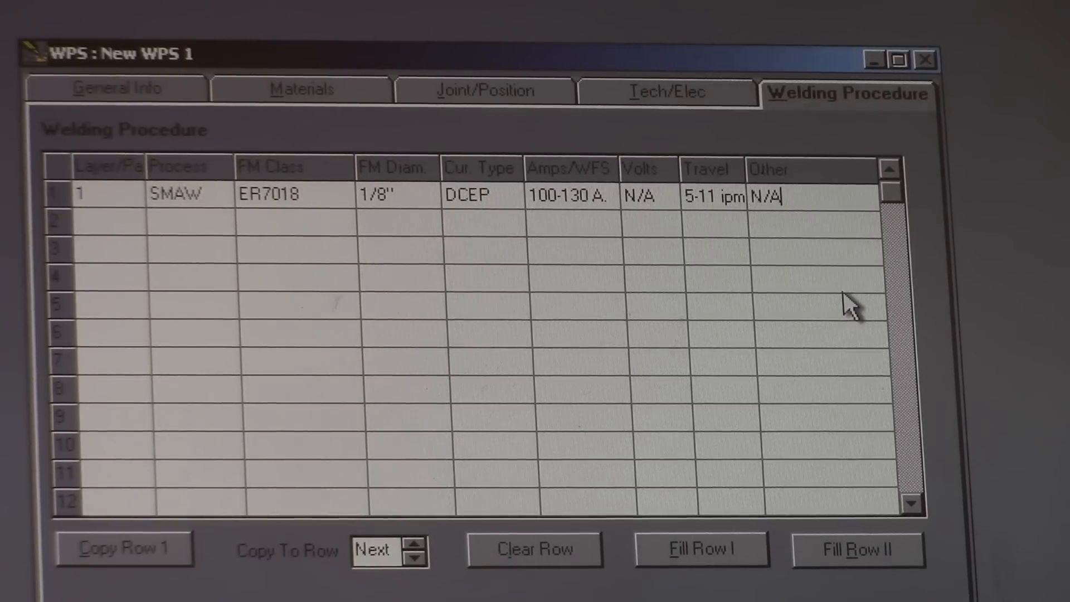
- Review the Tech/Elec and Materials pages, then return to General Info
click(666, 91)
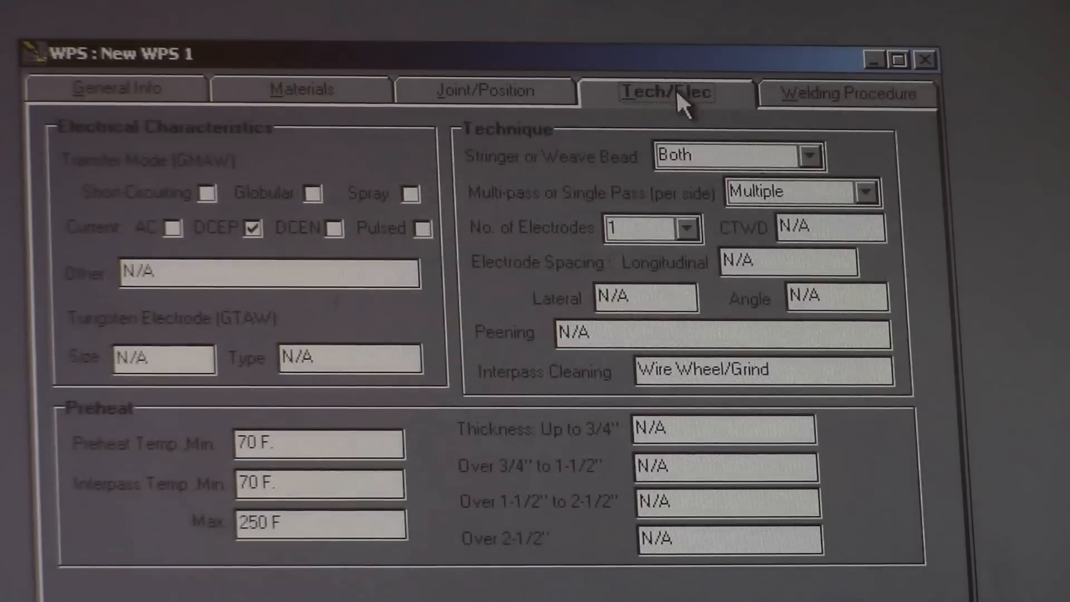
click(299, 89)
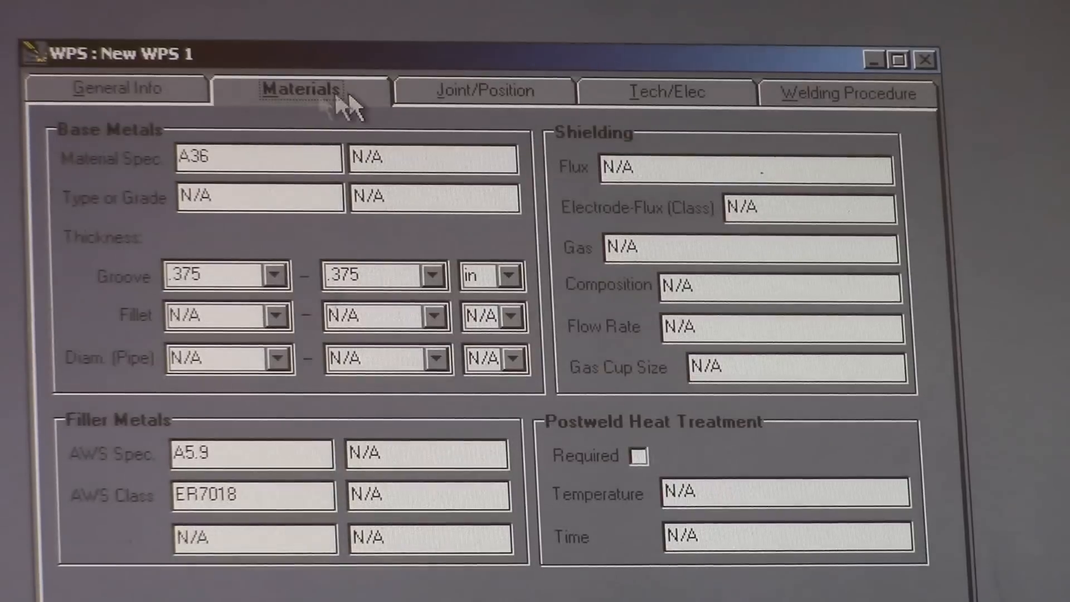
click(117, 89)
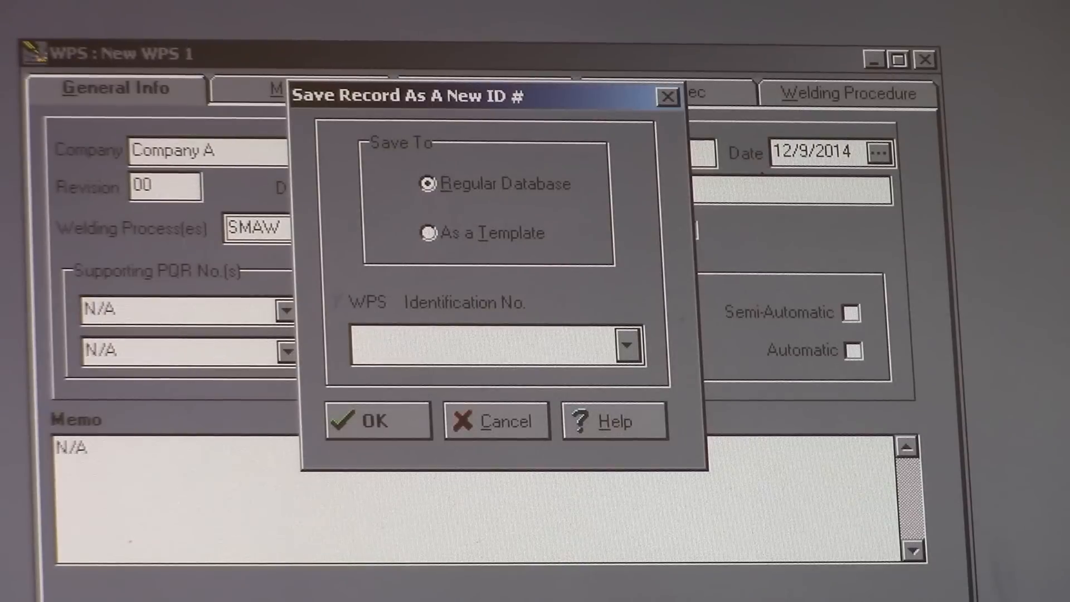
- Save the record as new WPS 'Sample wps' in the regular database
text(S)
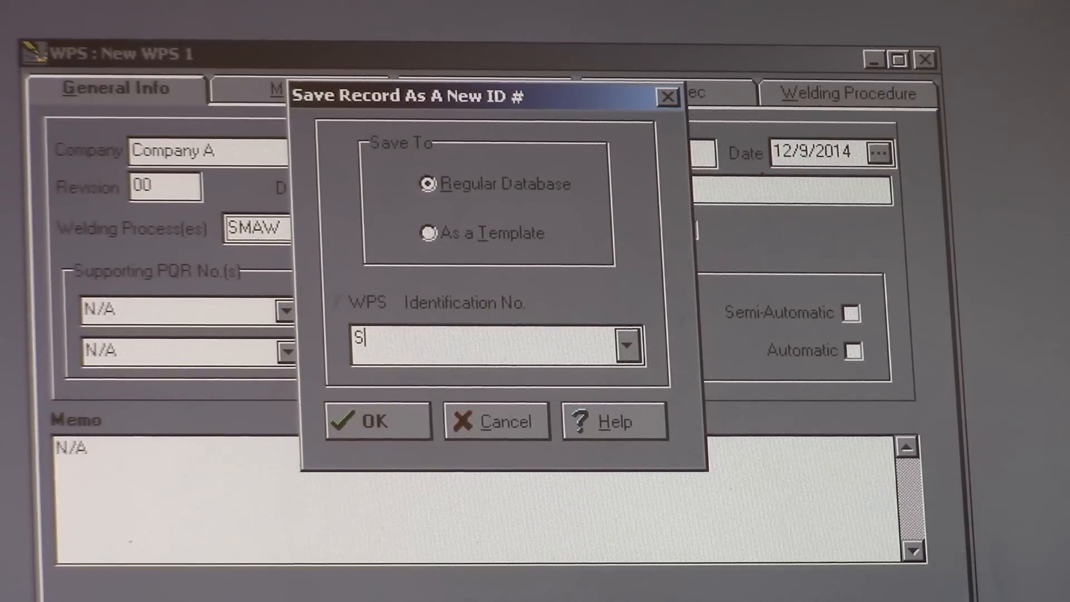
text(ampl)
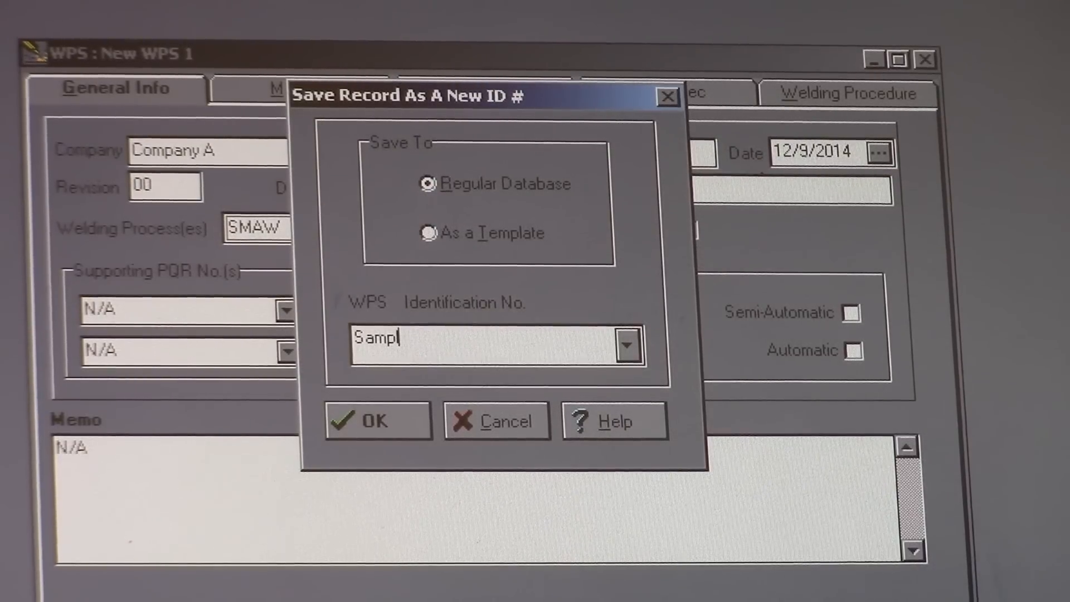
text(e wps)
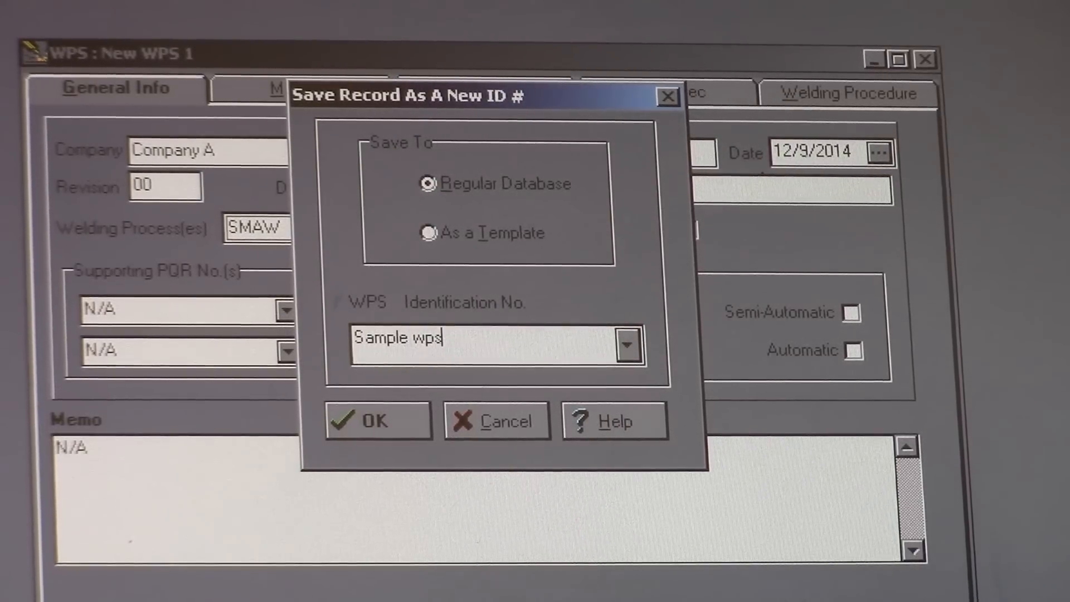
mouse_move(336, 445)
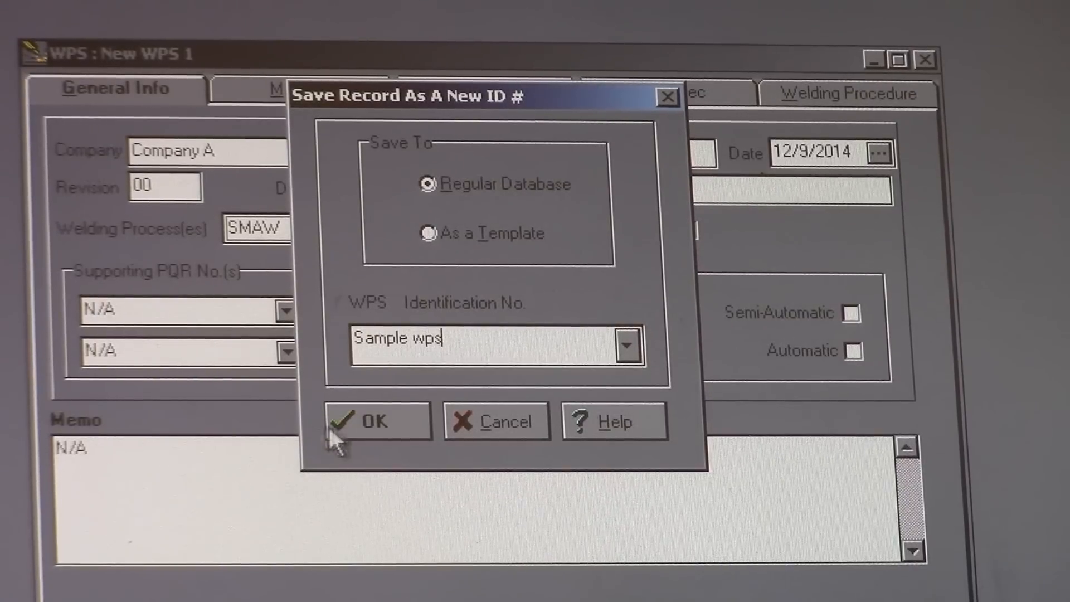
click(375, 421)
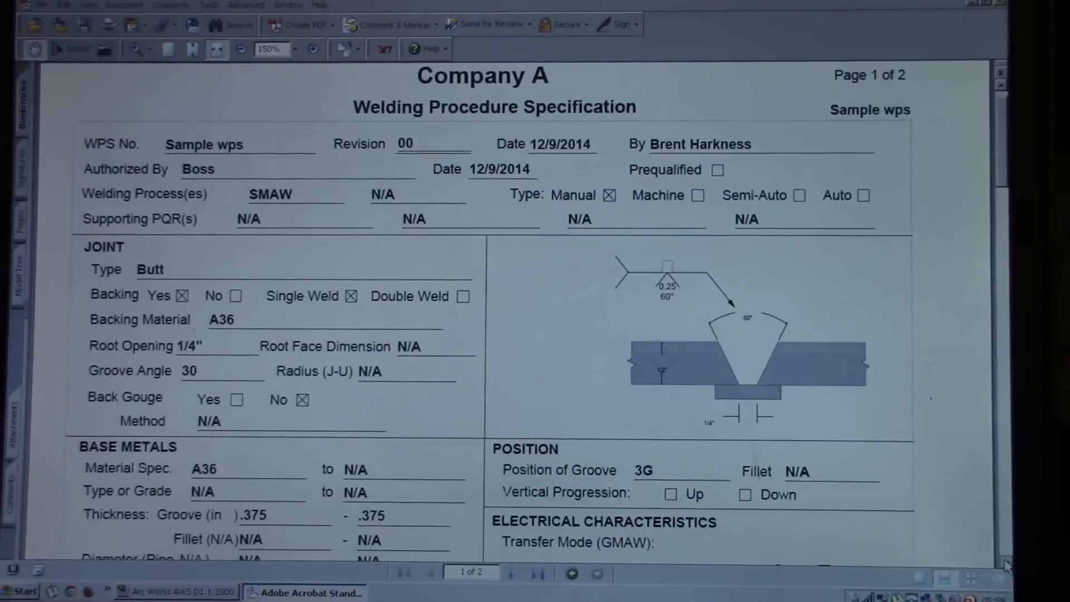
- Scroll the Sample wps PDF from the header down to page two's joint drawing and memo
scroll(down, 3)
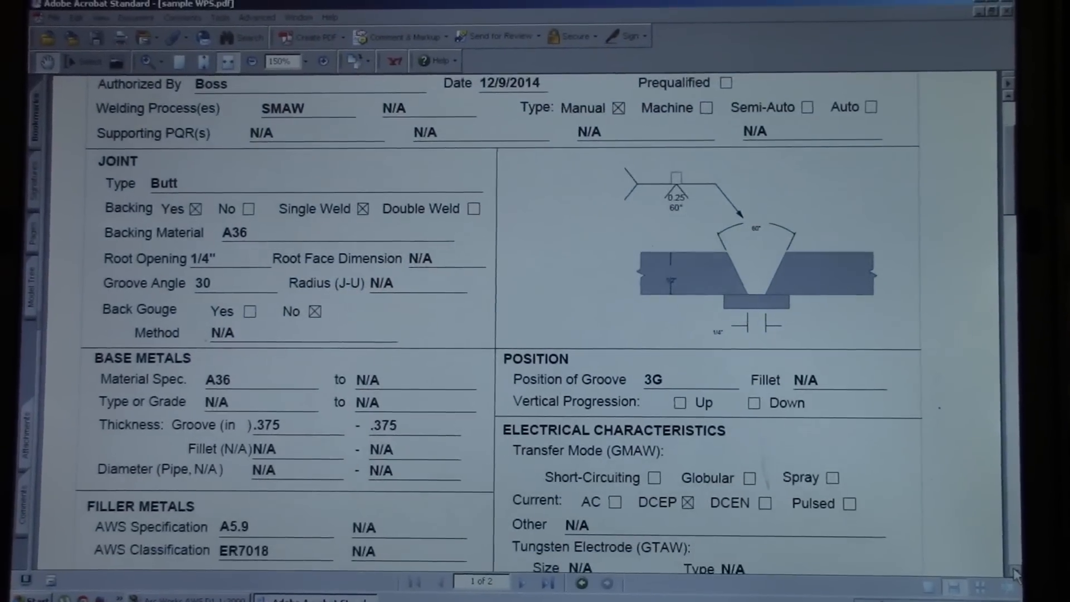
scroll(down, 3)
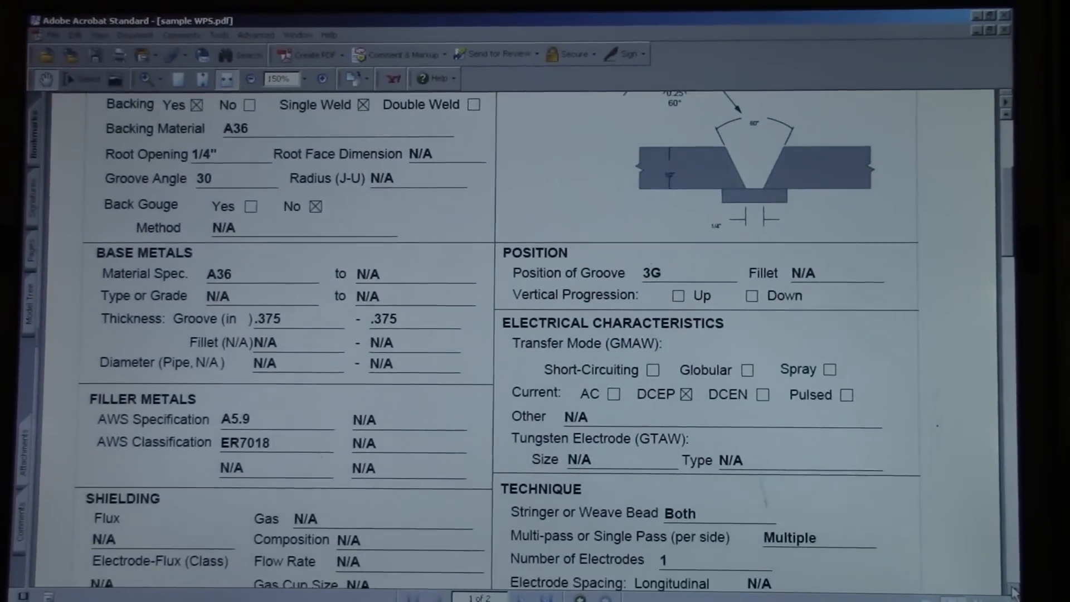
scroll(down, 3)
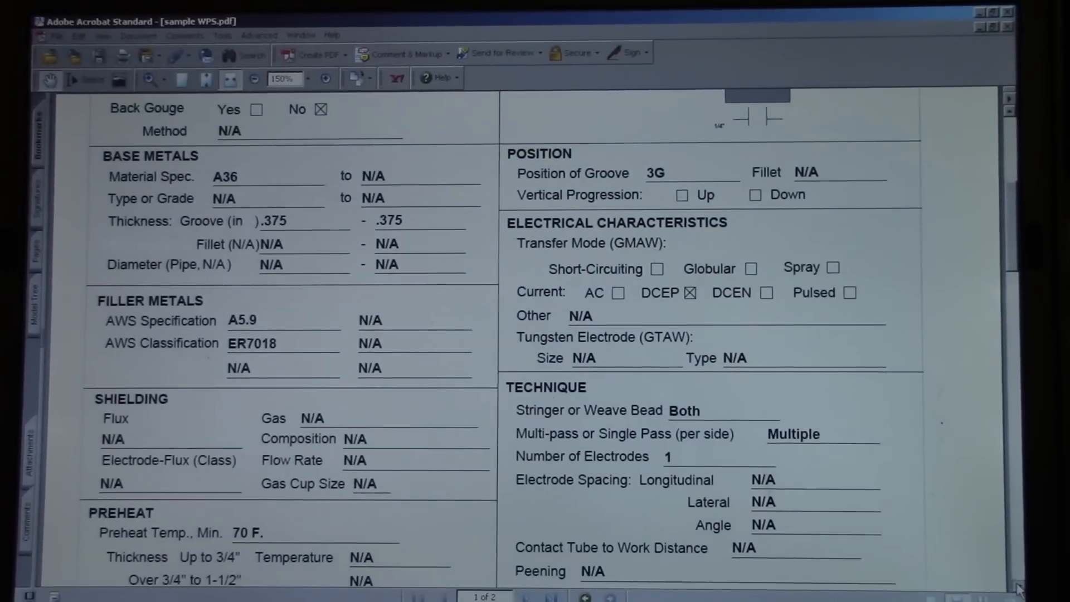
scroll(down, 3)
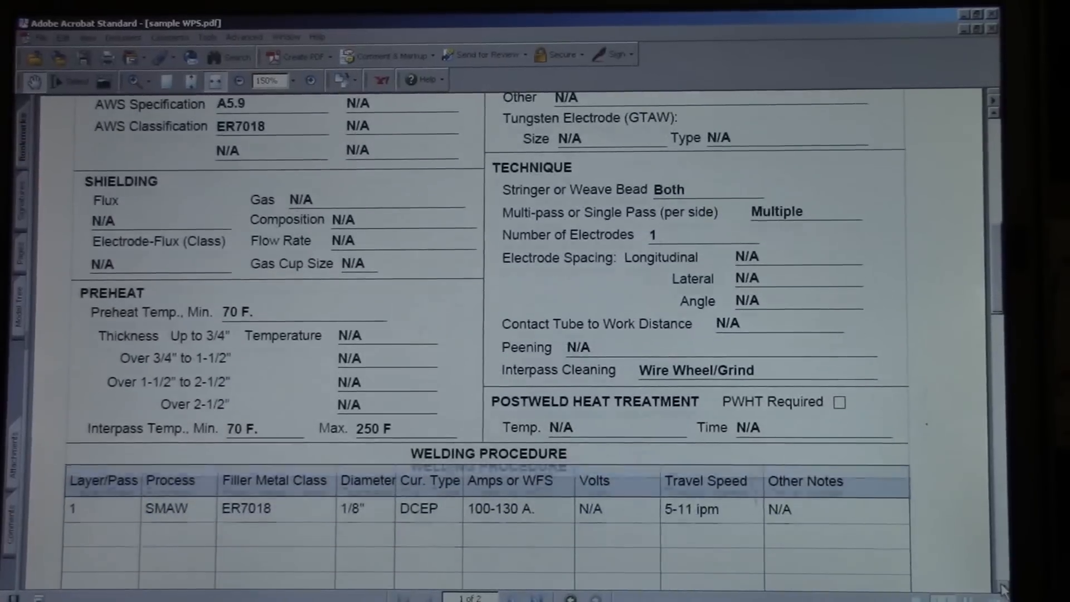
scroll(down, 3)
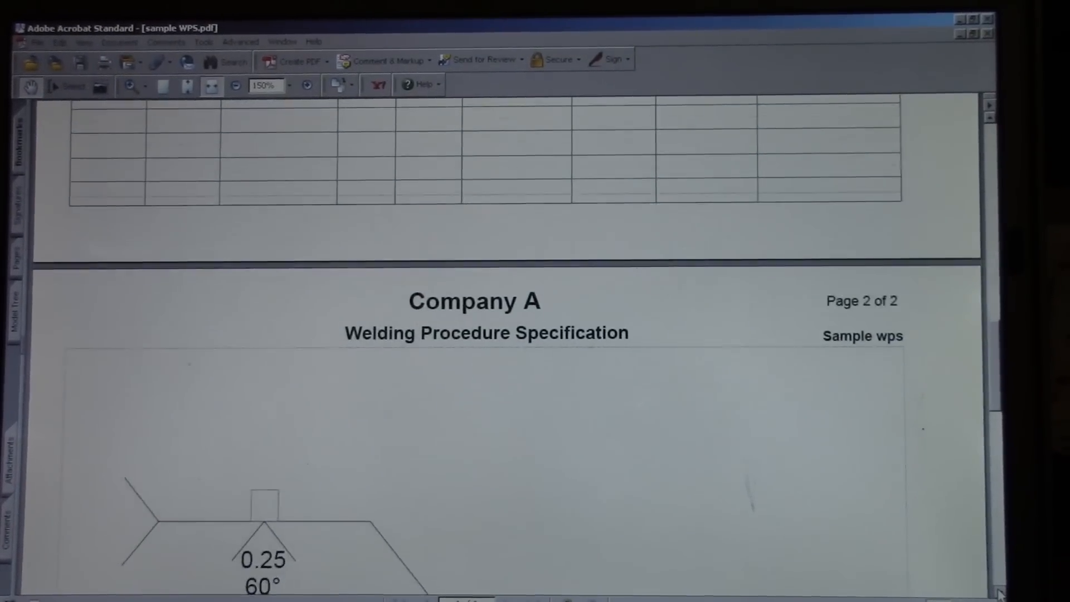
scroll(down, 3)
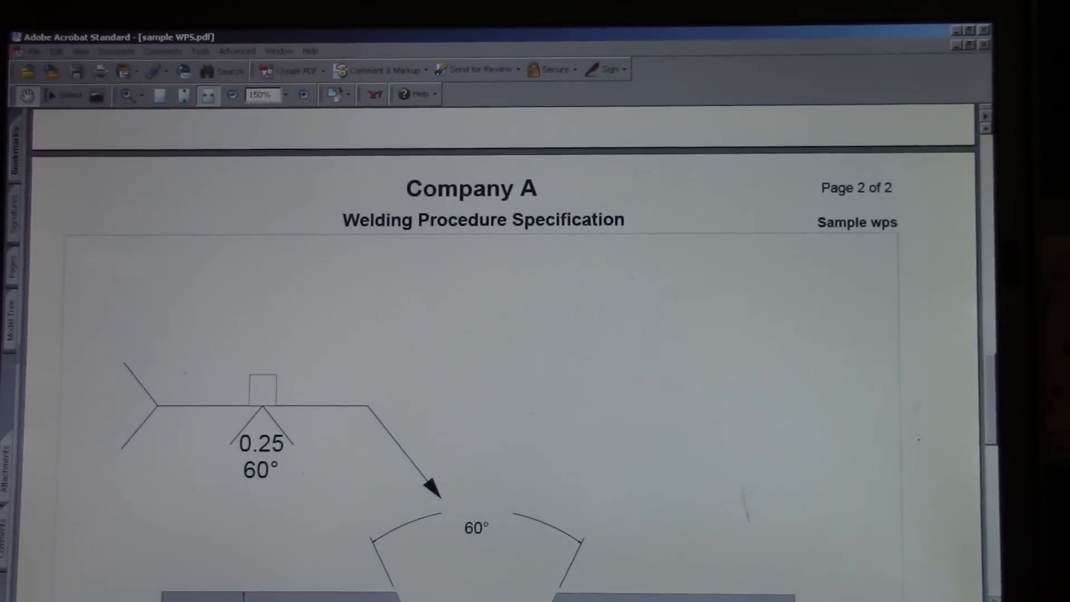
scroll(down, 3)
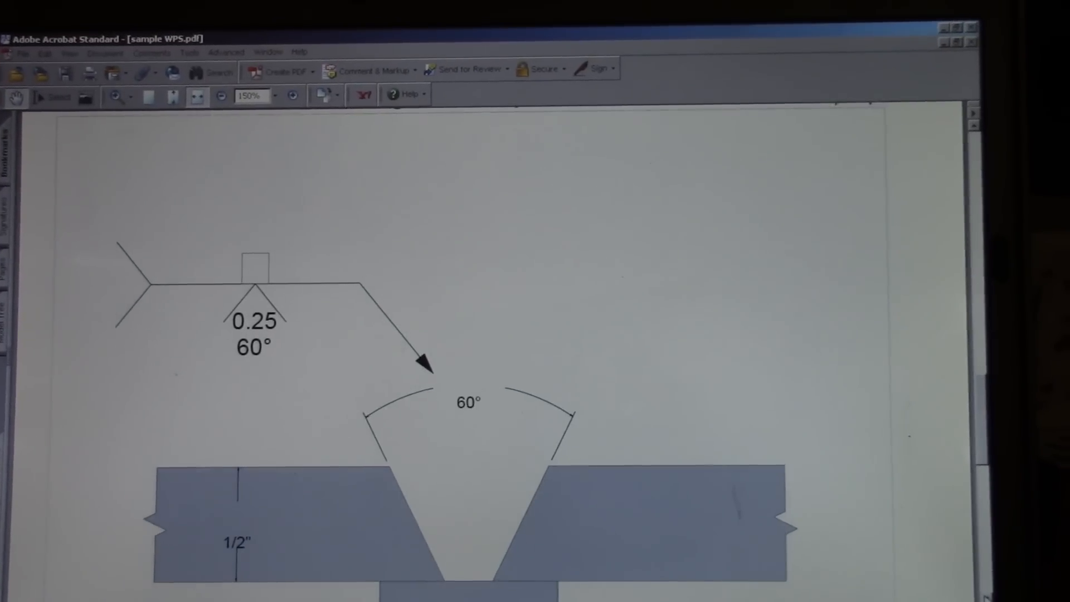
scroll(down, 3)
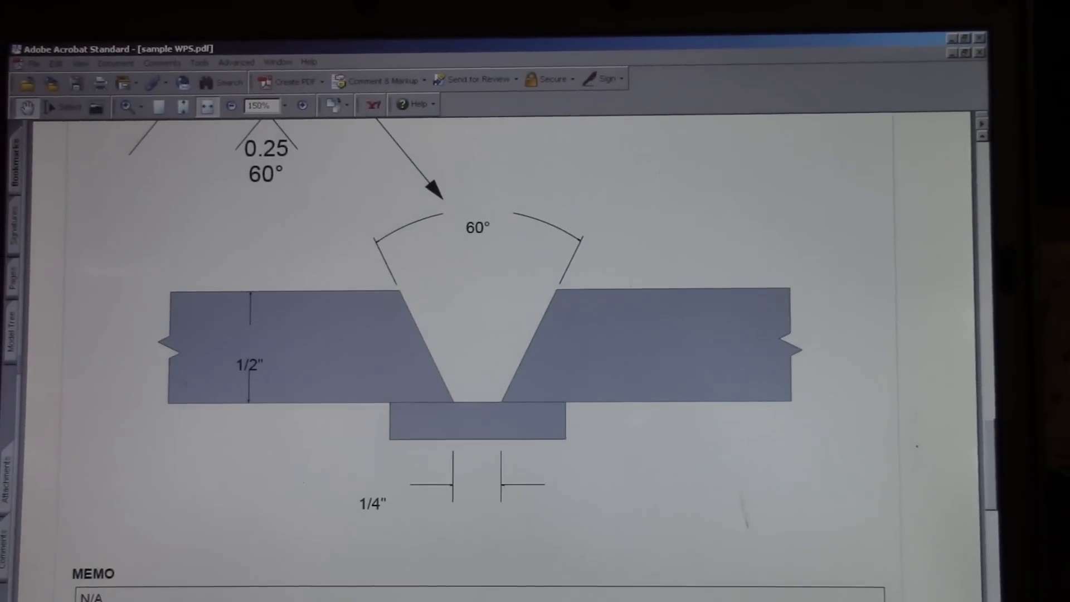
scroll(down, 3)
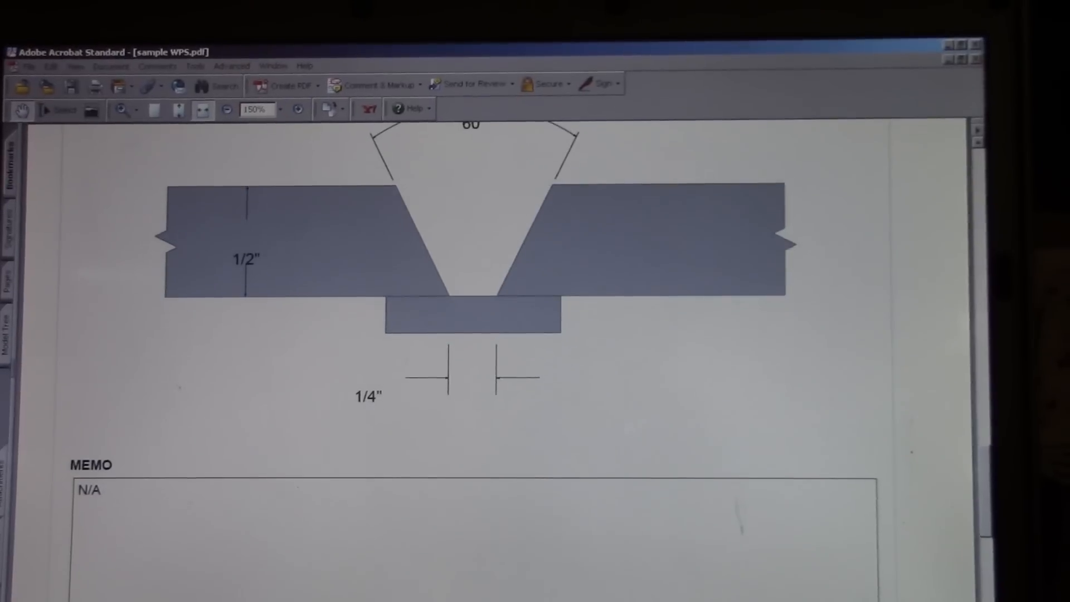